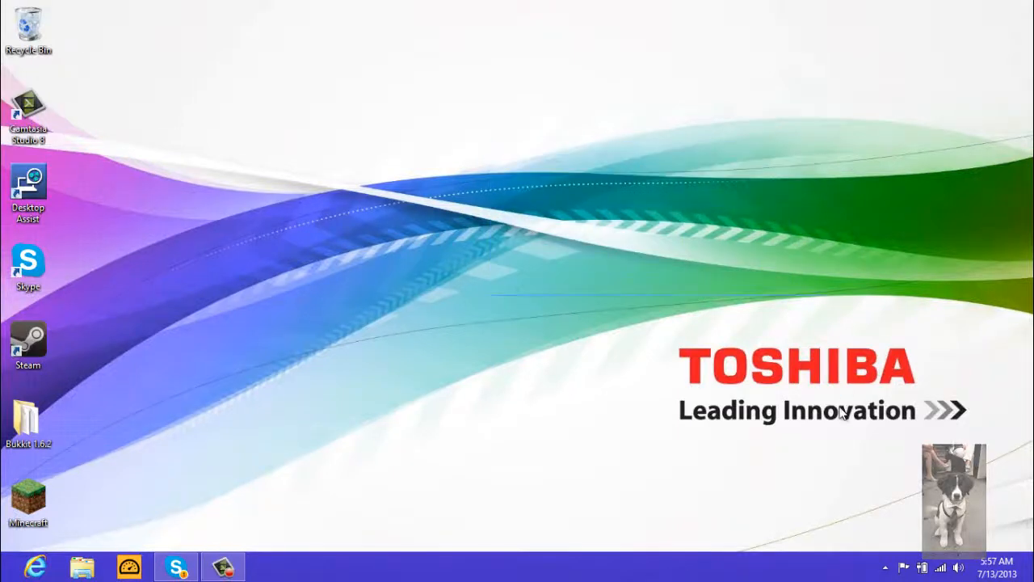
mouse_move(507, 160)
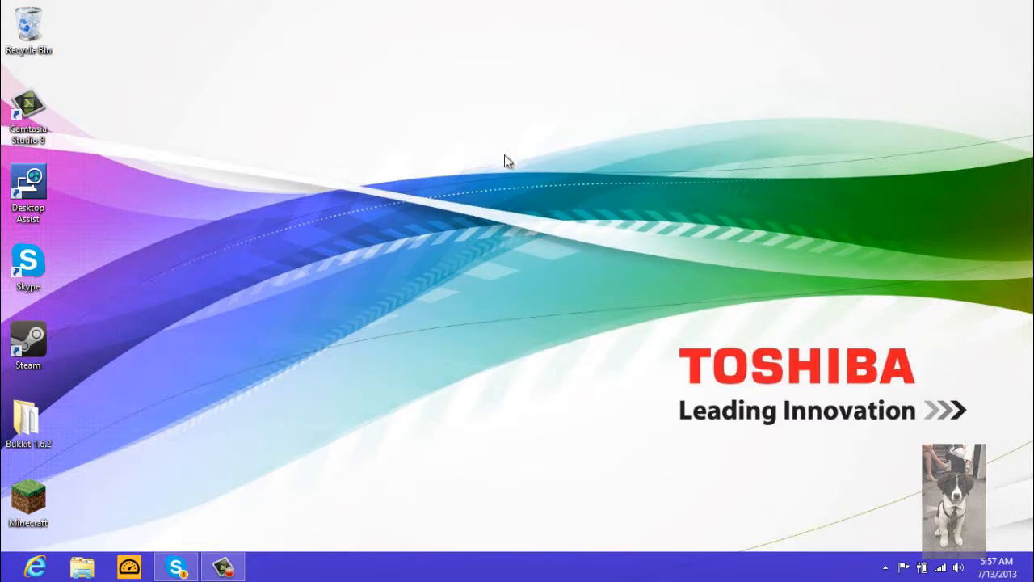
mouse_move(508, 161)
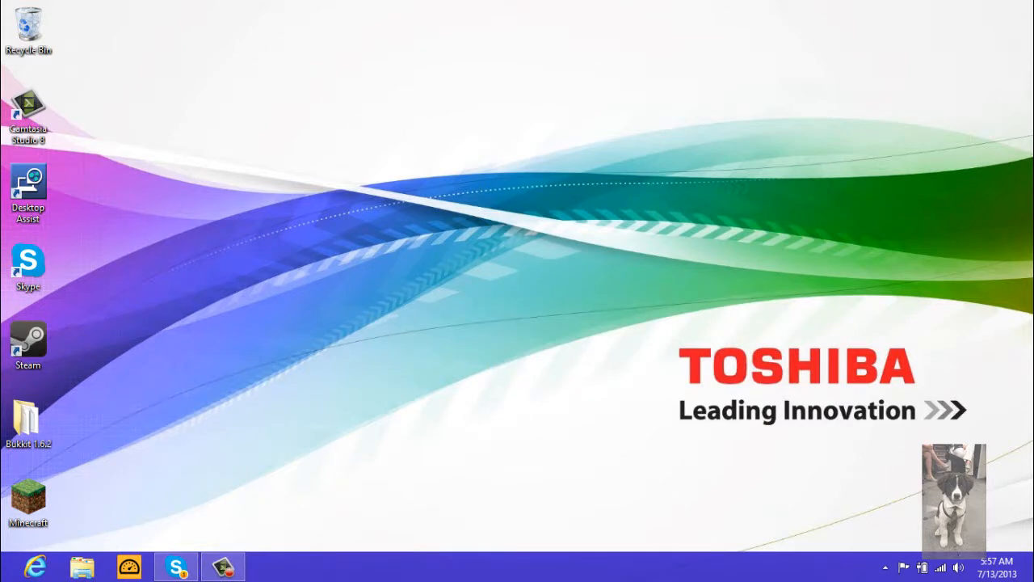
mouse_move(429, 252)
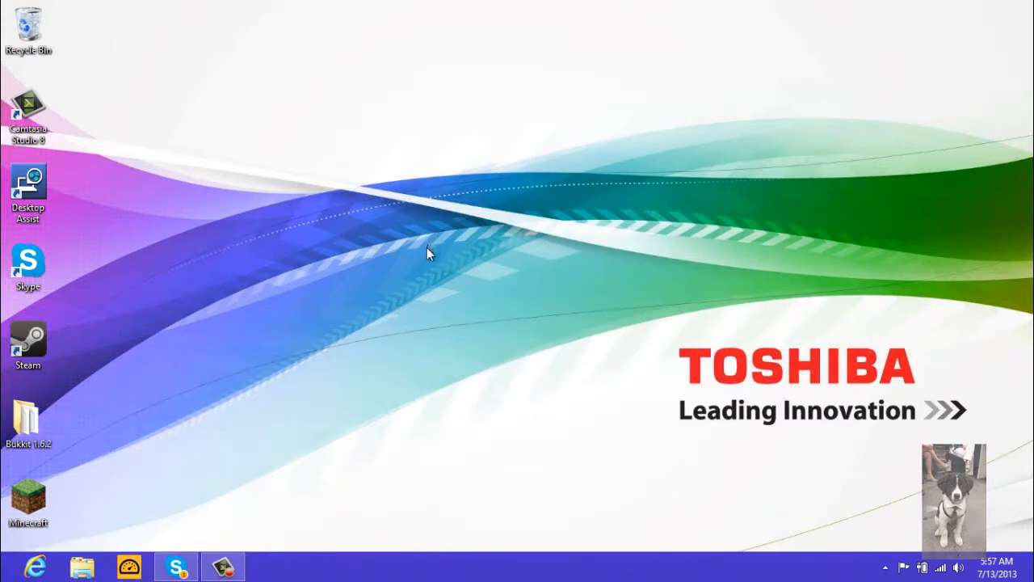
mouse_move(396, 19)
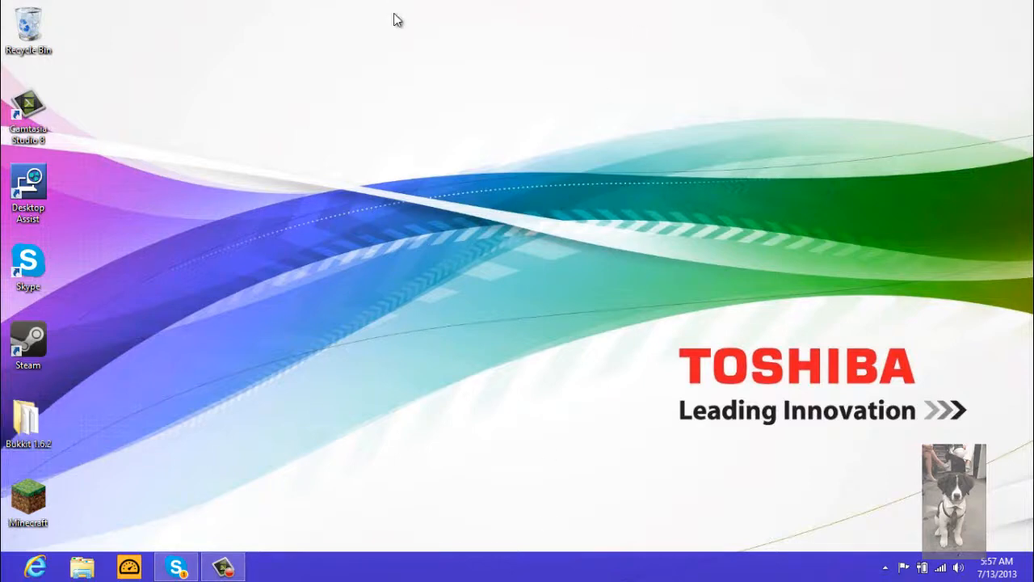
mouse_move(509, 461)
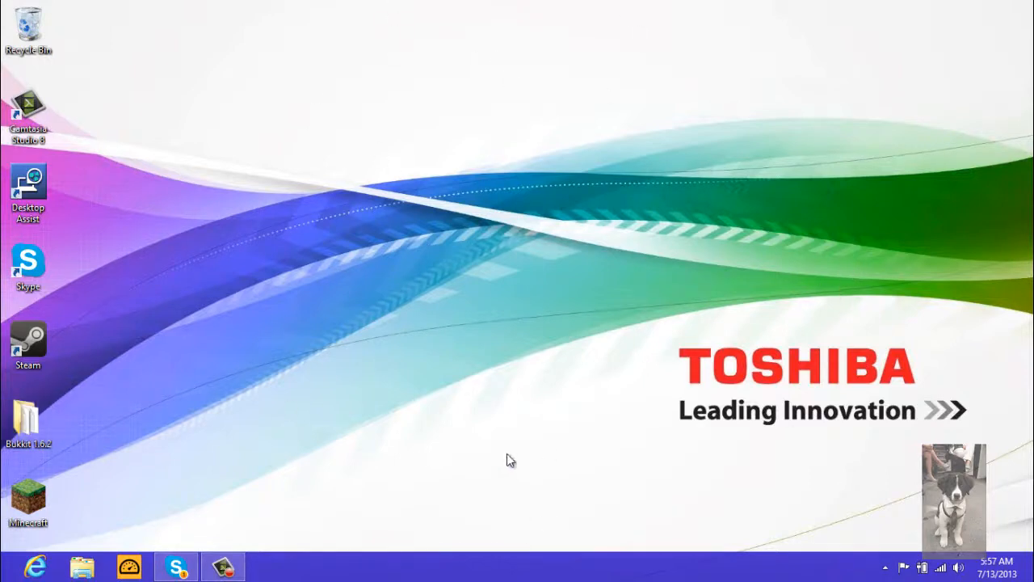
mouse_move(553, 258)
type("g")
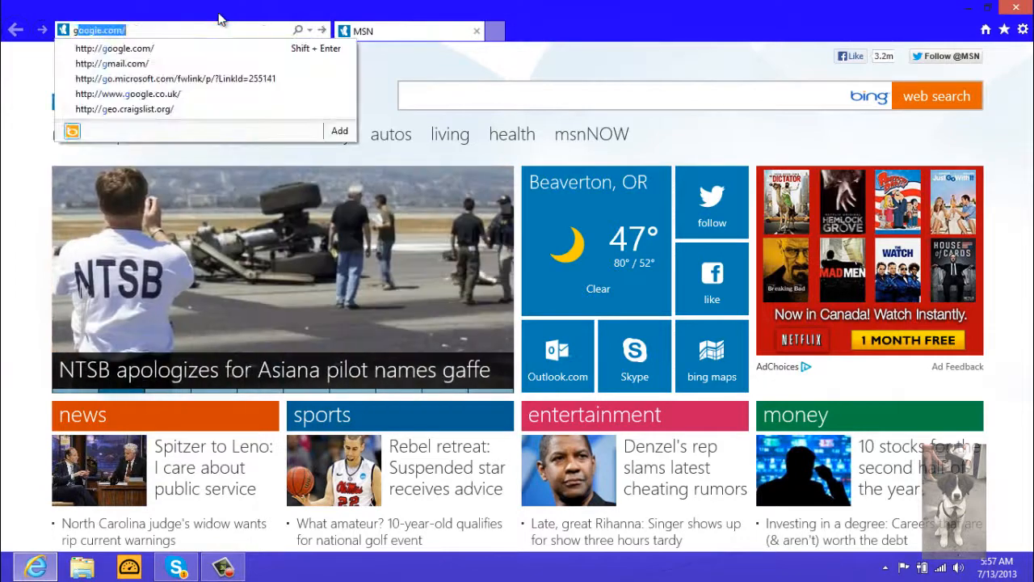
Search Google for 'SteamCMD' to find the Valve Developer Community page
left_click(115, 48)
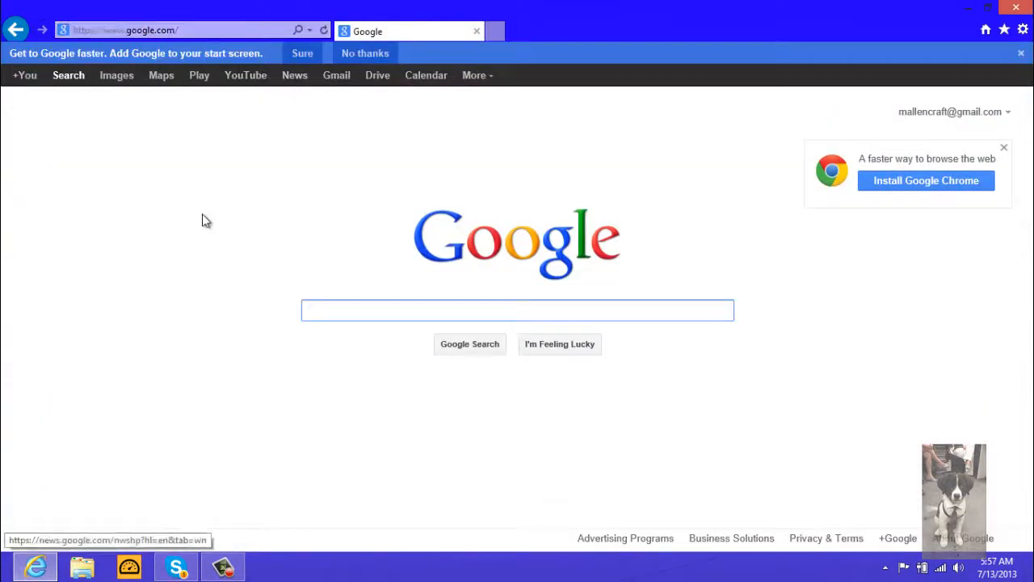
type("Steam")
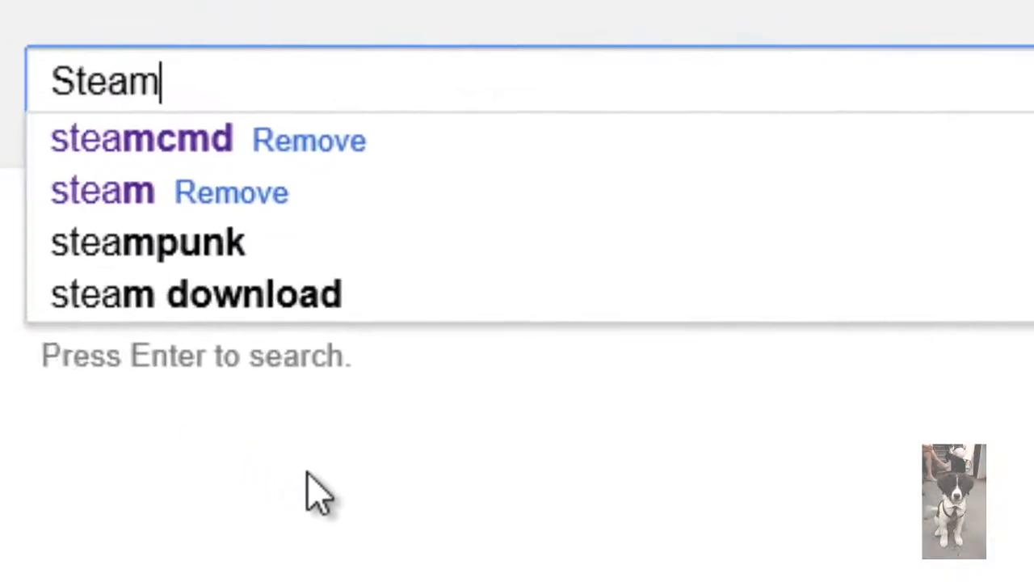
type("CMD")
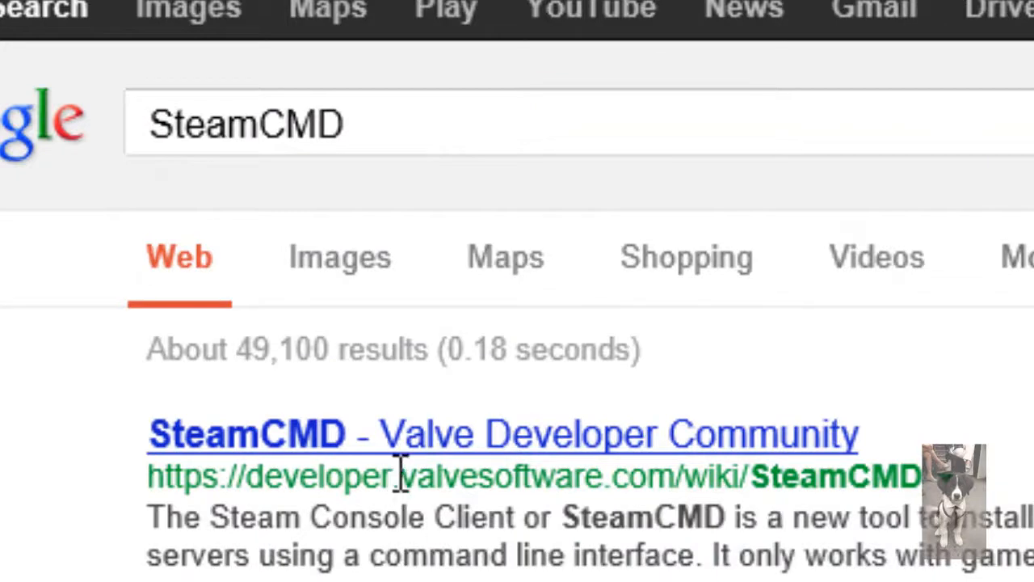
mouse_move(436, 439)
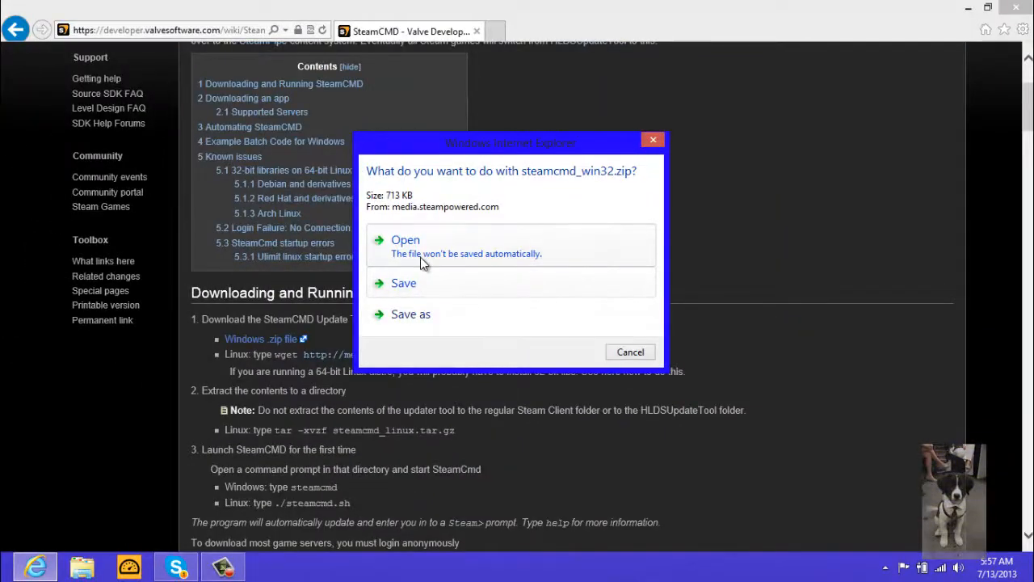
Copy steamcmd from the downloaded zip to the C: drive root, granting administrator permission
left_click(405, 239)
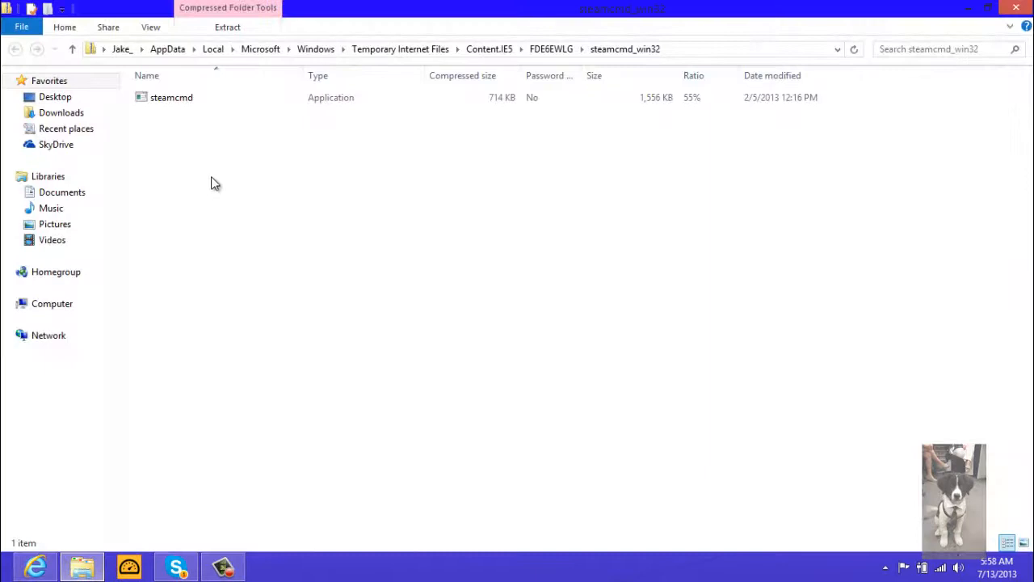
left_click(171, 96)
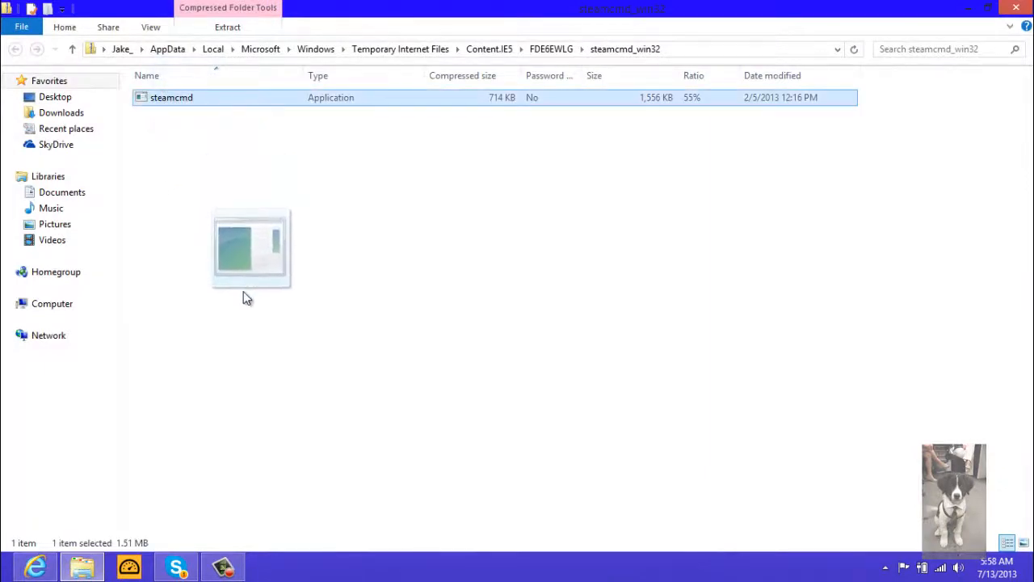
left_click(52, 304)
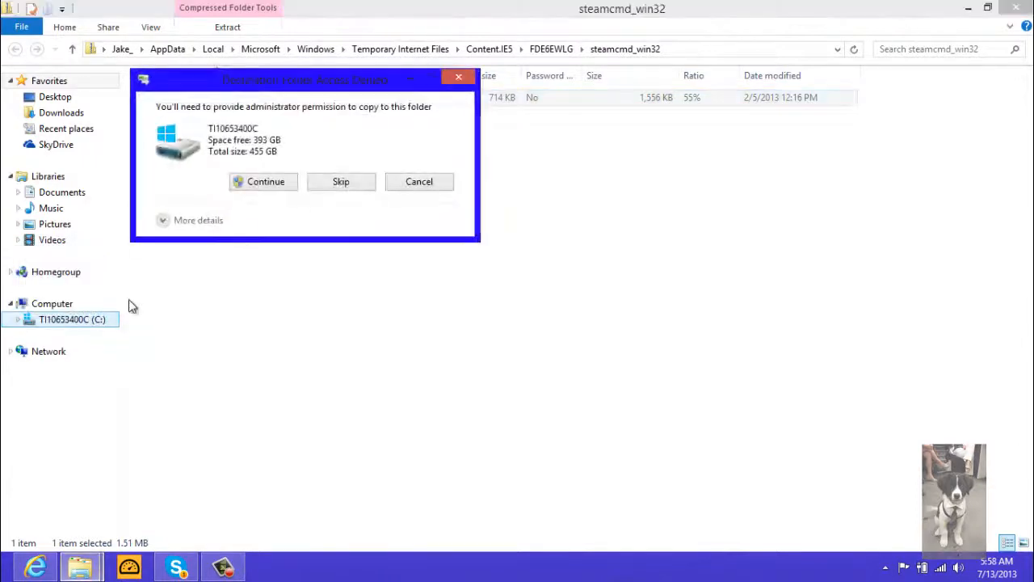
left_click(265, 181)
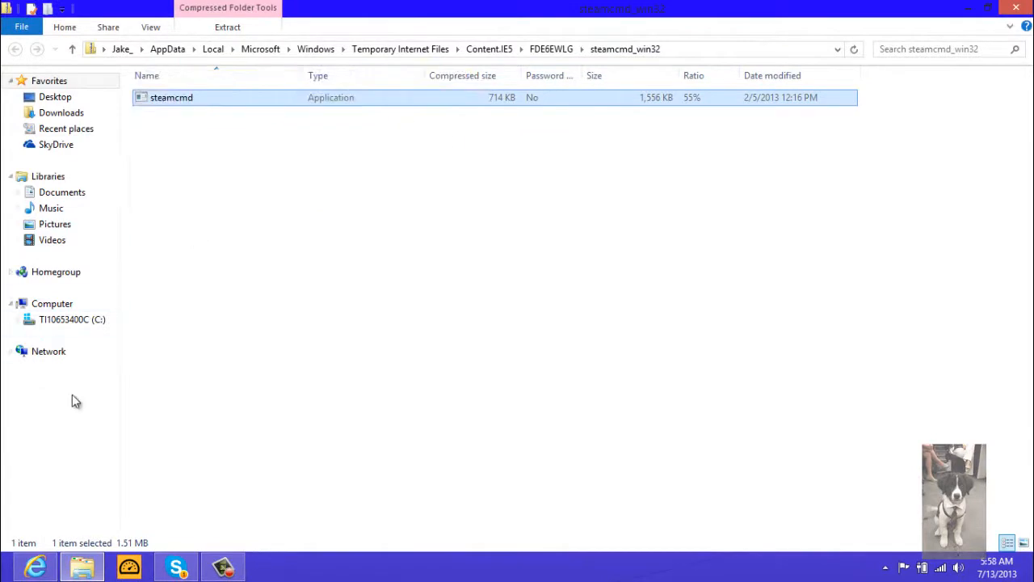
left_click(51, 303)
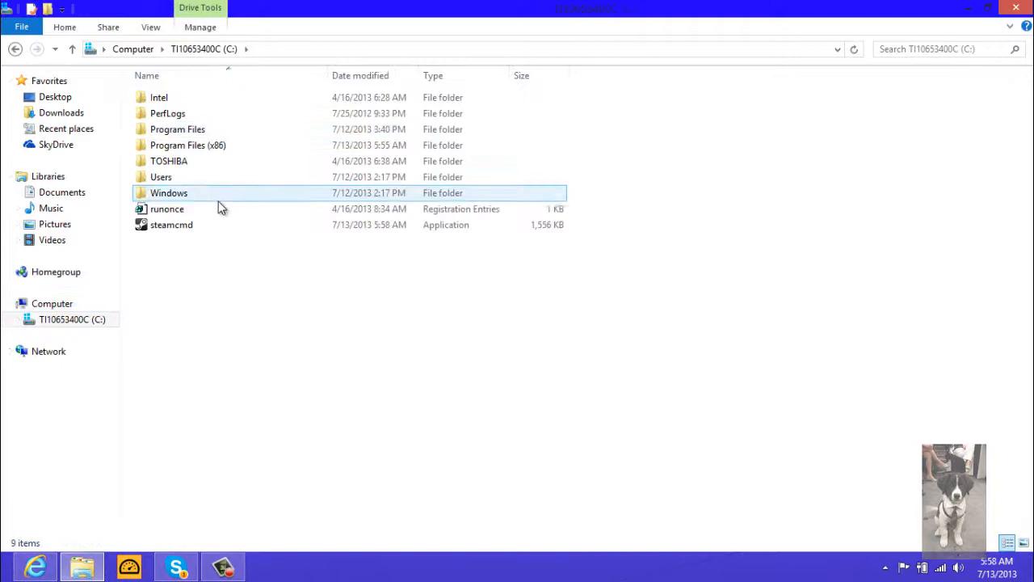
Create a SteamCMD folder in C: and move the steamcmd application into it
left_click(171, 225)
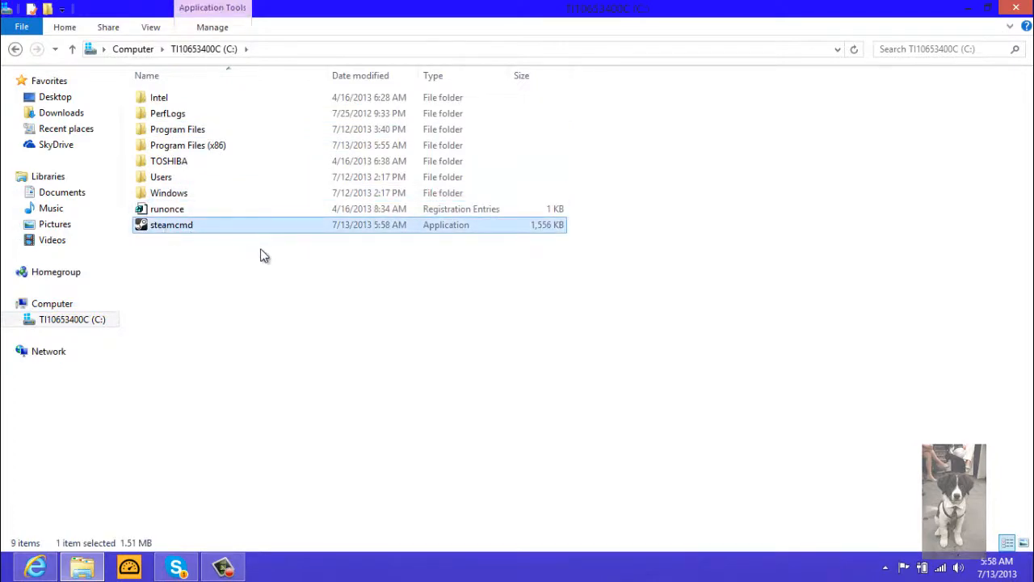
right_click(265, 256)
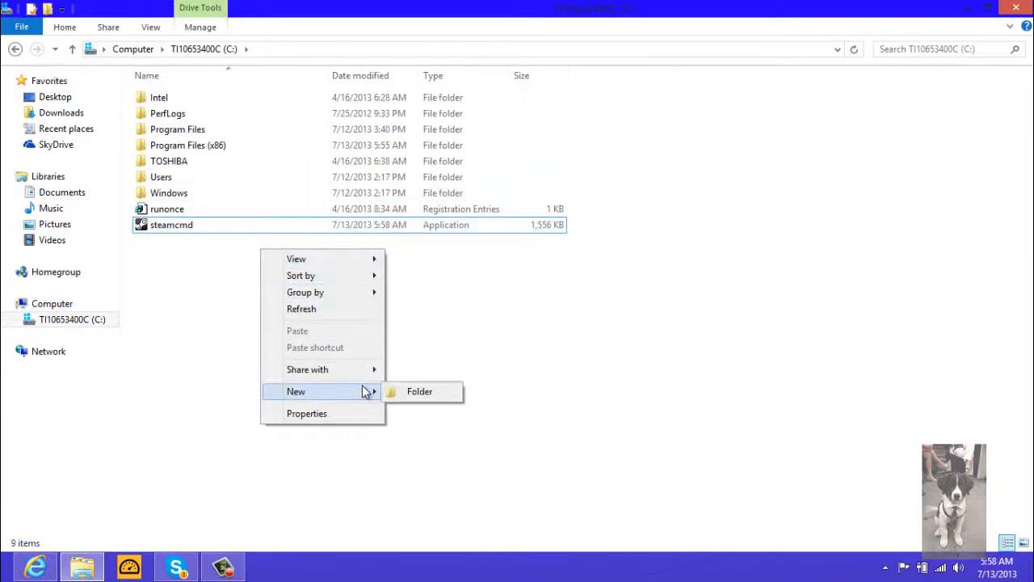
left_click(420, 391)
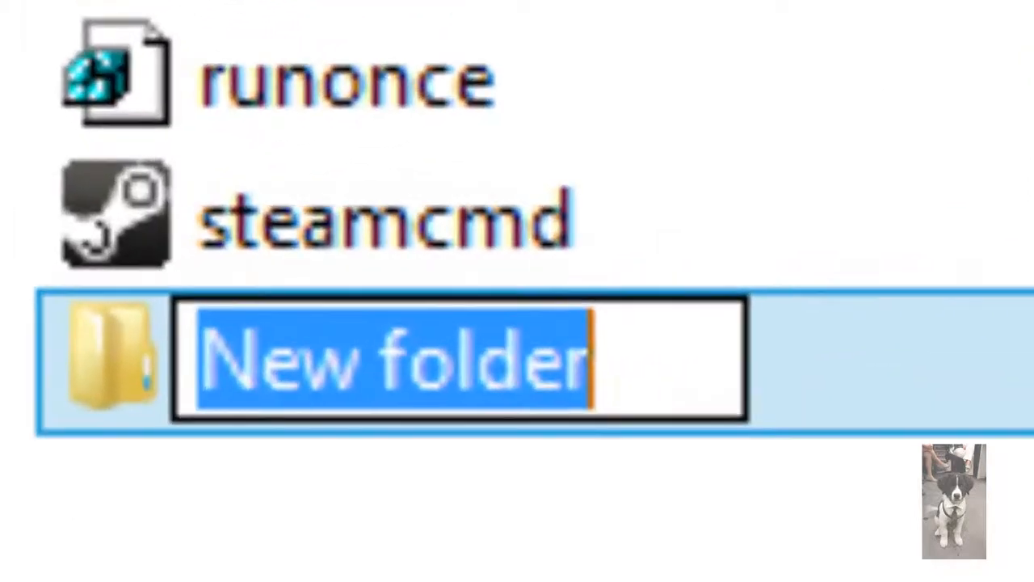
type("Steanm")
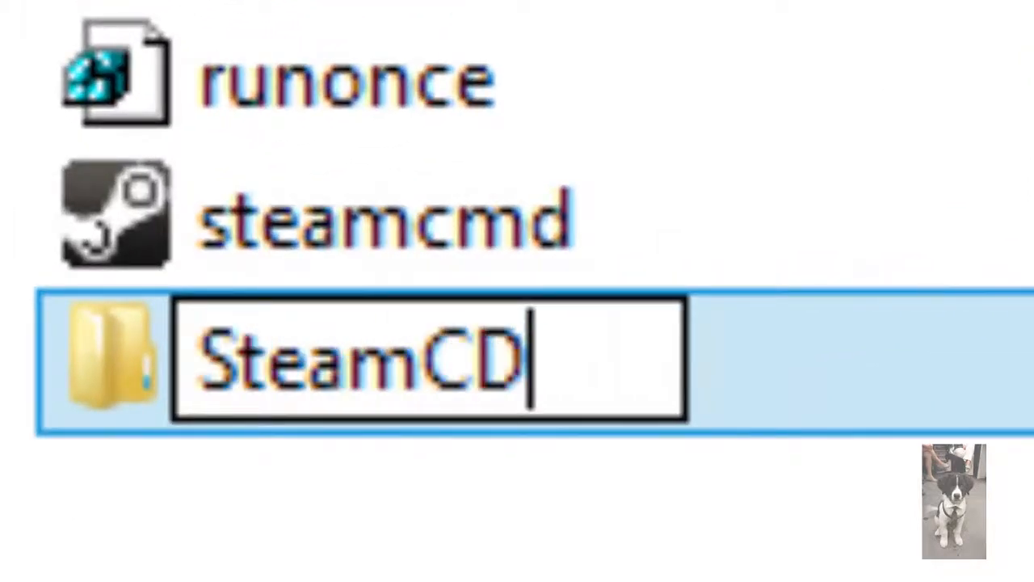
type("M")
key("Return")
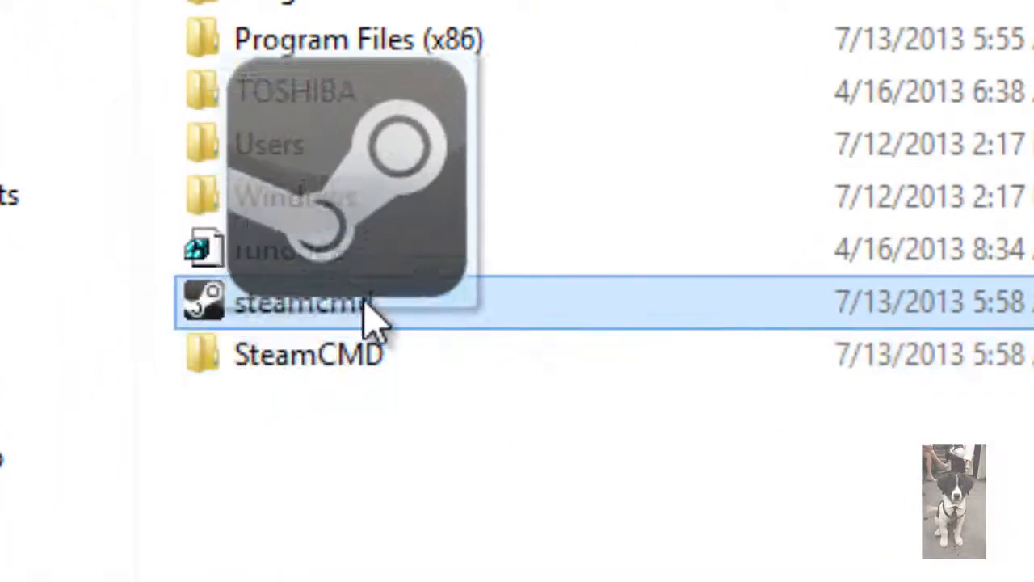
left_click(307, 354)
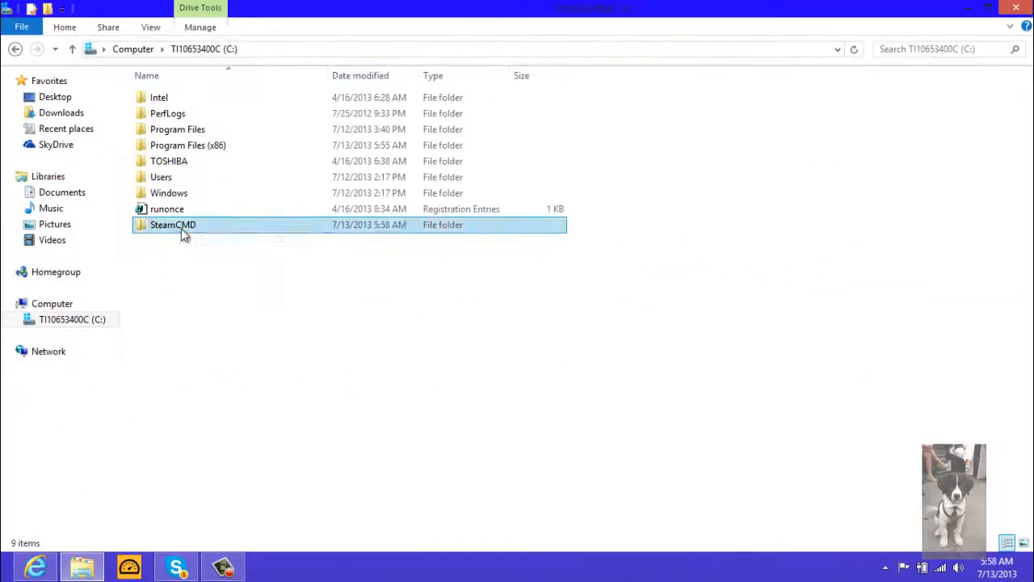
Run steamcmd from the SteamCMD folder repeatedly until it unpacks its files and installs its update
double_click(171, 225)
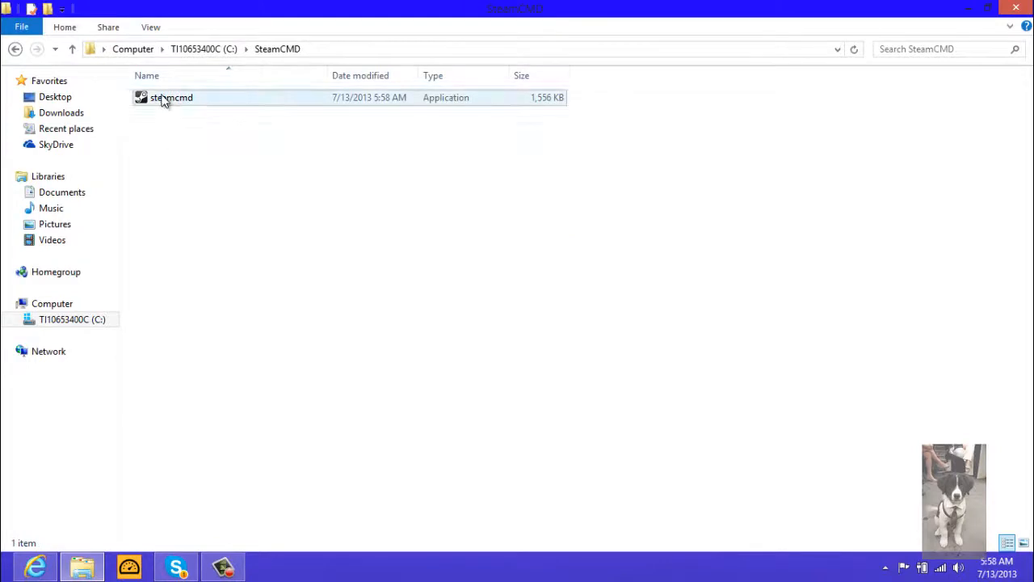
double_click(171, 97)
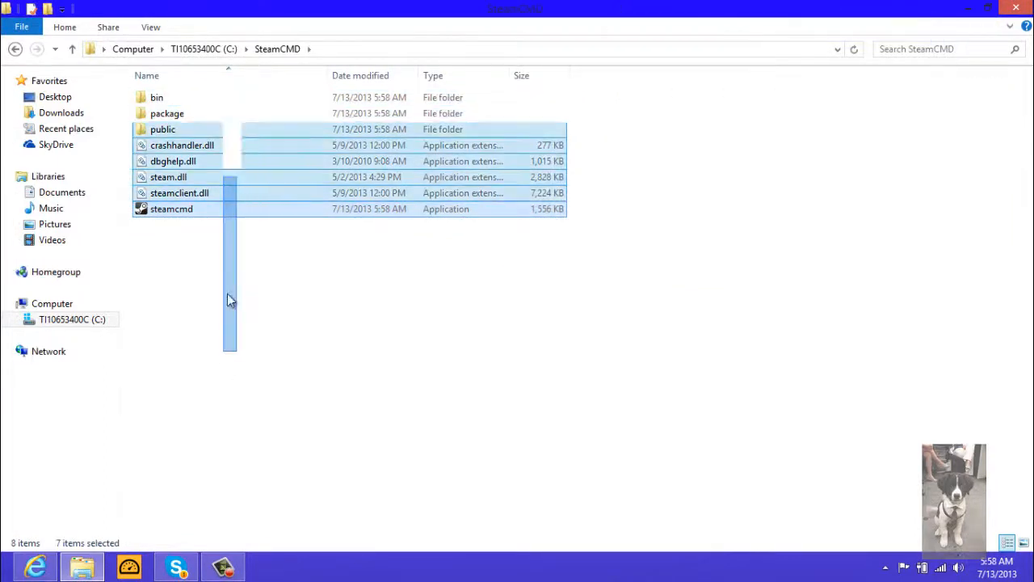
left_click(170, 209)
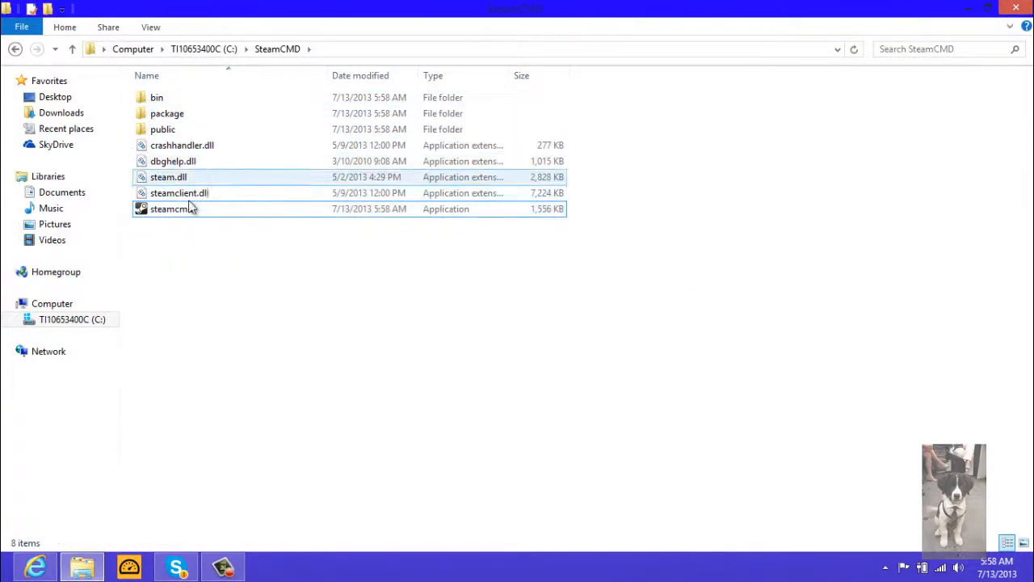
left_click(171, 208)
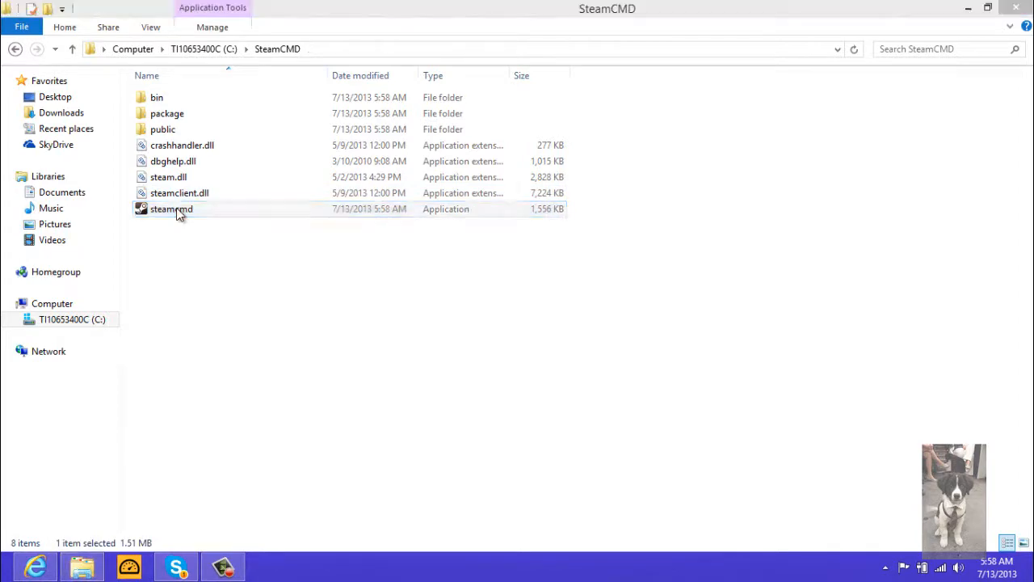
double_click(171, 209)
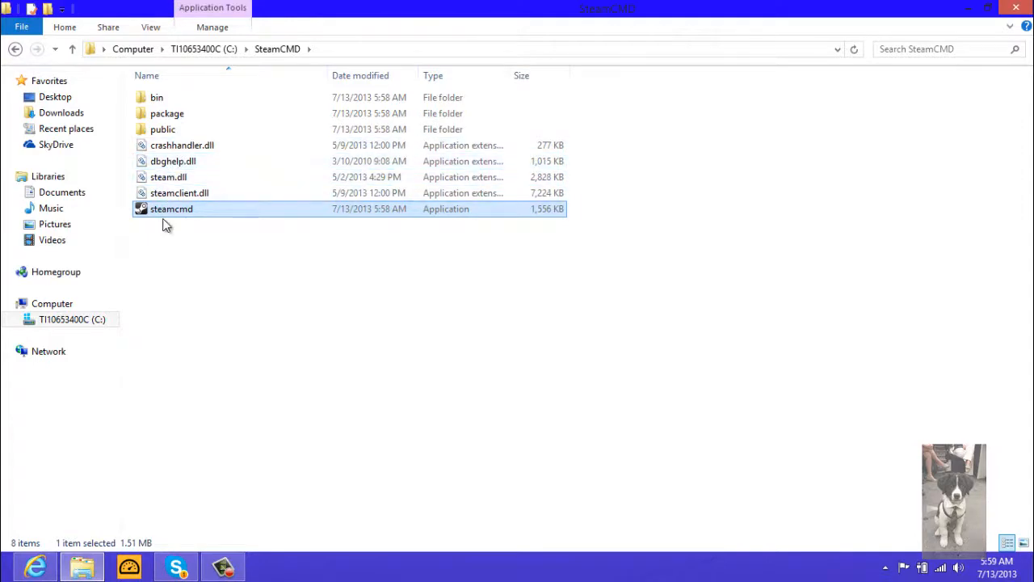
double_click(171, 208)
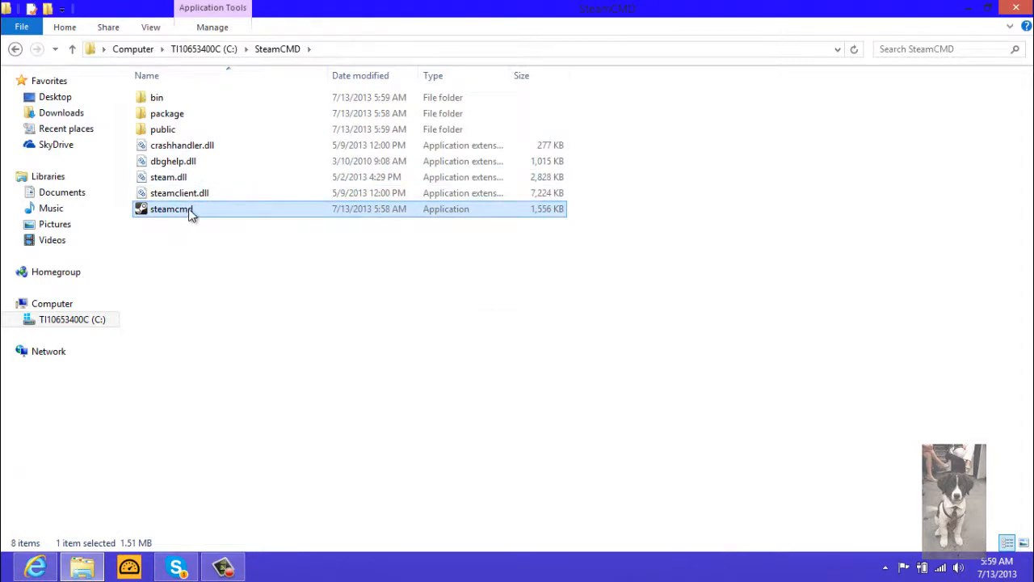
double_click(171, 208)
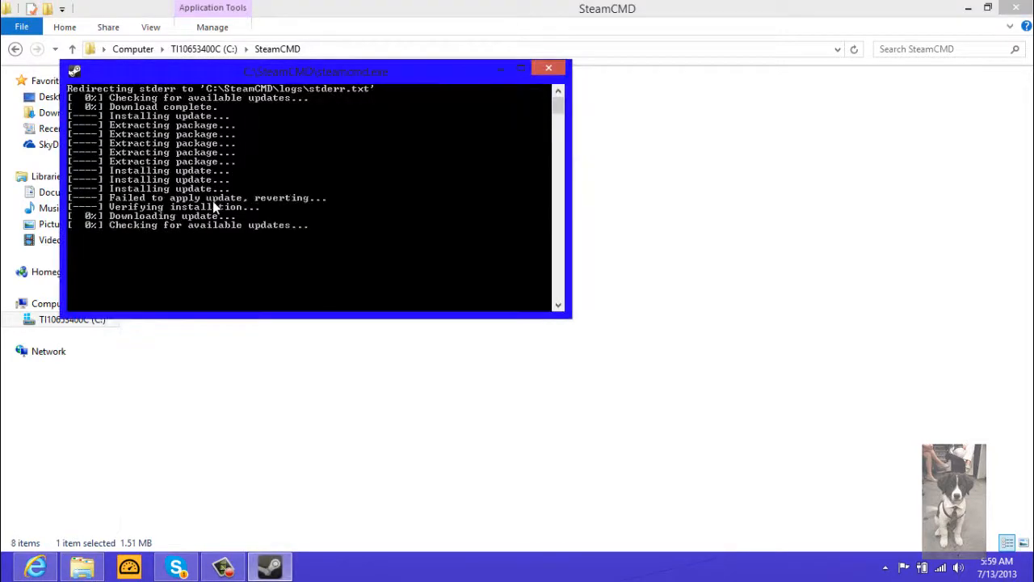
left_click(550, 68)
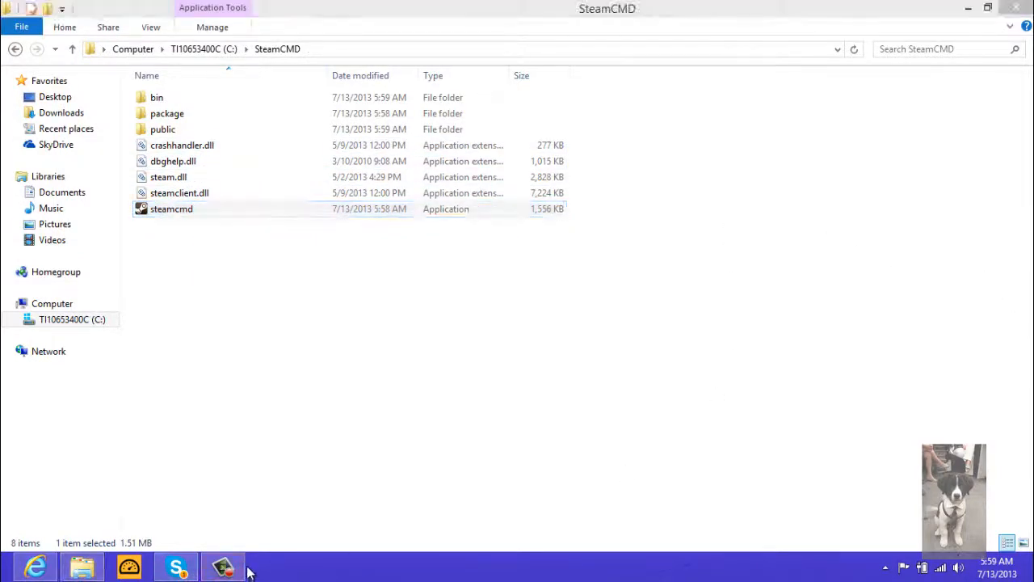
left_click(222, 566)
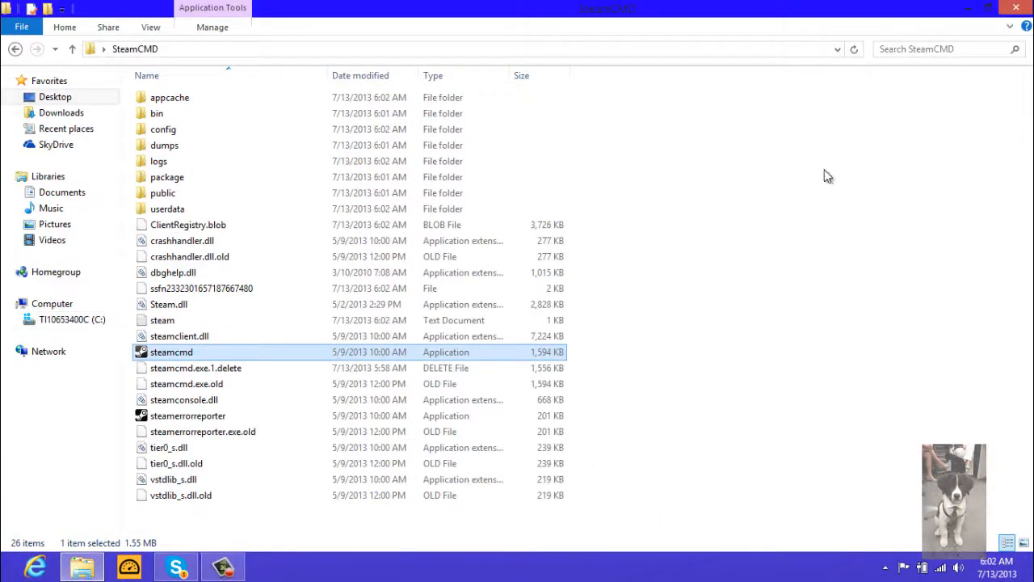
mouse_move(678, 195)
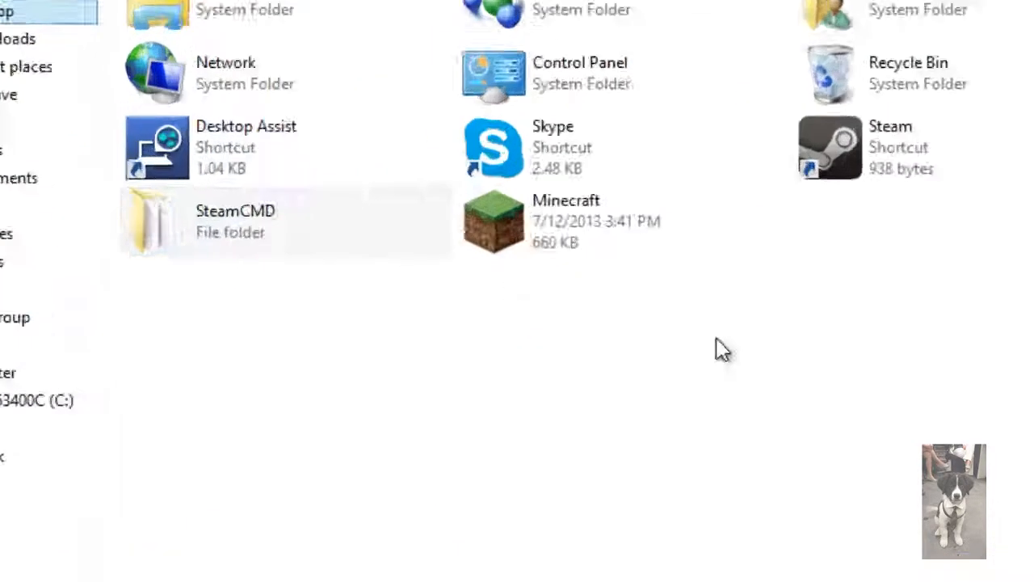
double_click(236, 219)
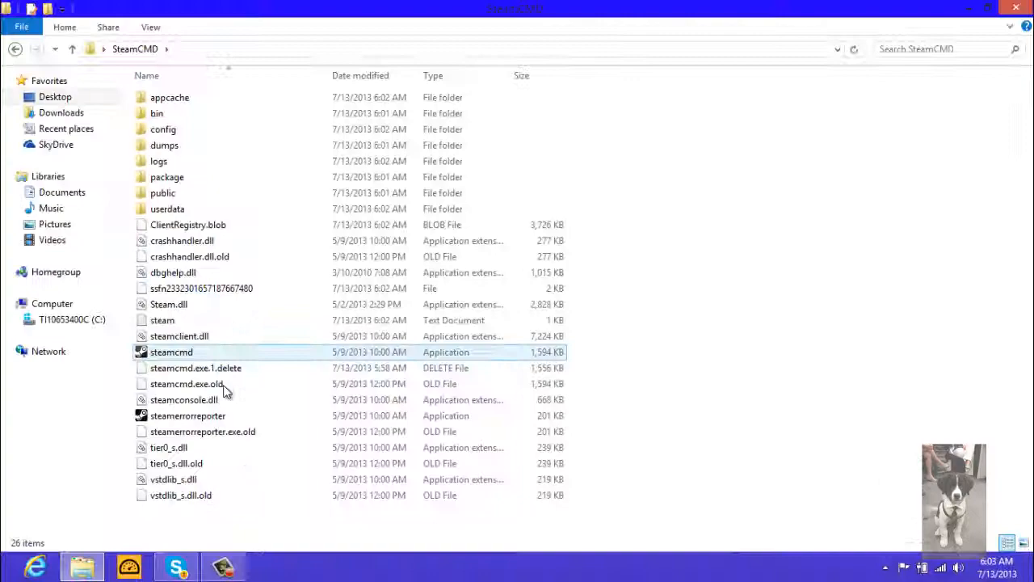
double_click(171, 352)
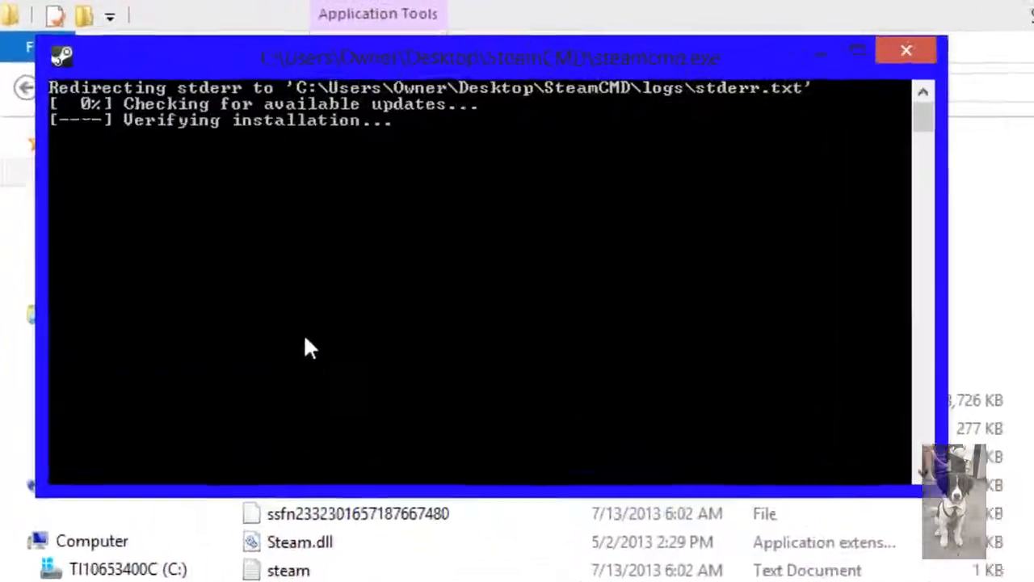
type("ogi")
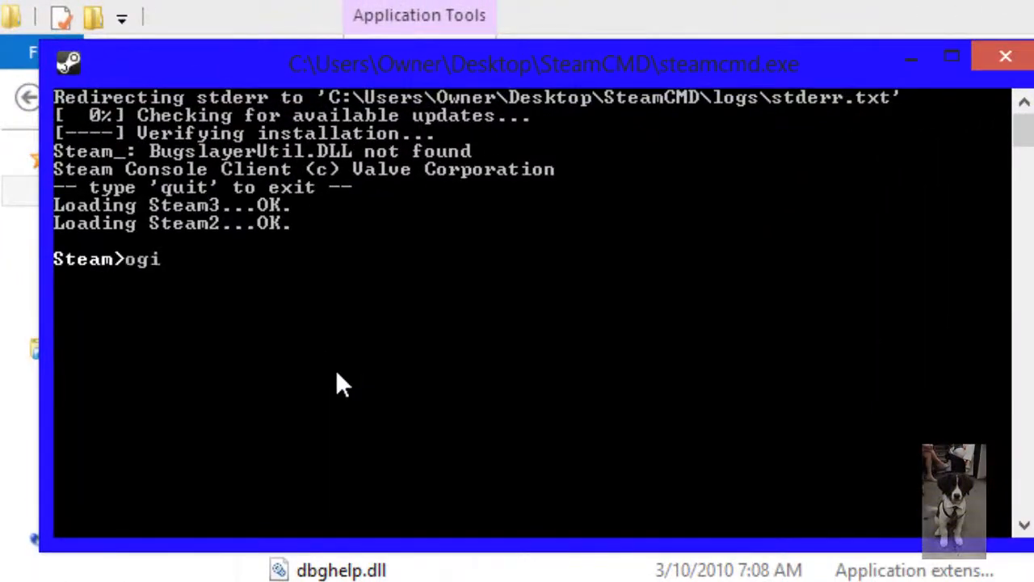
type("n hob")
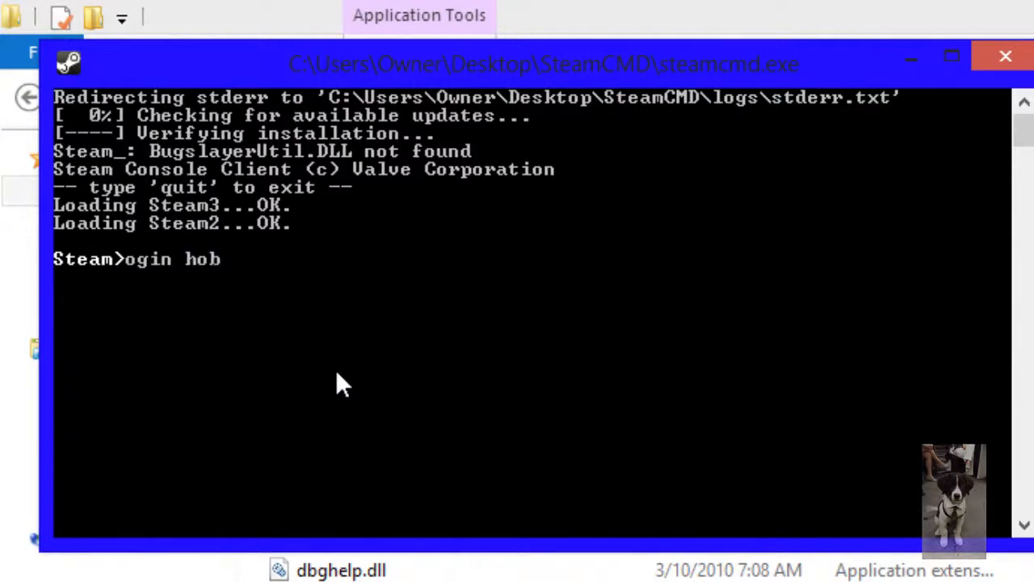
type("blax2")
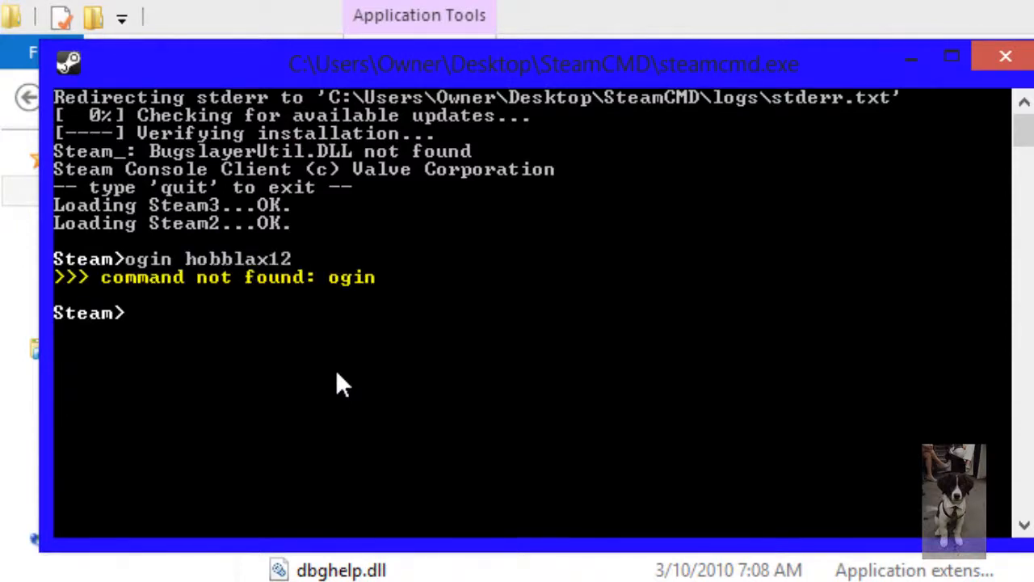
type("ogin hobblax12")
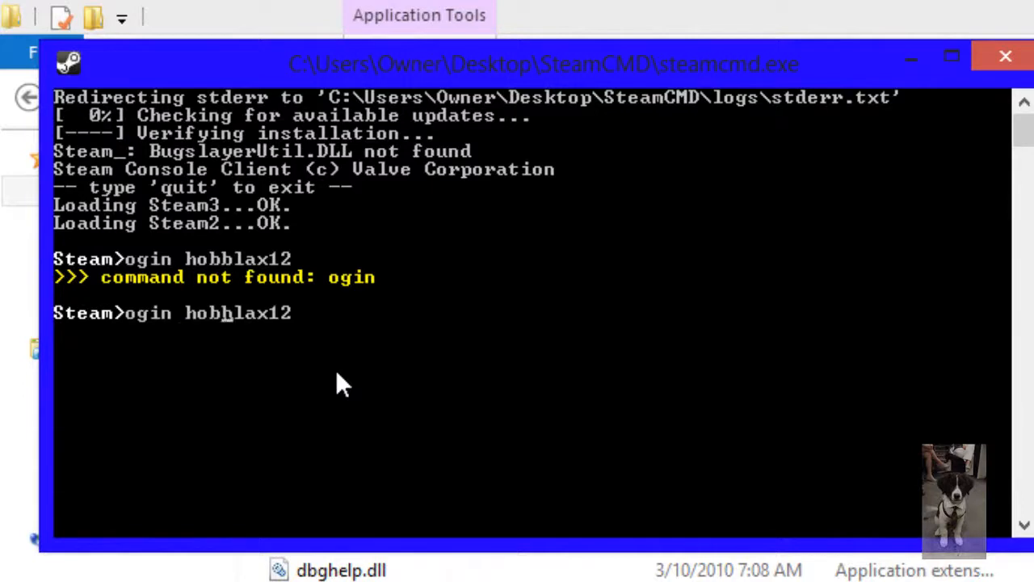
key("Return")
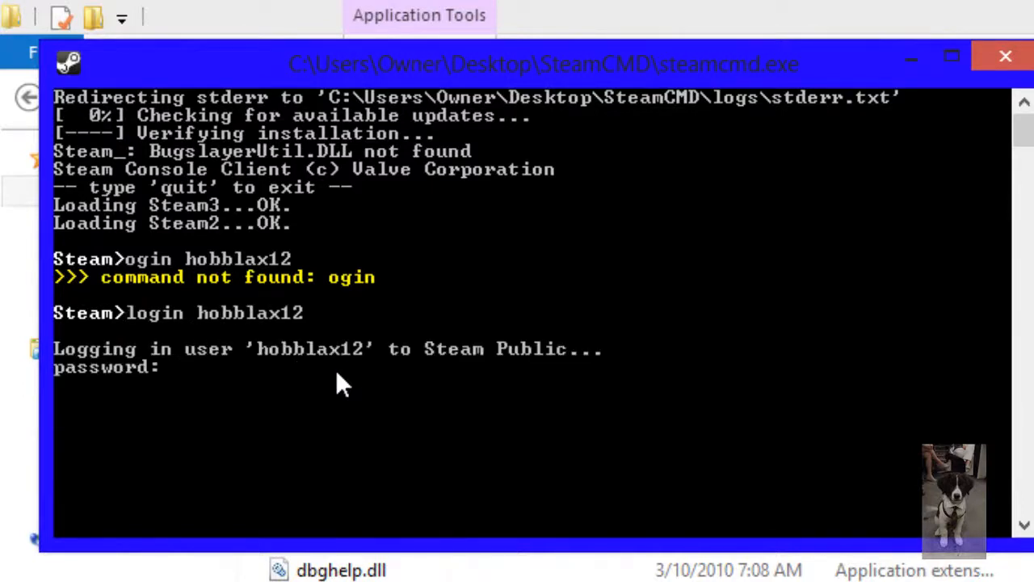
mouse_move(404, 436)
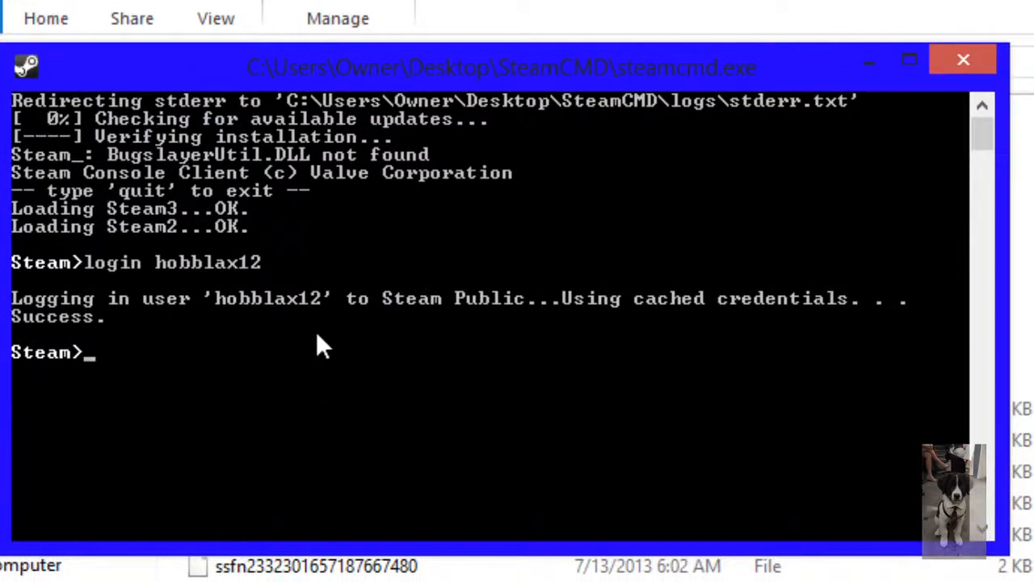
mouse_move(113, 402)
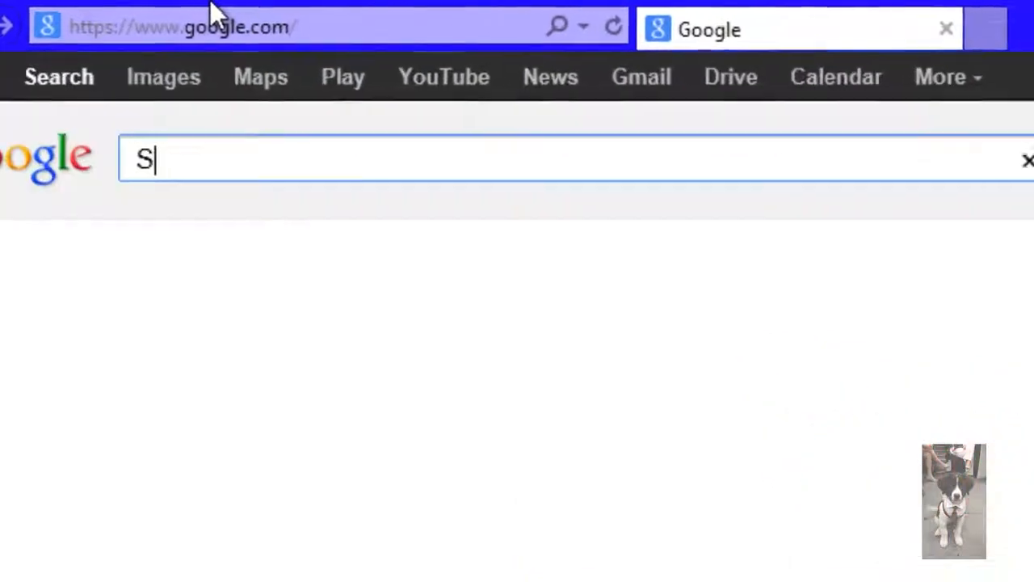
Search Google for 'SteamCMD' again to get the Valve Developer Community result
type("teamCMD")
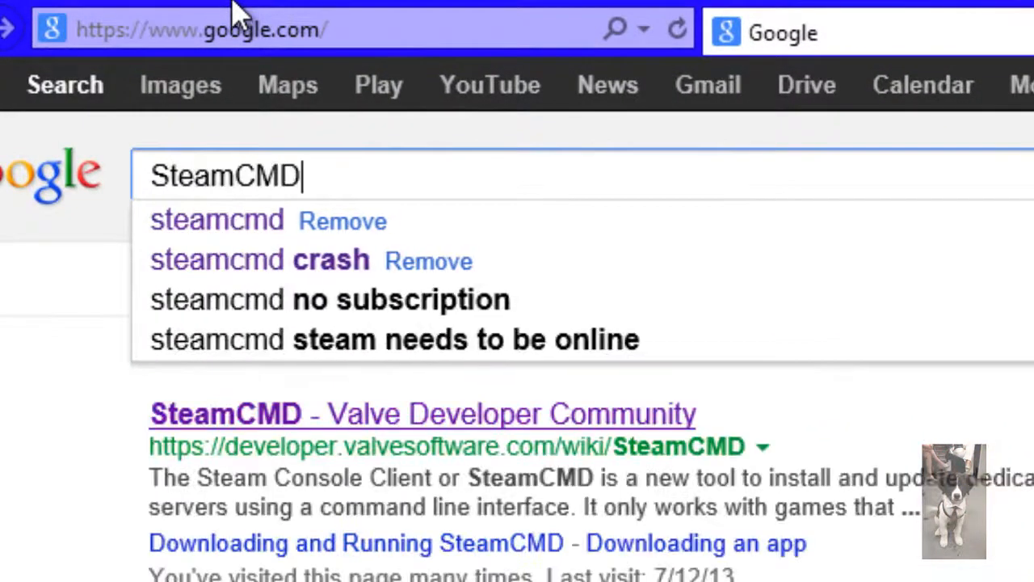
key("Return")
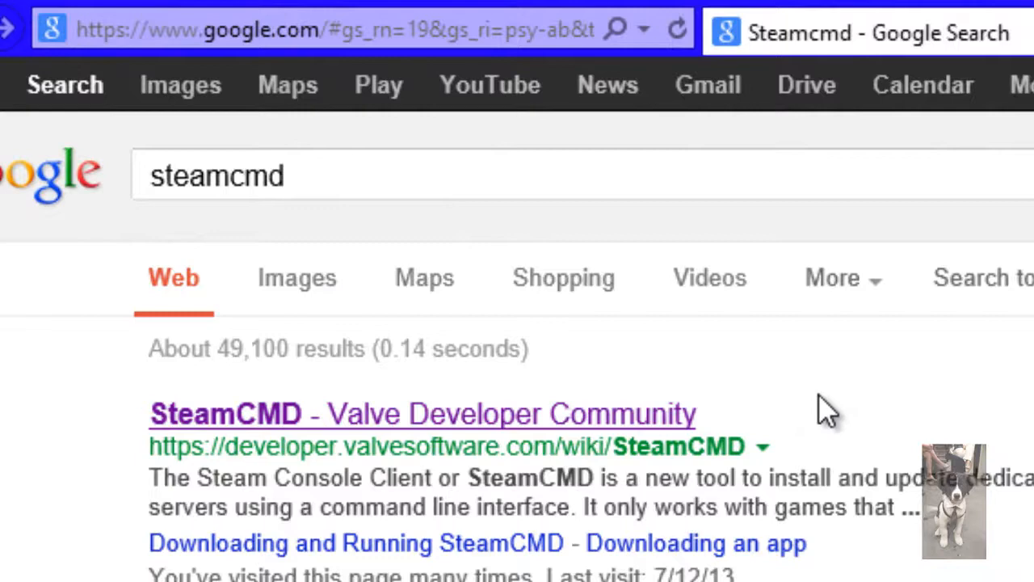
mouse_move(788, 461)
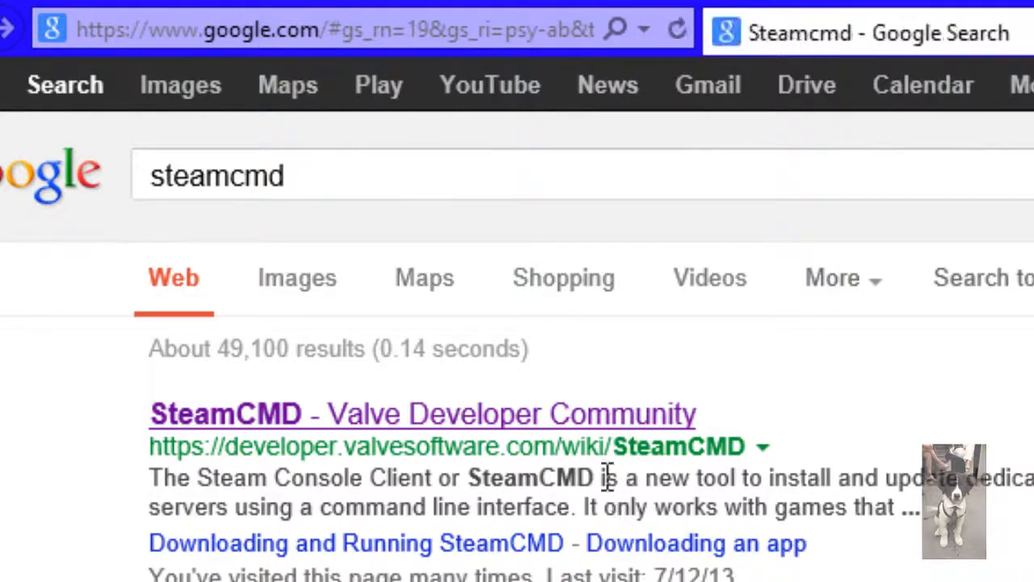
mouse_move(708, 84)
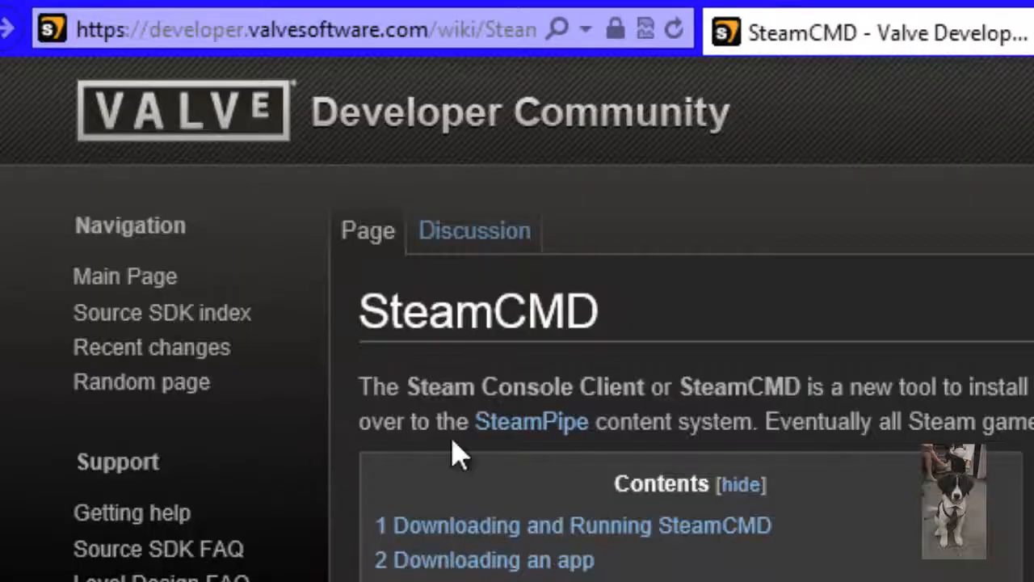
Scroll the SteamCMD wiki article down to its 'Downloading an app' instructions
scroll("down", 3)
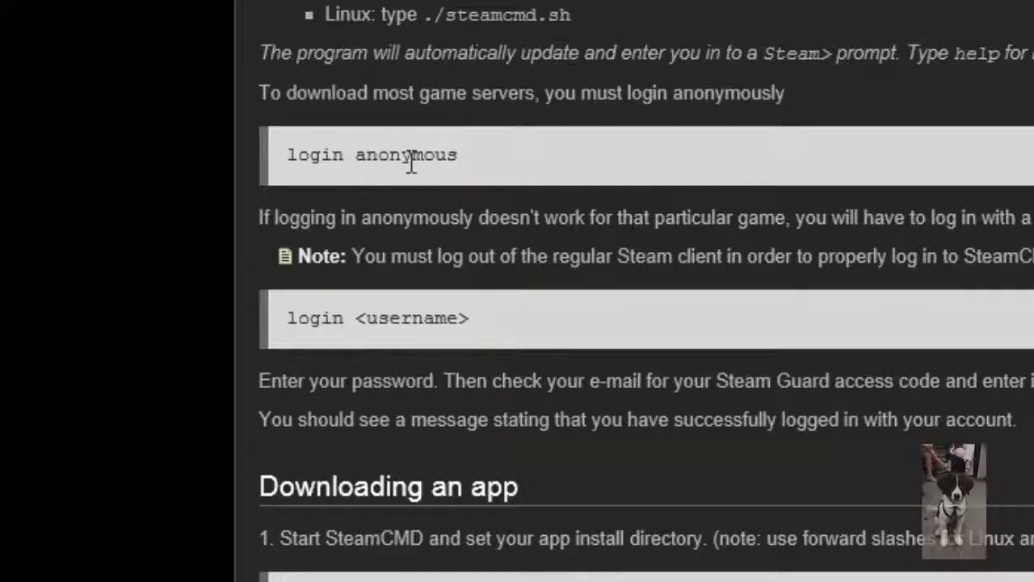
scroll("down", 3)
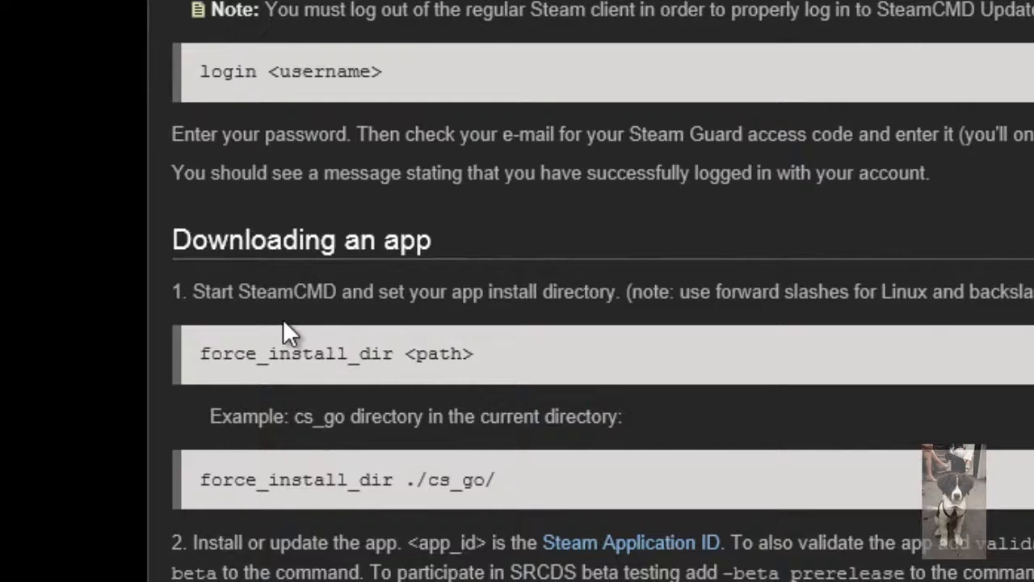
scroll("down", 3)
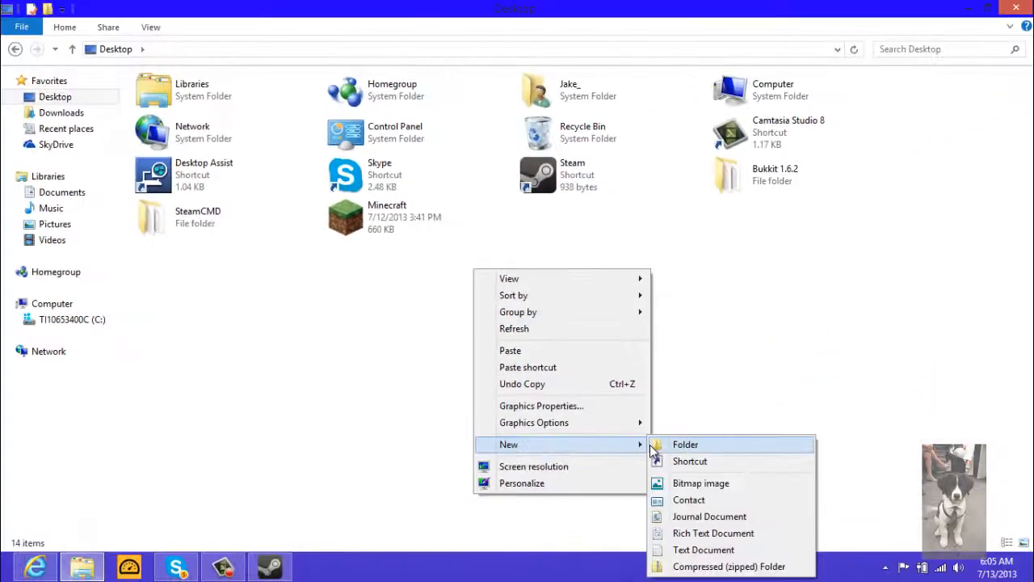
Create a new desktop folder and name it HLserver for the server files
left_click(685, 444)
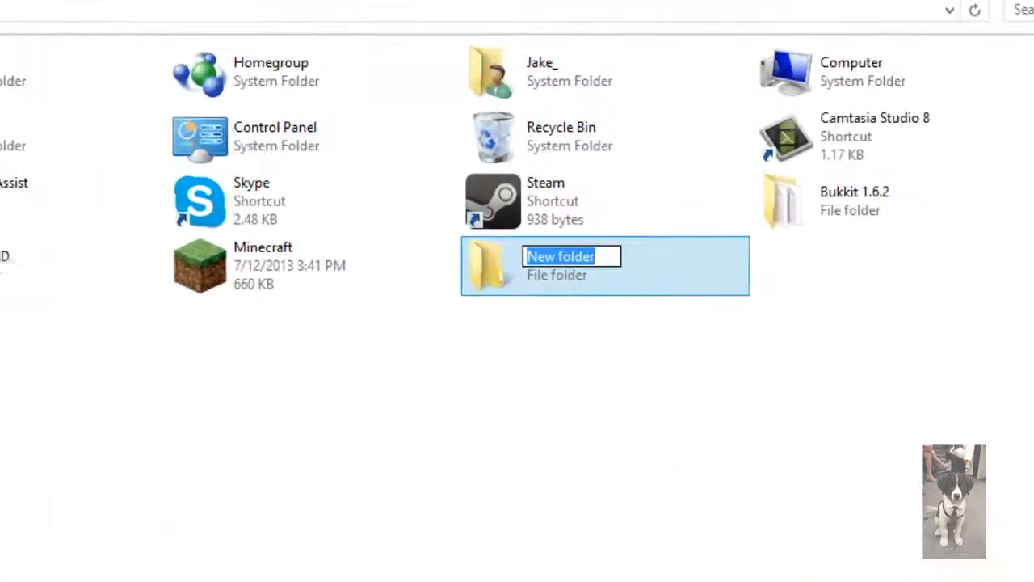
type("Se")
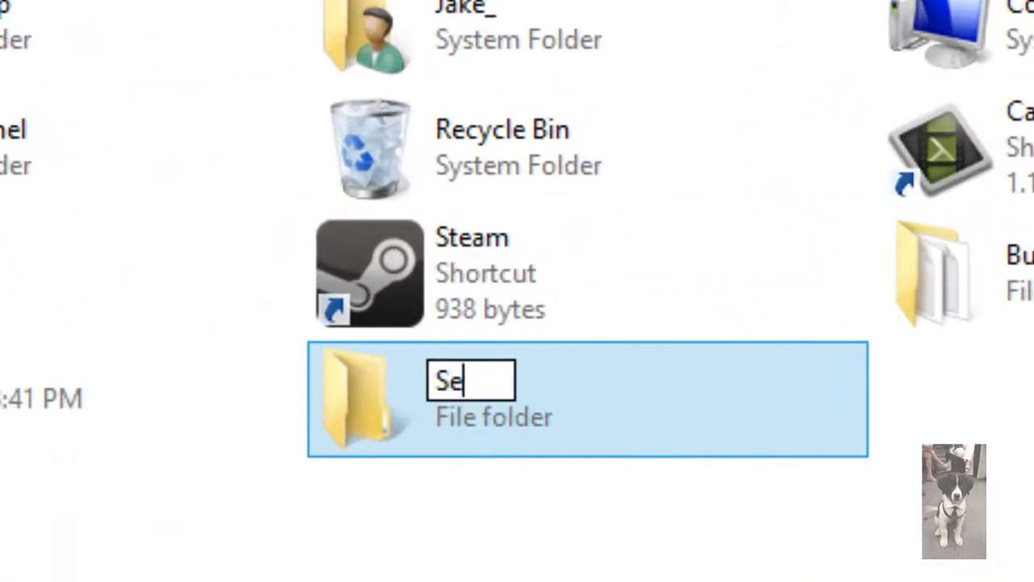
type("rver")
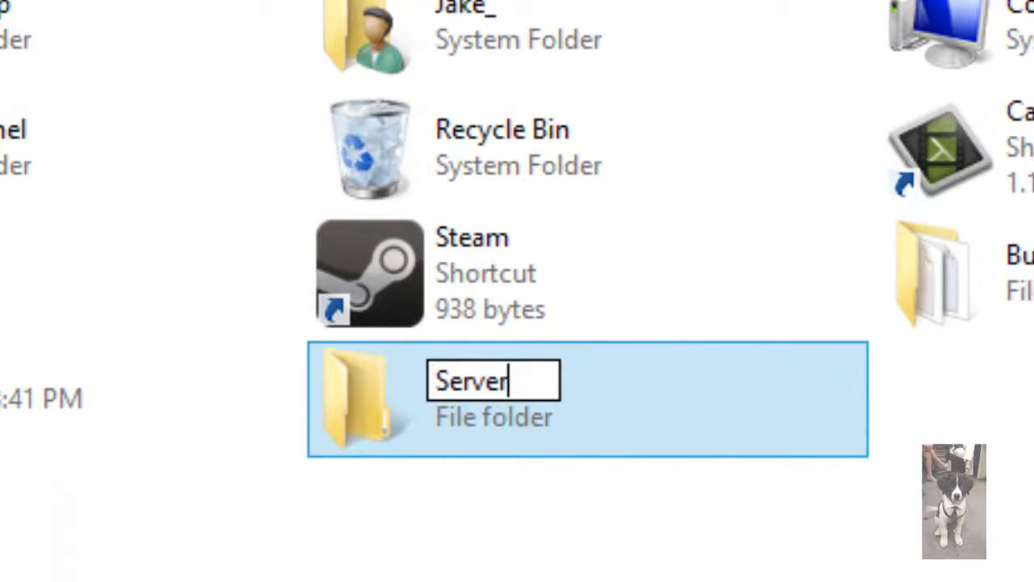
key("ctrl+a")
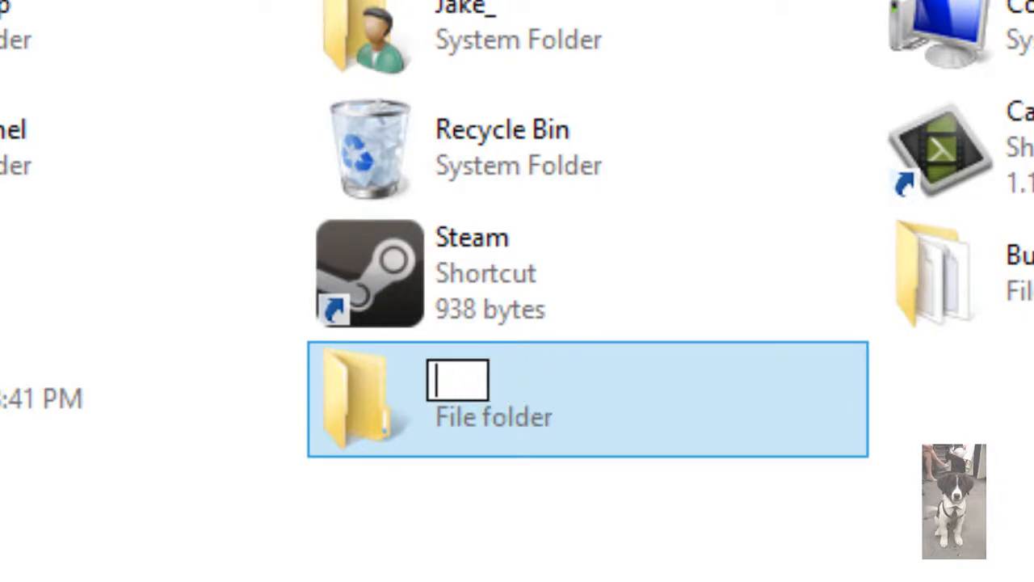
type("HLserv")
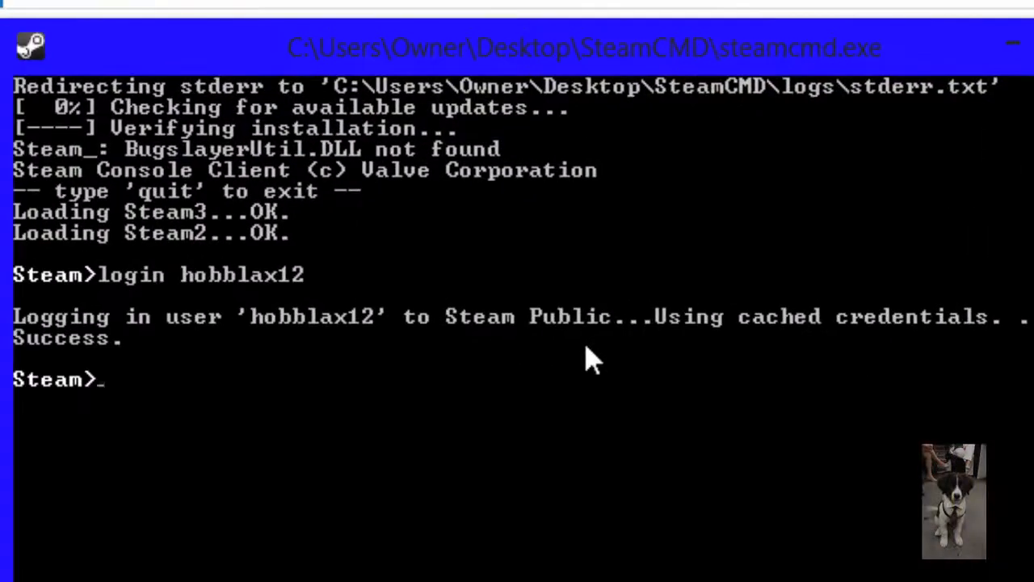
Submit force_install_dir C:\Users\Owner\Desktop\HLserver at the Steam> prompt
type("force_")
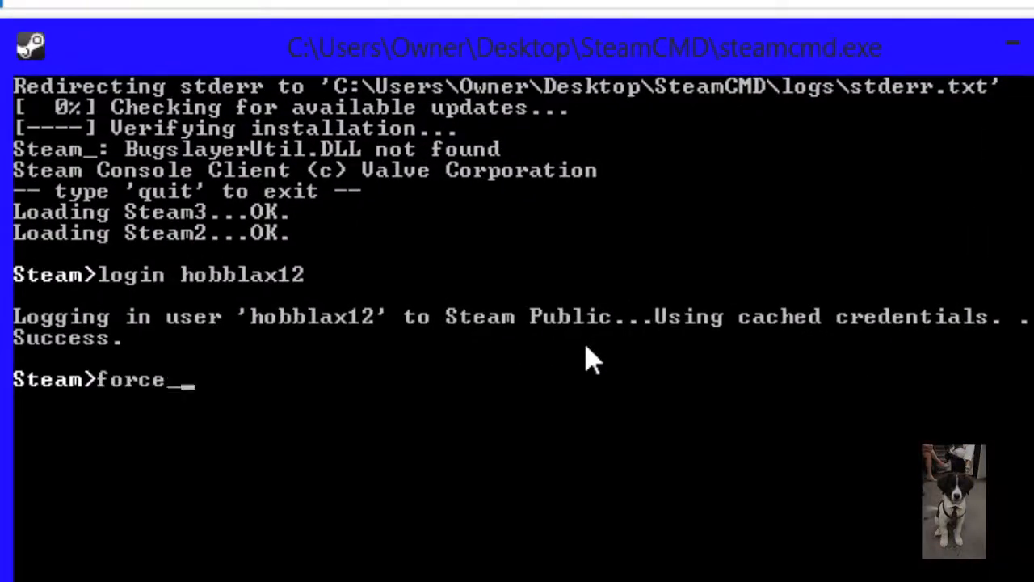
type("install")
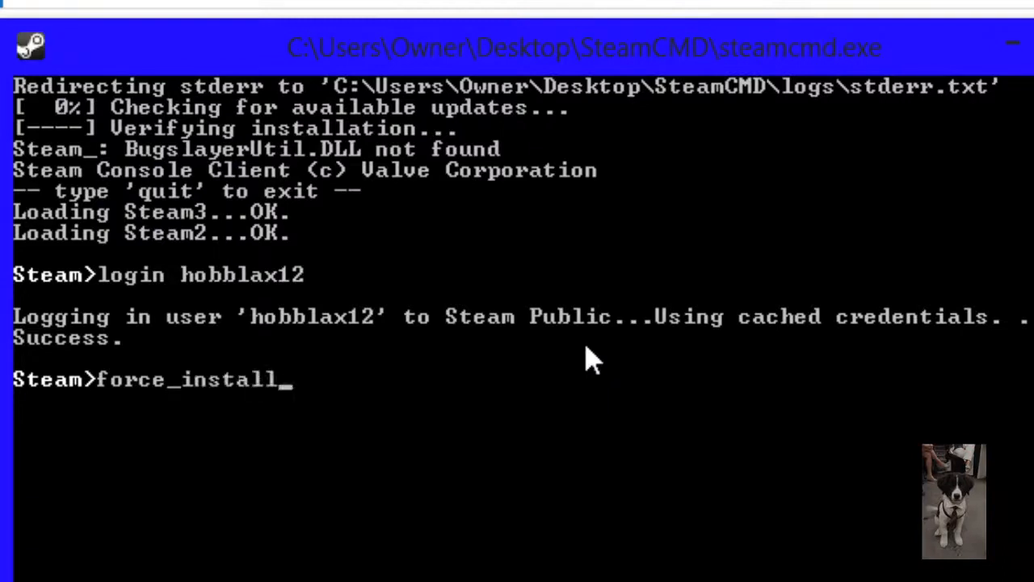
type("_dir")
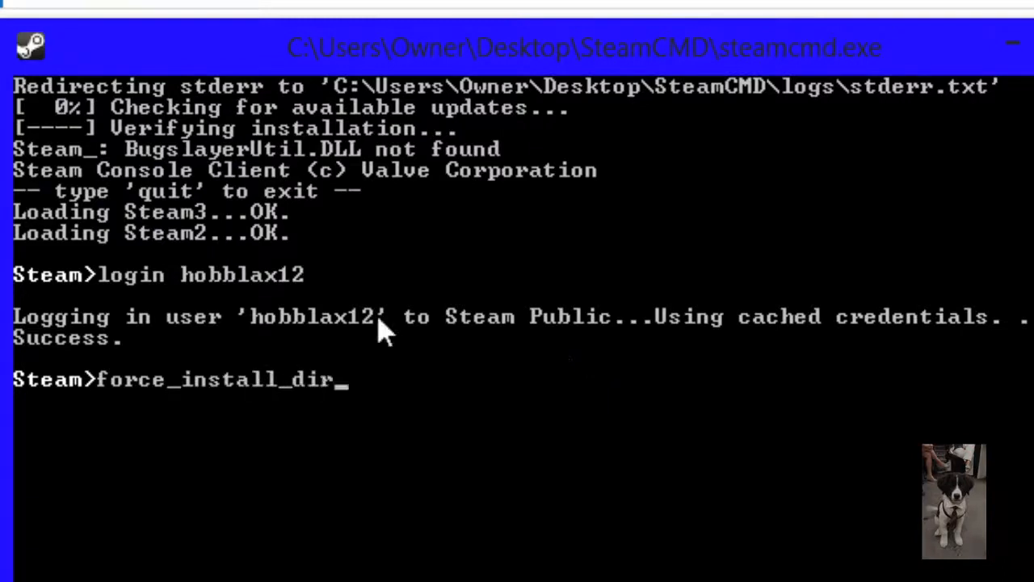
type("C")
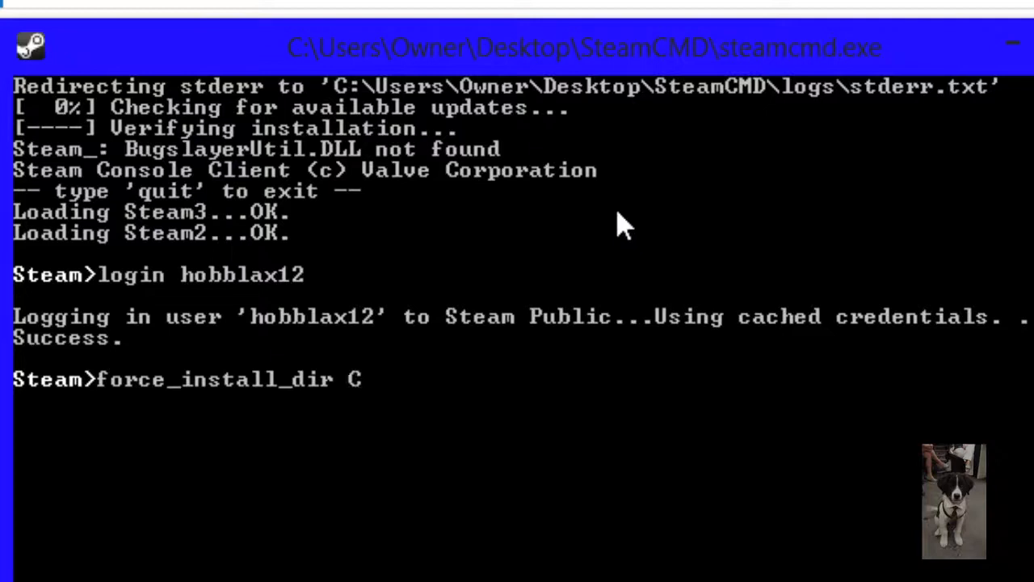
type(":")
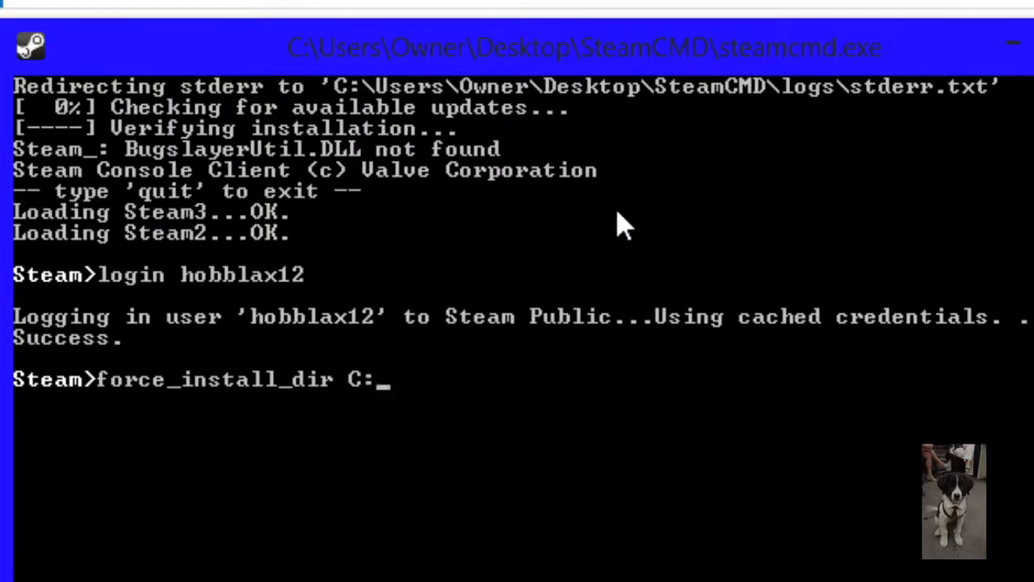
type("\\")
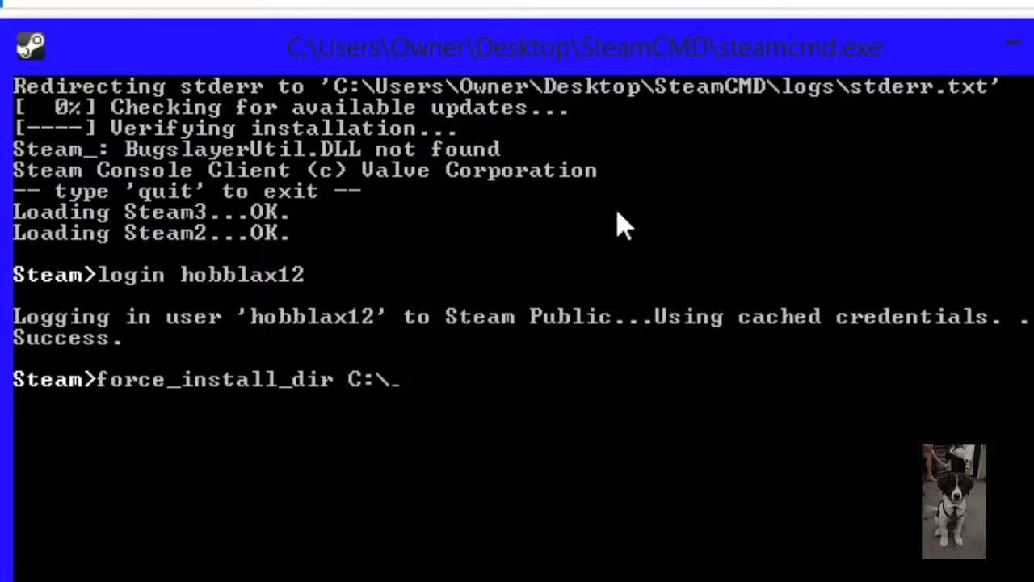
type("Users\\Ow")
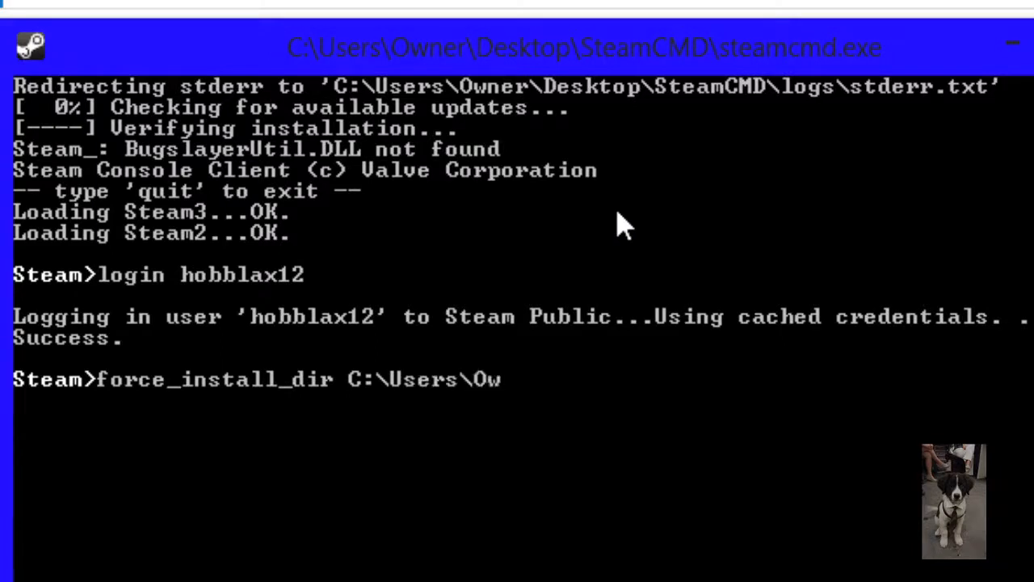
type("ner\\D")
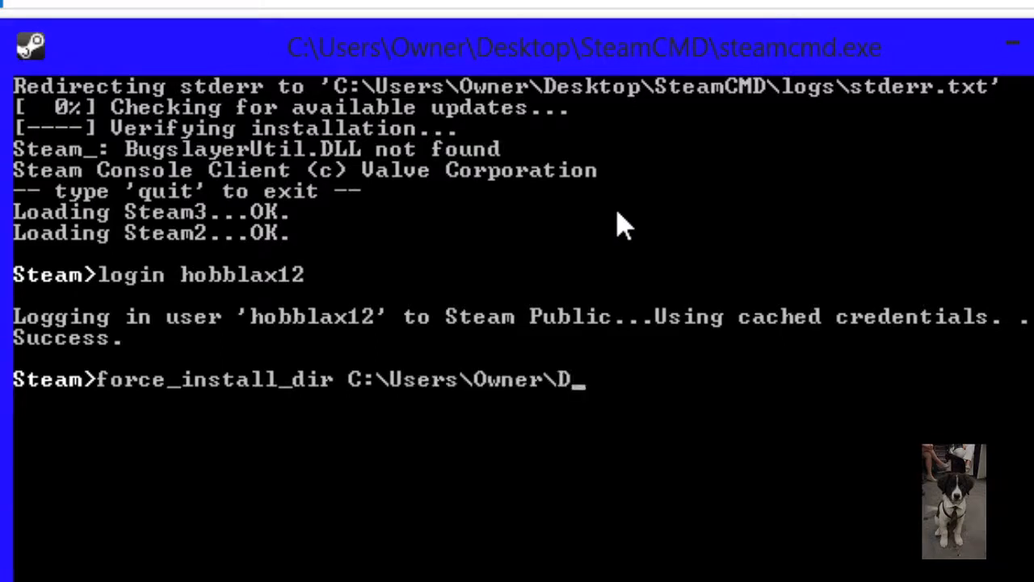
type("esktop\\")
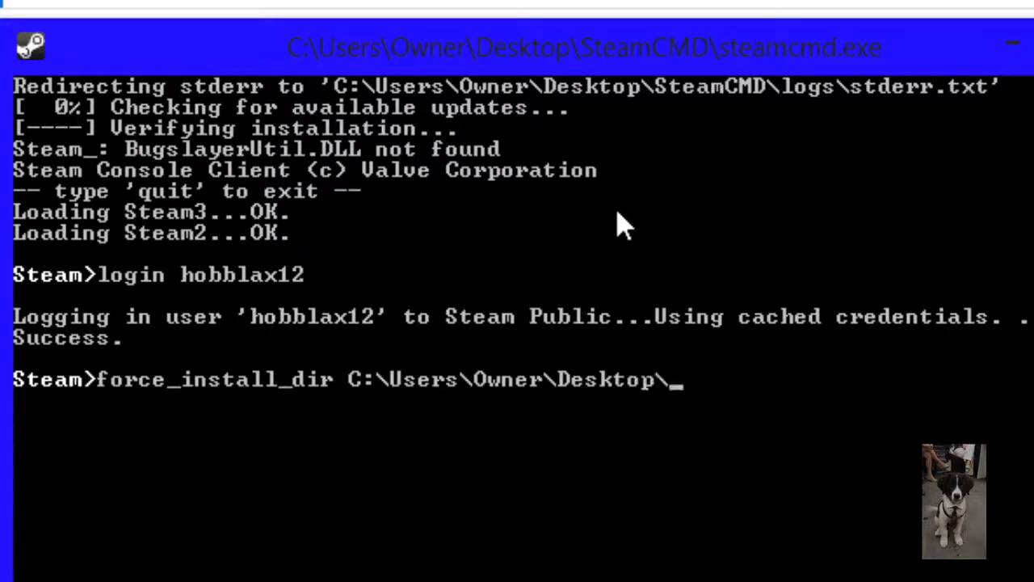
type("HLserv")
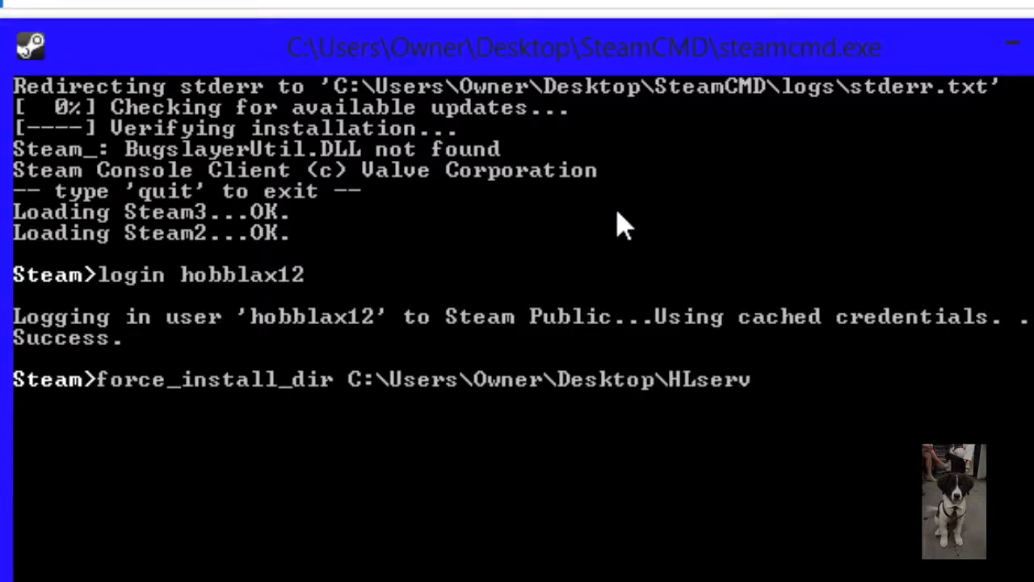
key("Return")
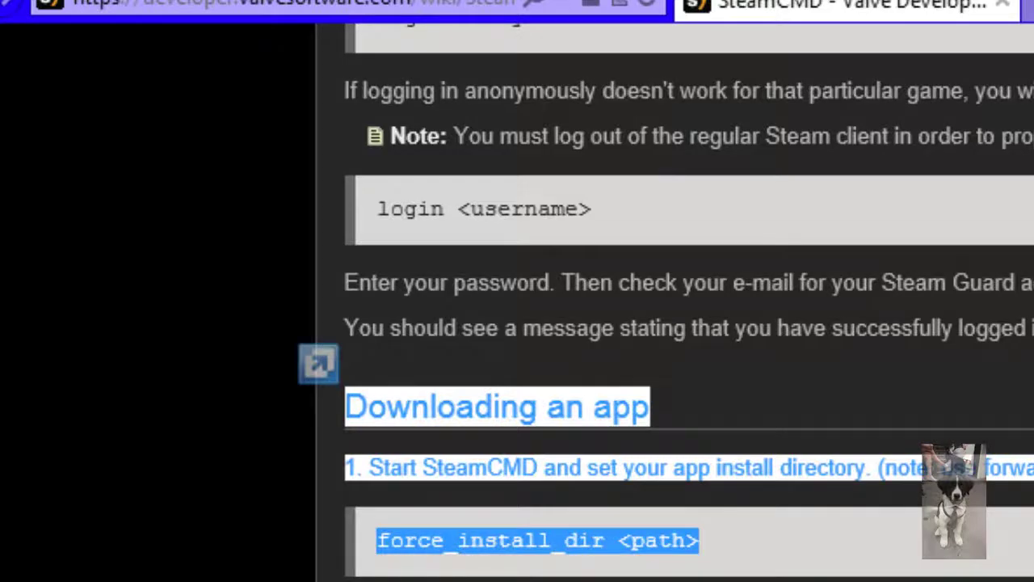
Follow the Steam Application IDs link from the wiki's 'Downloading an app' section
scroll("down", 3)
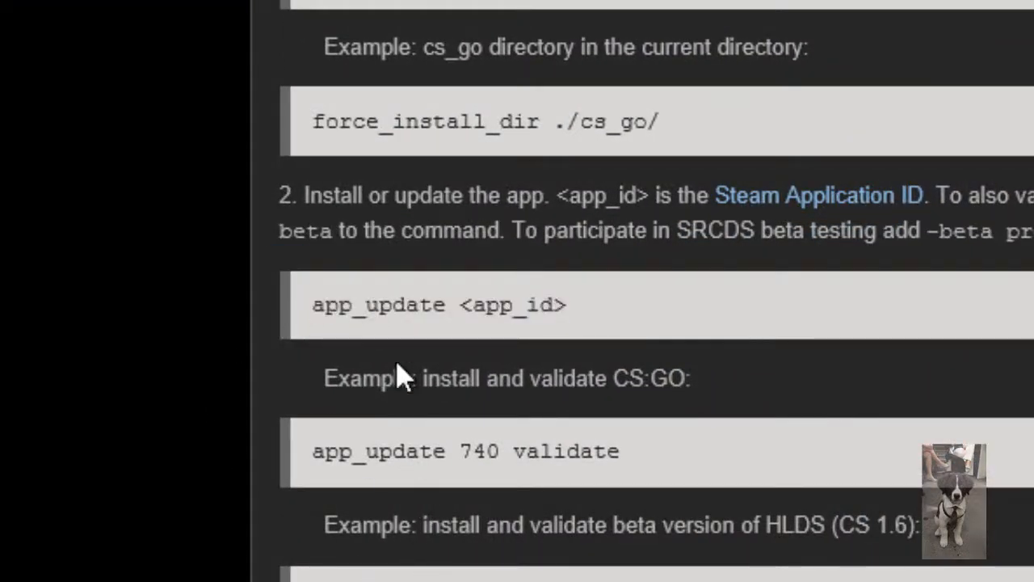
right_click(396, 374)
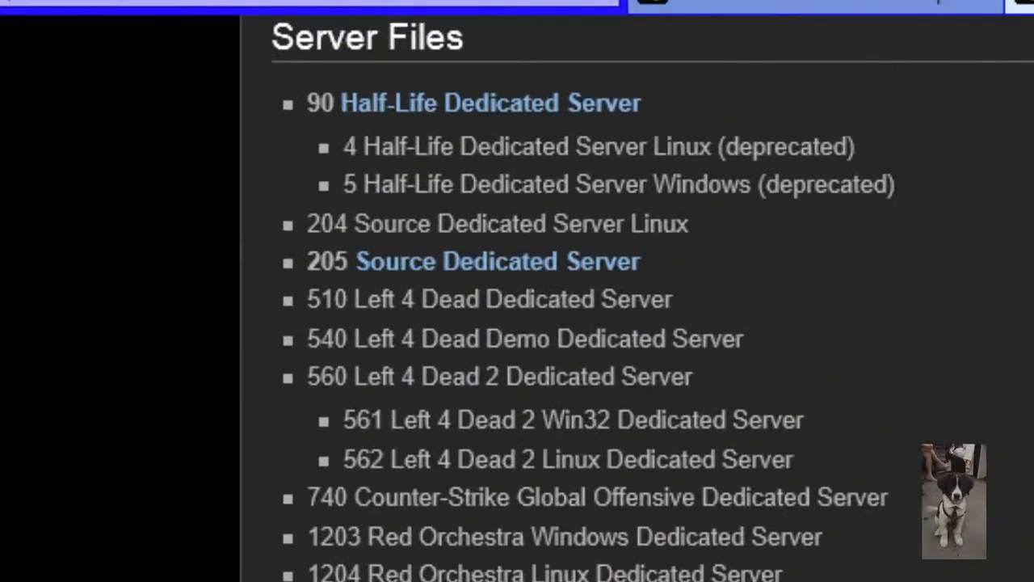
scroll("down", 3)
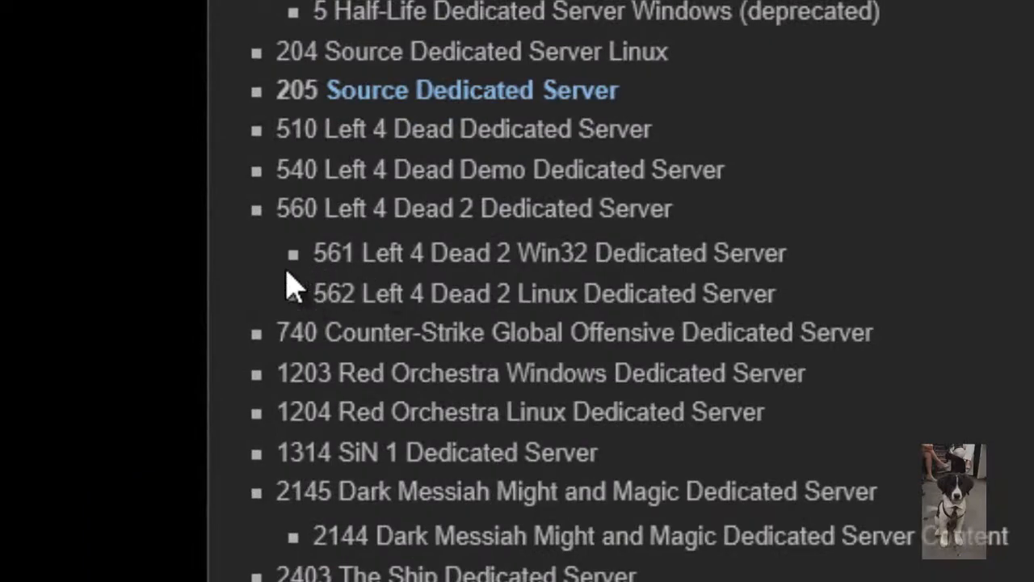
mouse_move(282, 388)
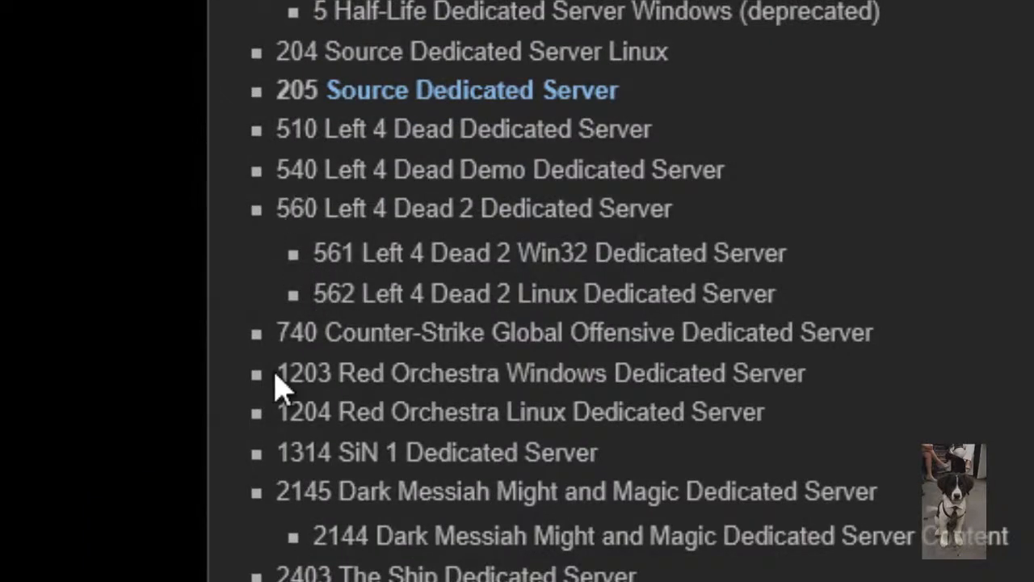
scroll("down", 3)
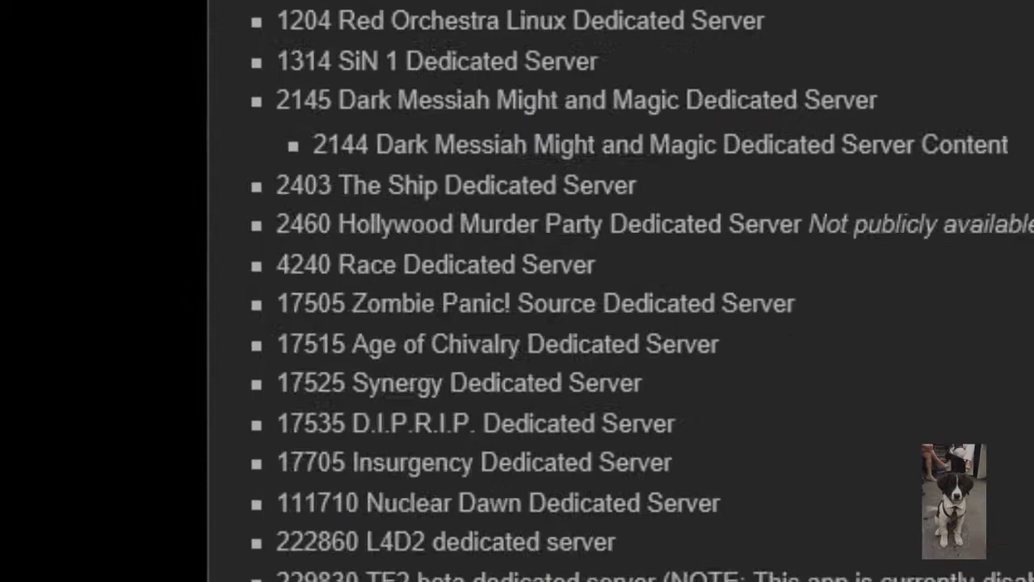
scroll("up", 3)
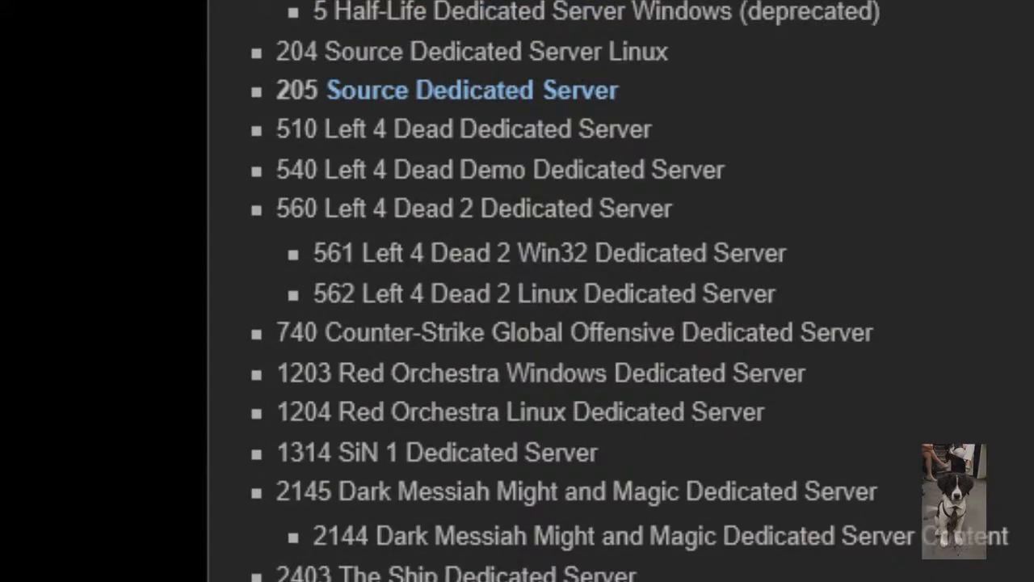
scroll("down", 3)
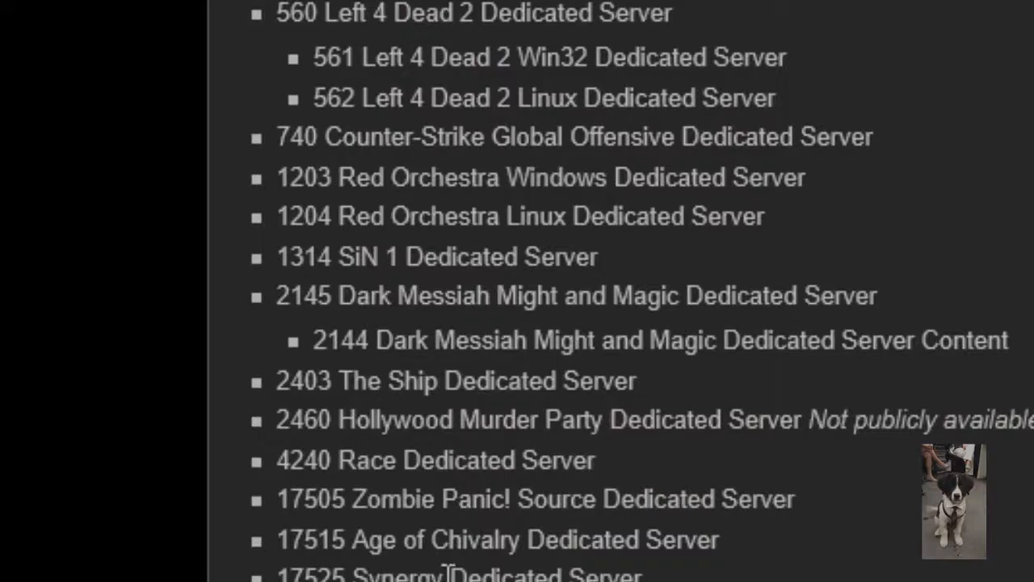
Browse the Server Files list of dedicated-server app IDs to find the Left 4 Dead 2 entry
scroll("up", 3)
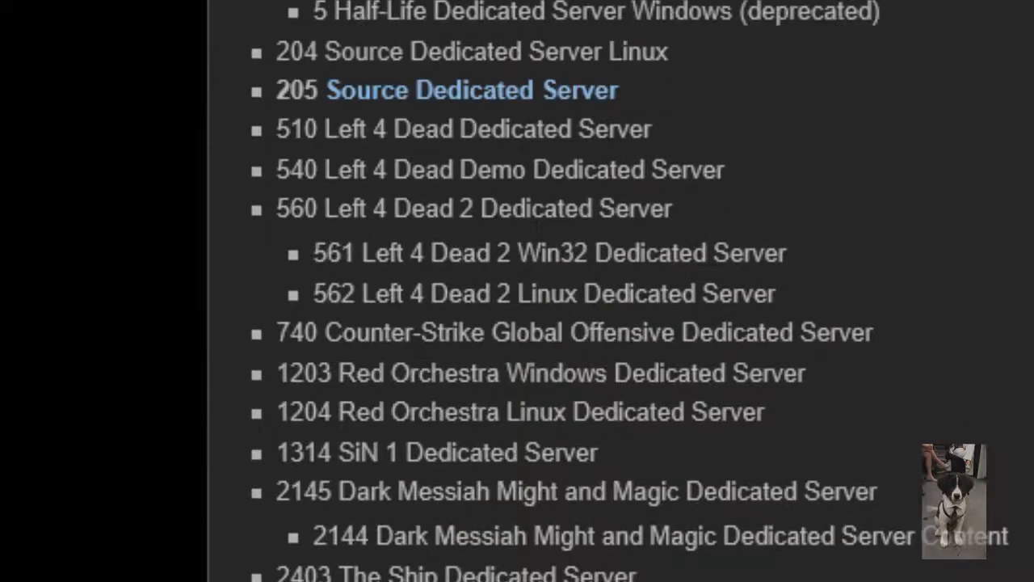
scroll("up", 3)
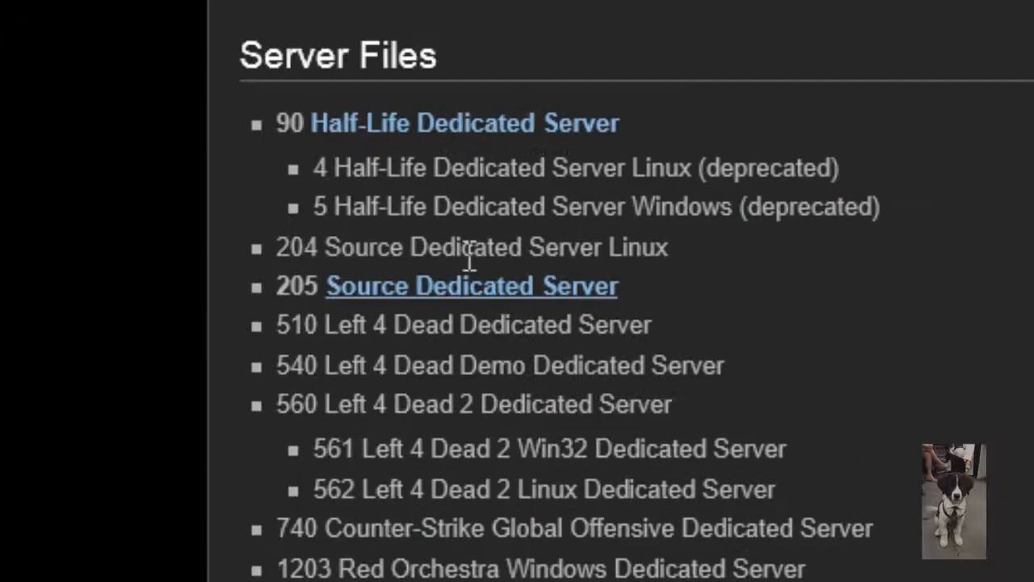
scroll("down", 3)
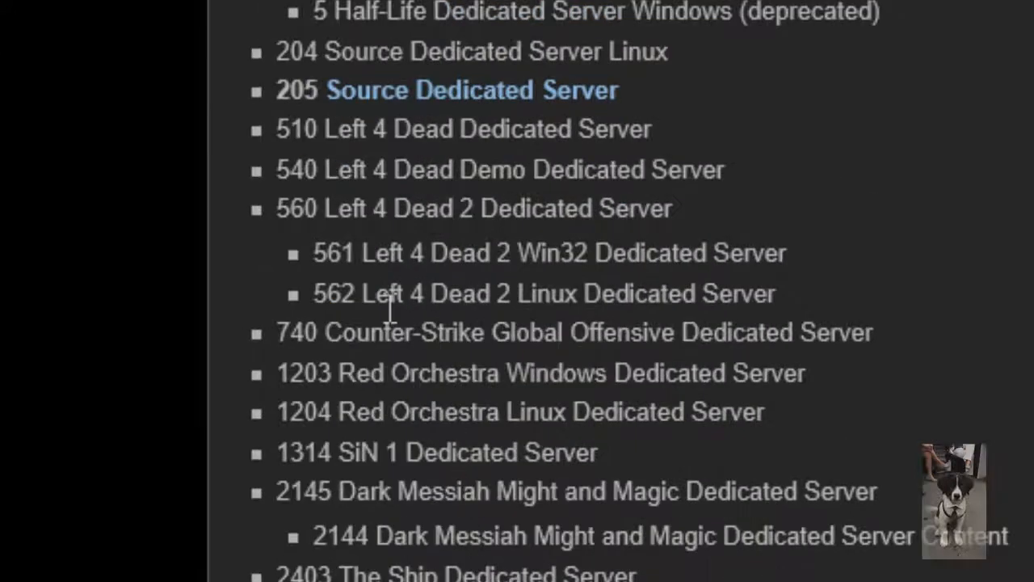
mouse_move(388, 310)
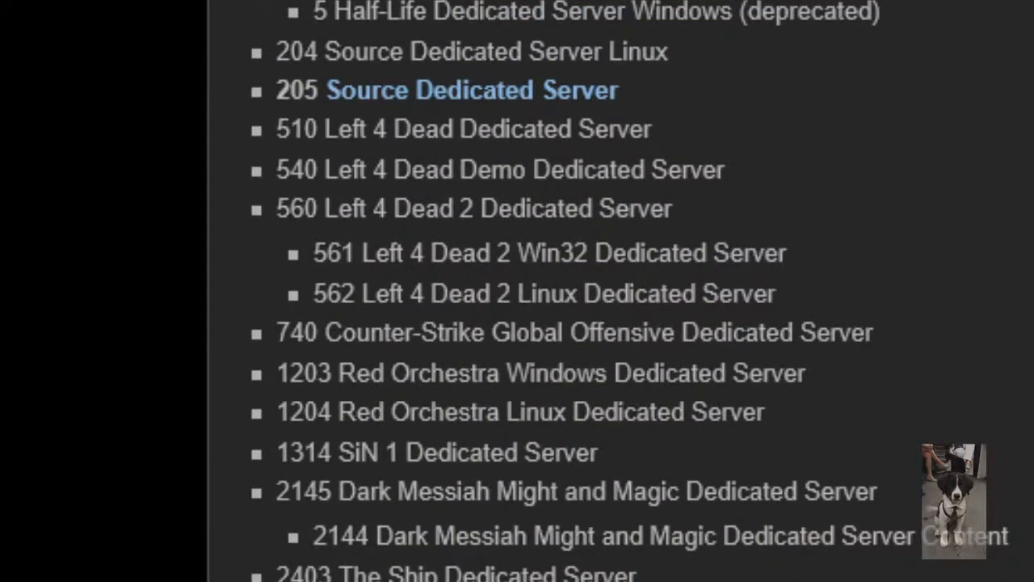
scroll("up", 3)
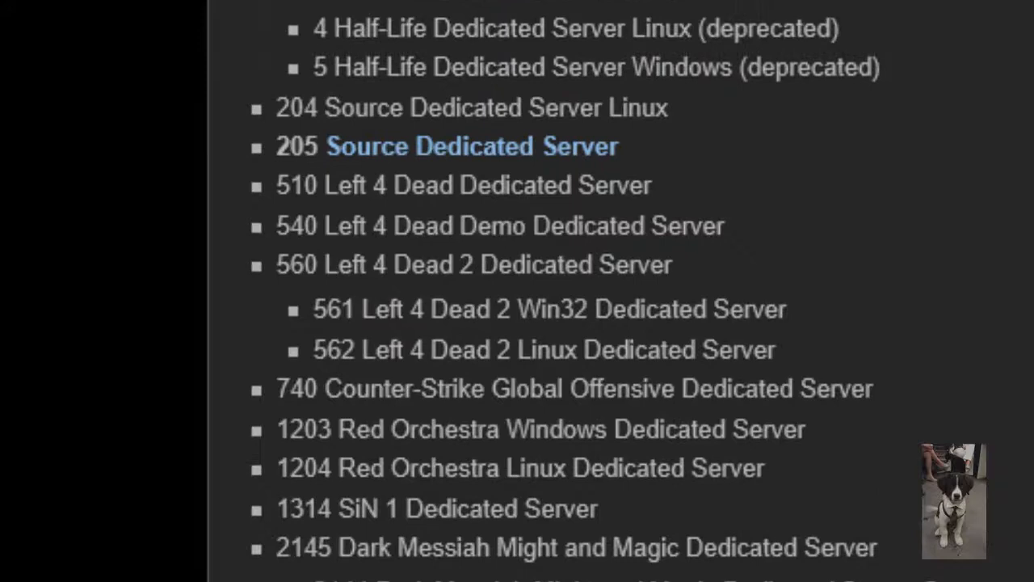
scroll("down", 3)
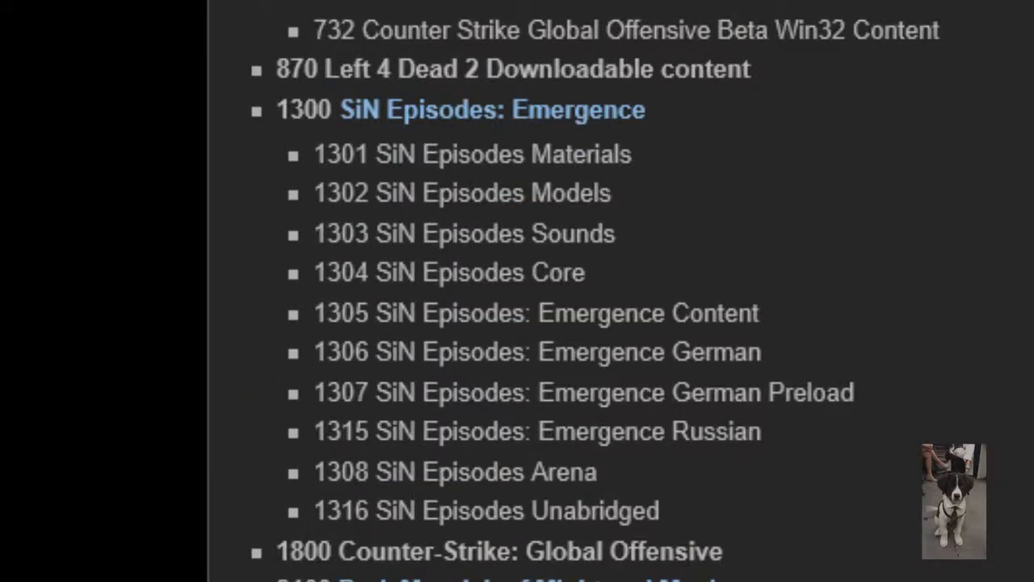
scroll("down", 3)
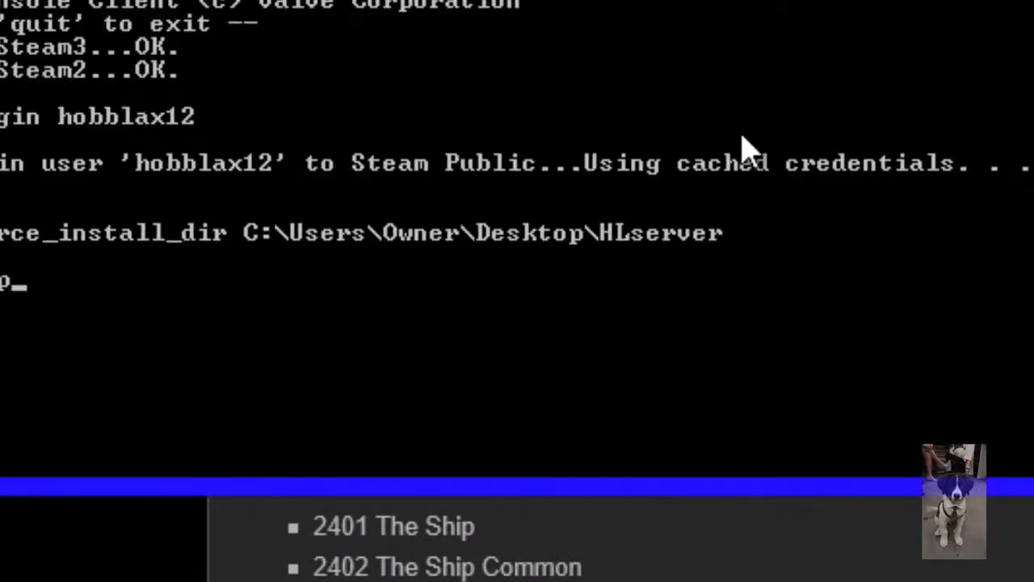
Run app_update 4020, which fails with a 'No subscription' error
type("up")
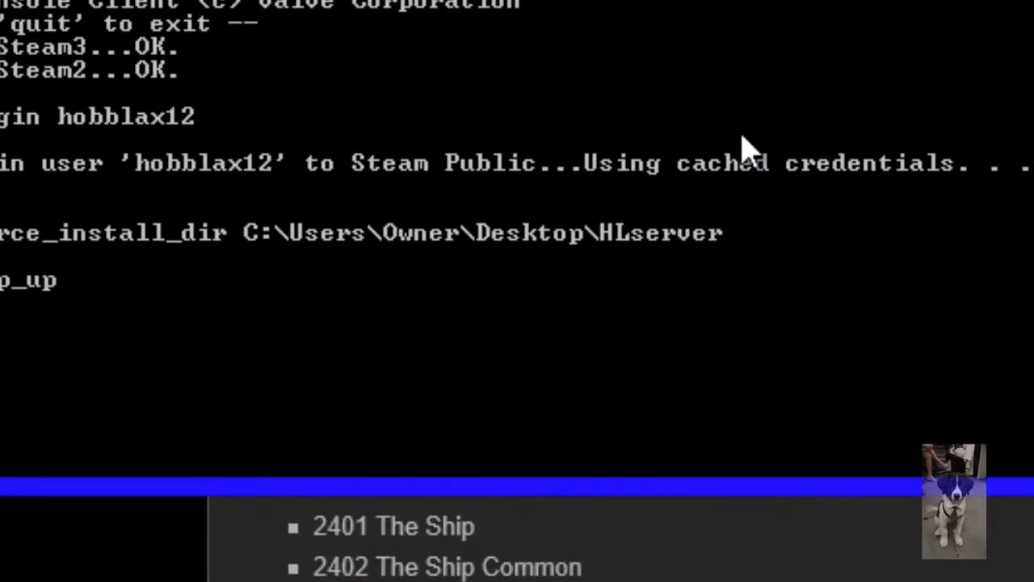
type("date")
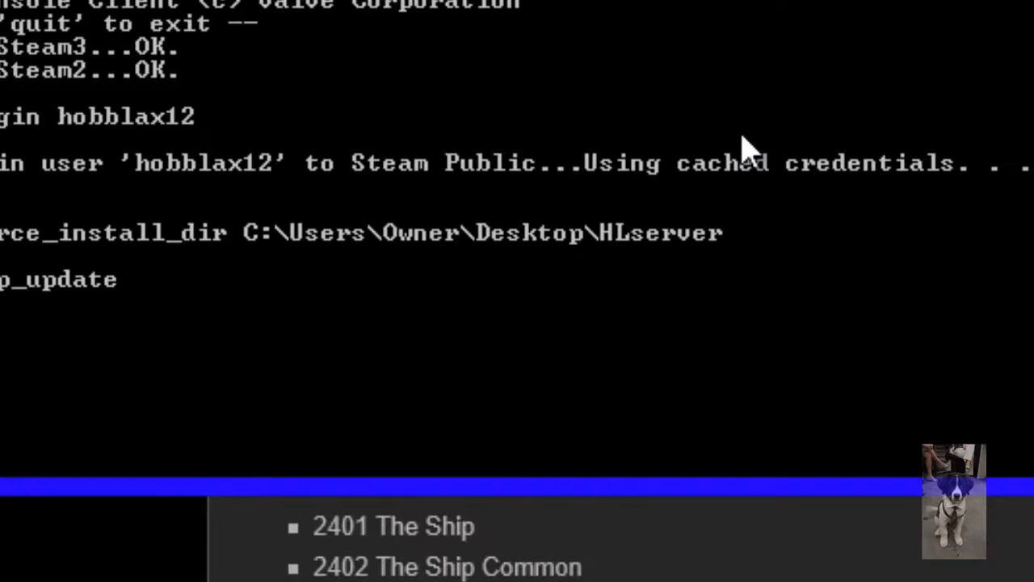
type("4020")
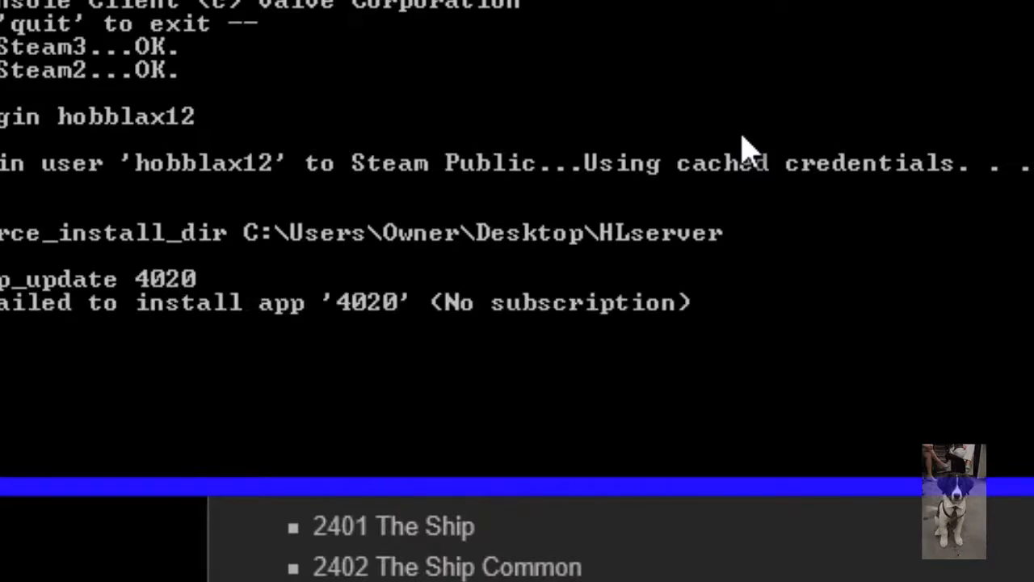
mouse_move(714, 226)
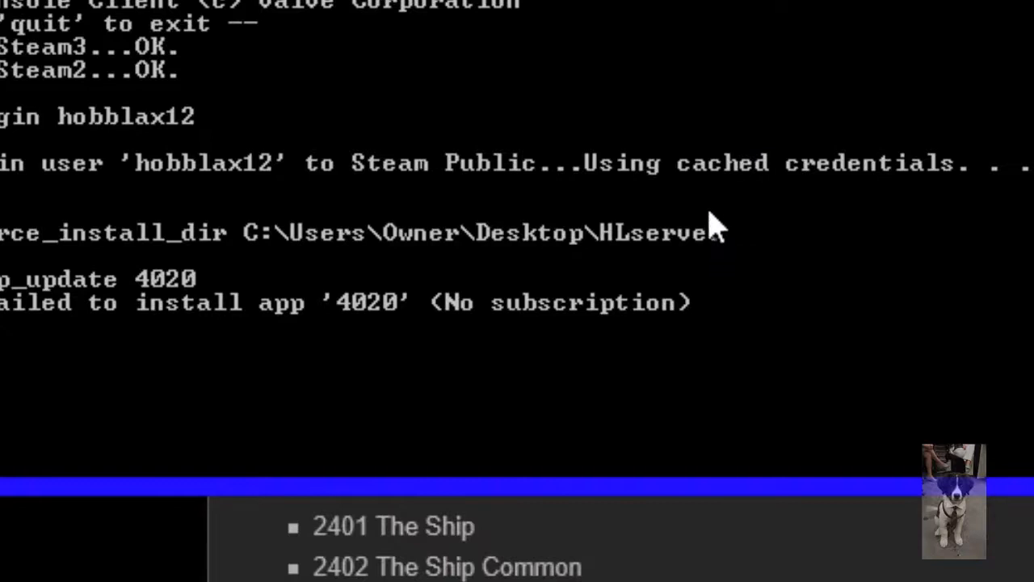
mouse_move(569, 569)
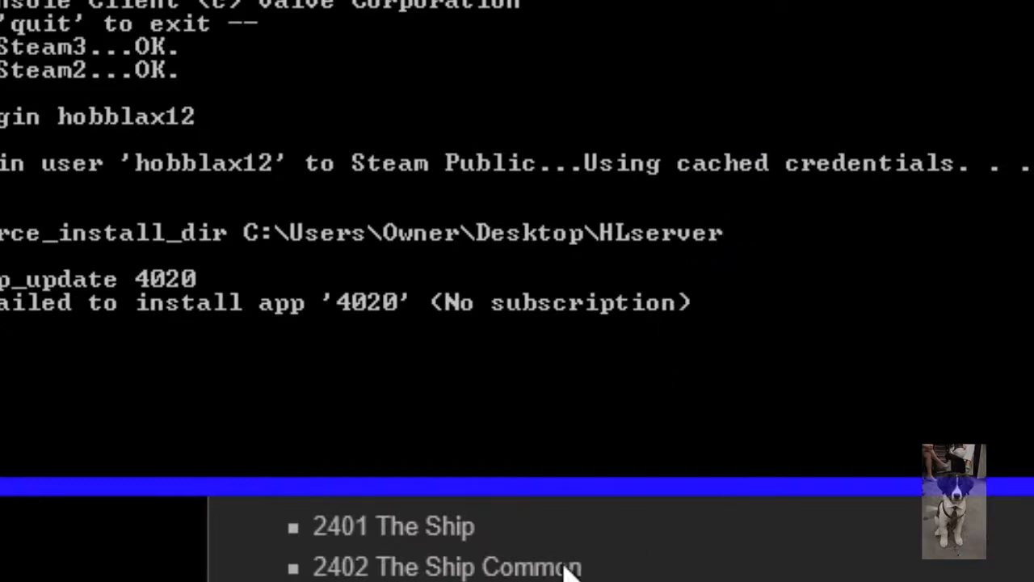
mouse_move(565, 569)
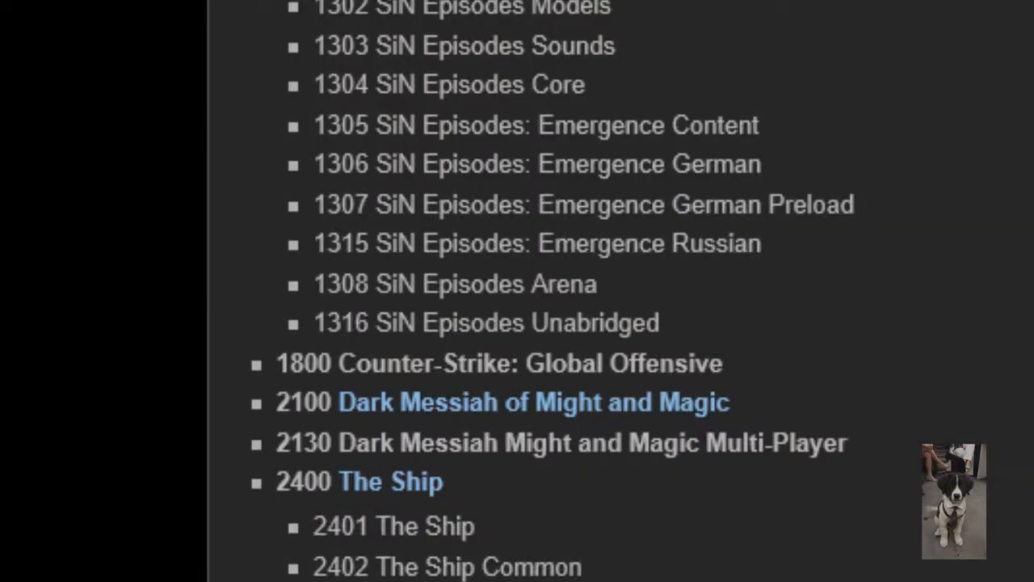
scroll("up", 3)
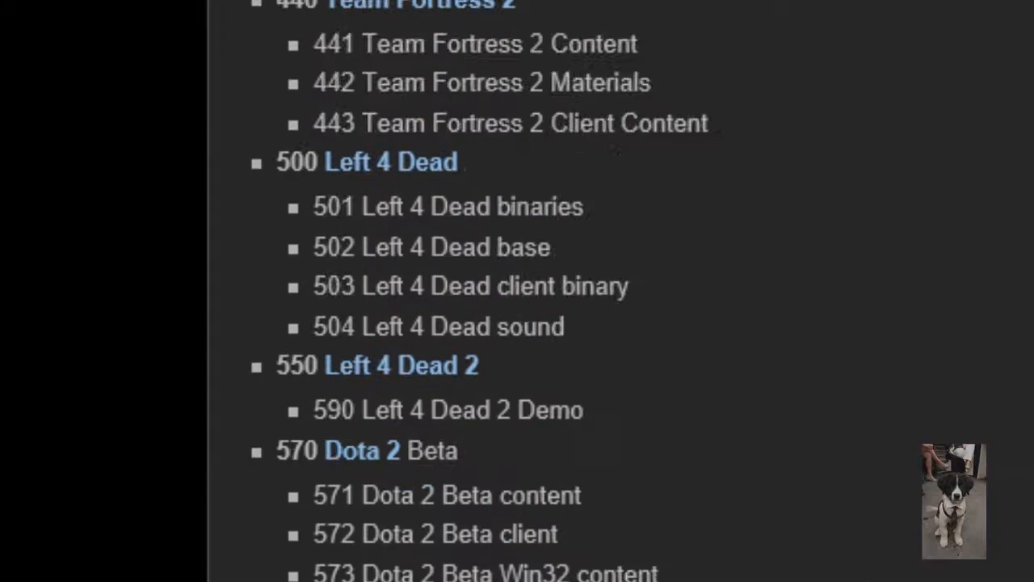
scroll("down", 3)
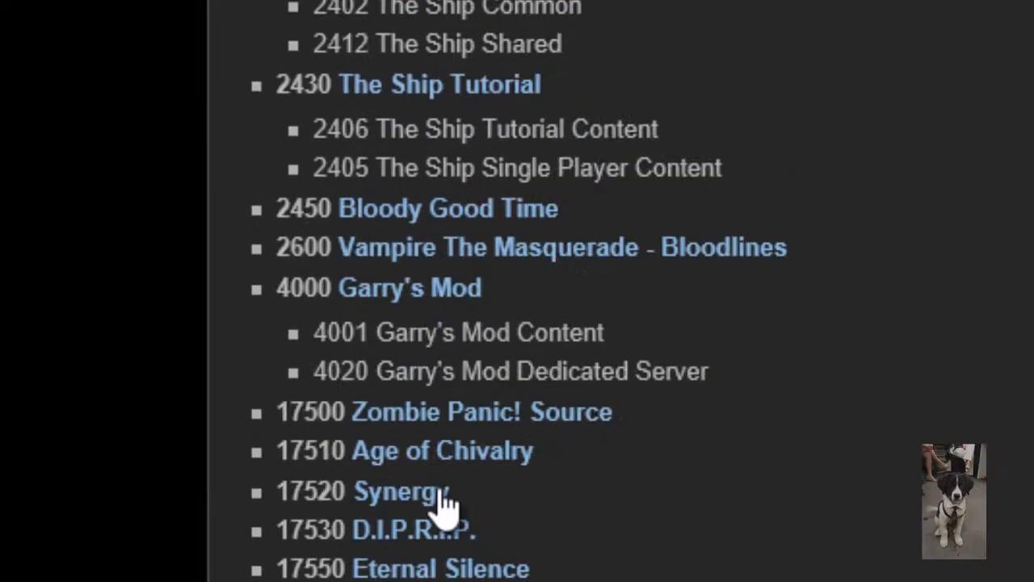
scroll("up", 3)
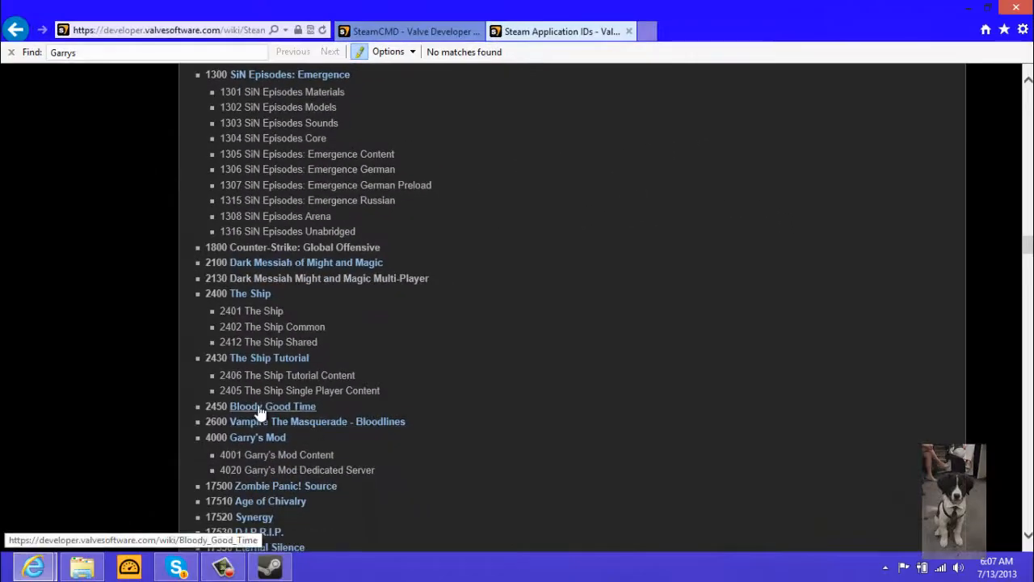
scroll("down", 3)
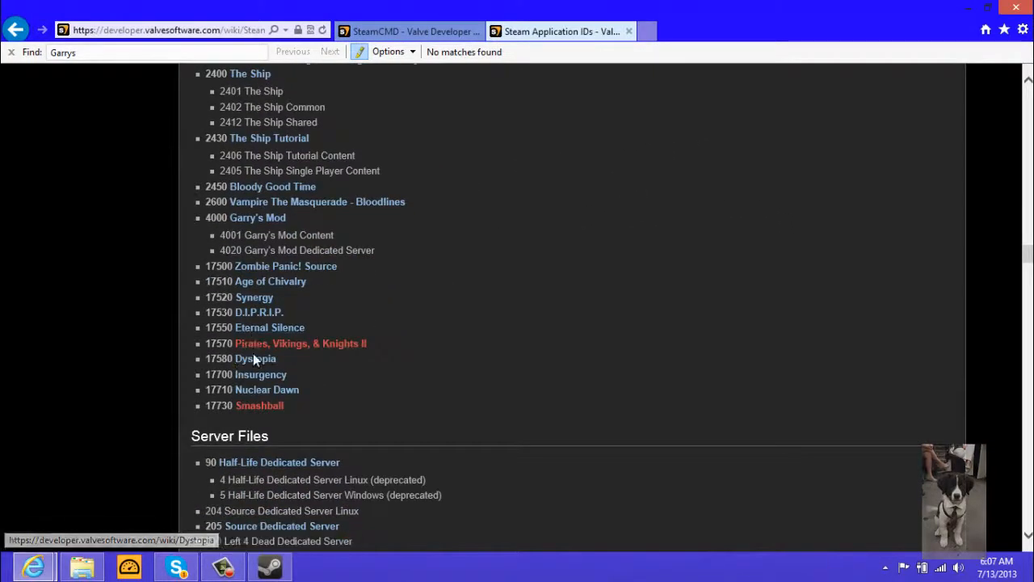
scroll("up", 3)
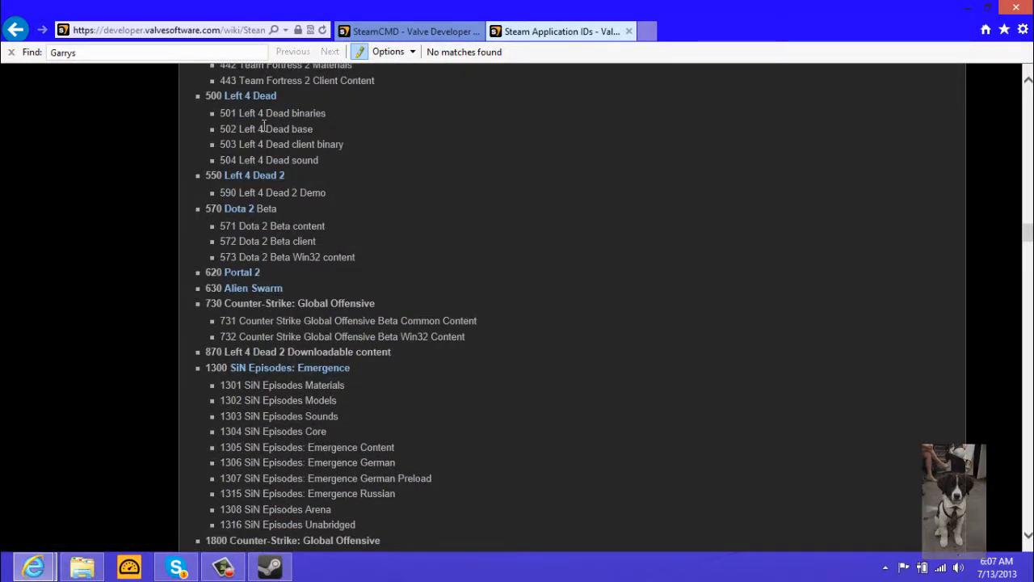
scroll("up", 3)
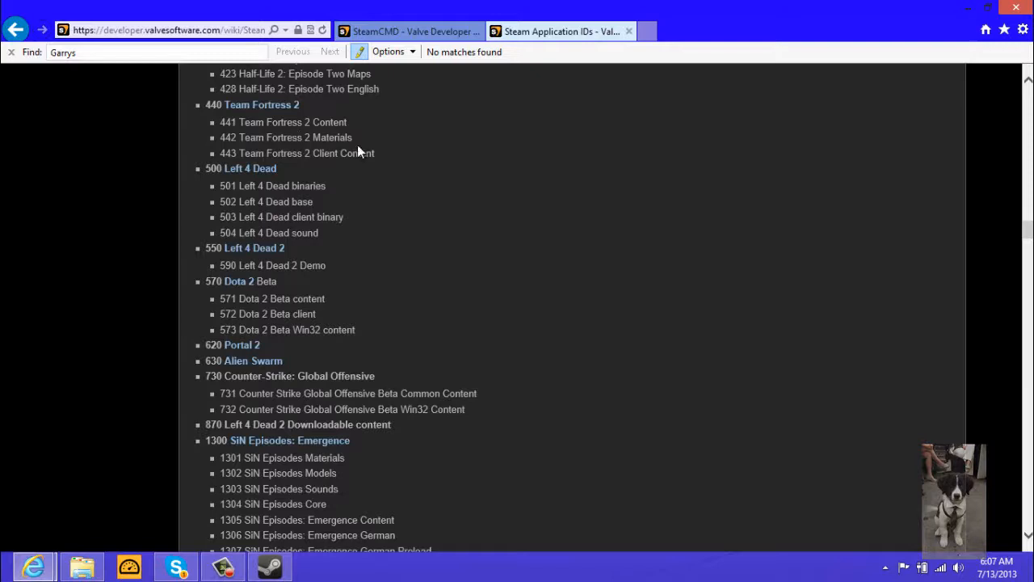
double_click(323, 152)
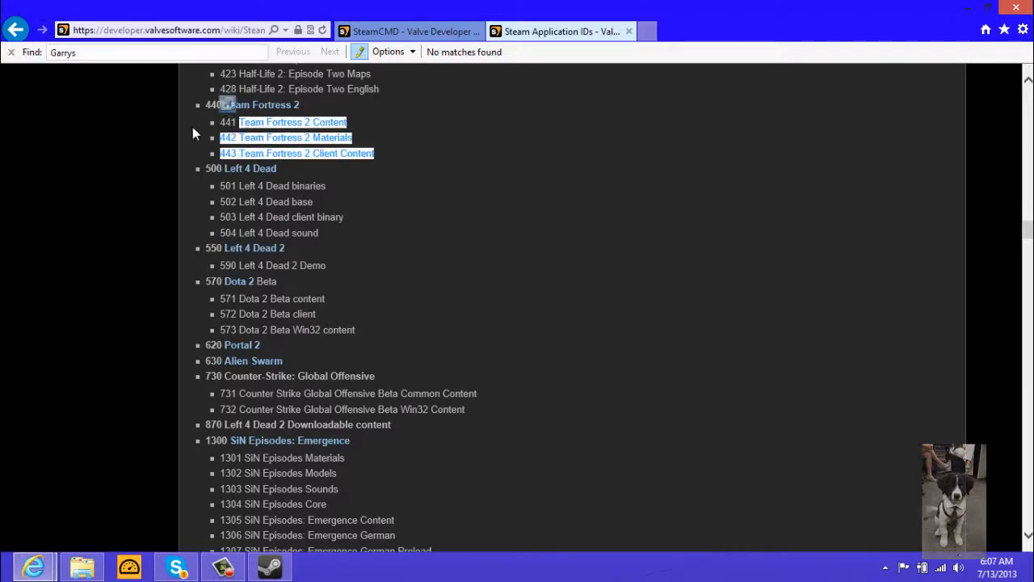
scroll("up", 3)
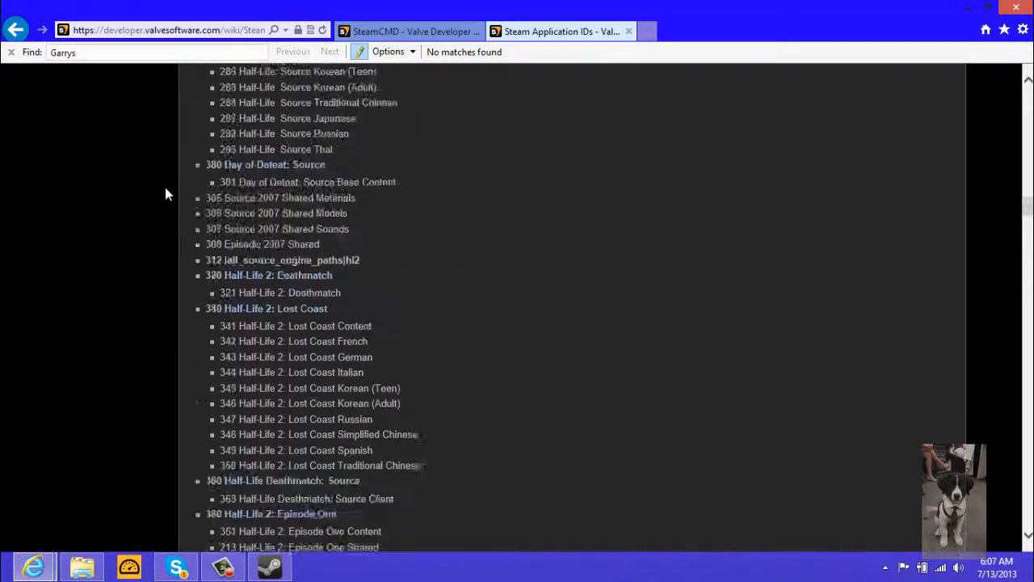
scroll("down", 3)
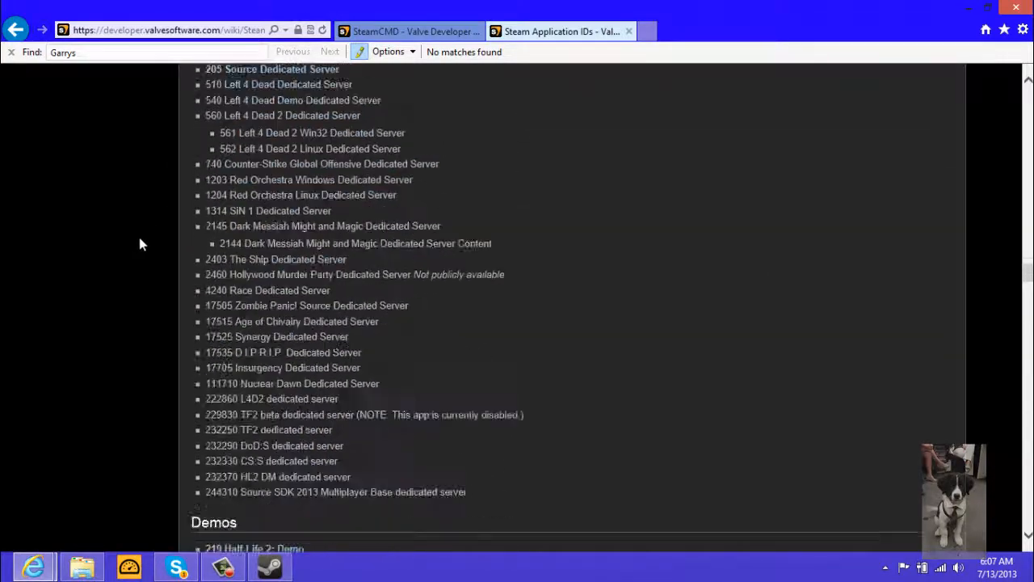
scroll("up", 3)
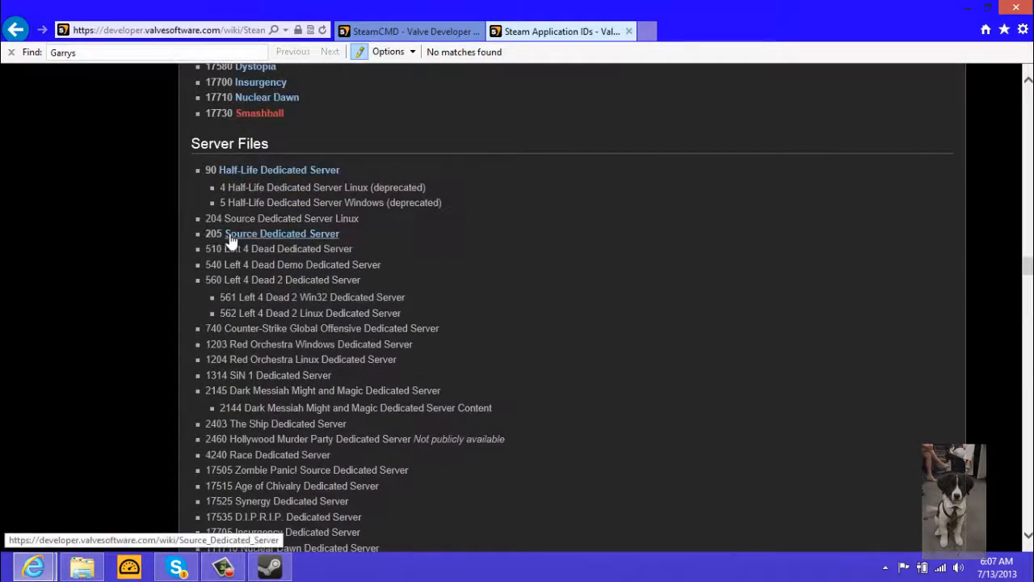
scroll("down", 3)
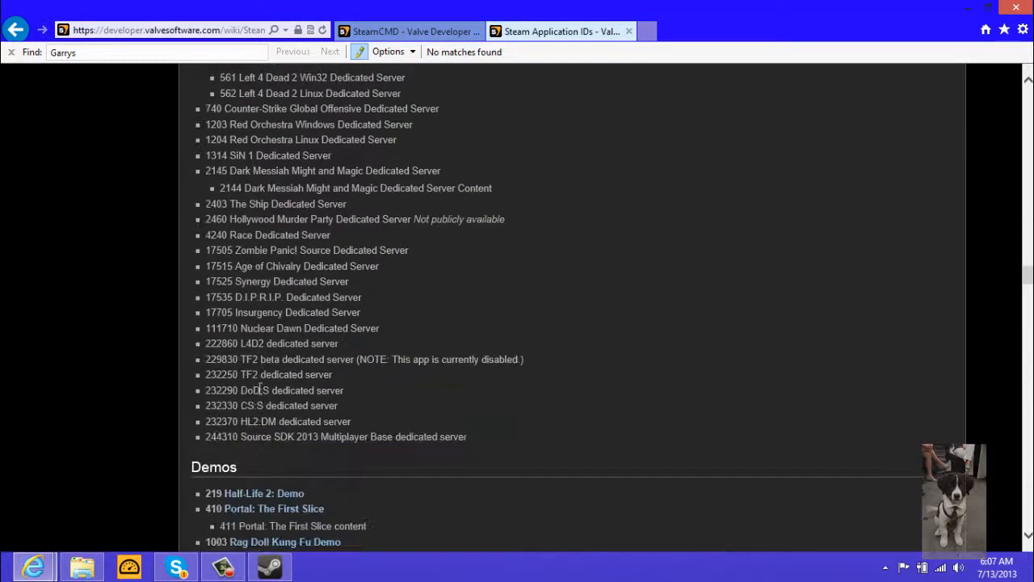
double_click(272, 375)
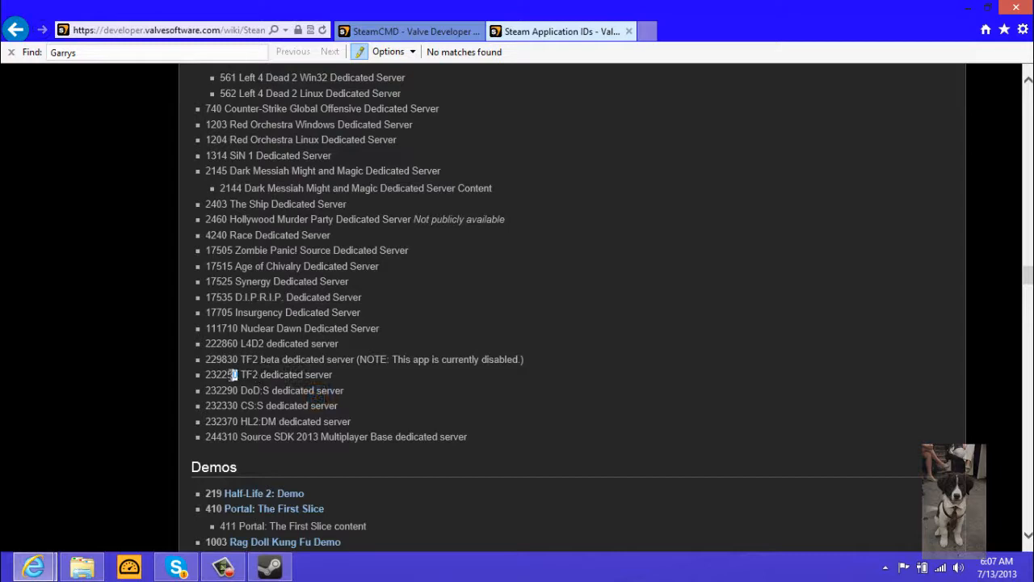
double_click(220, 374)
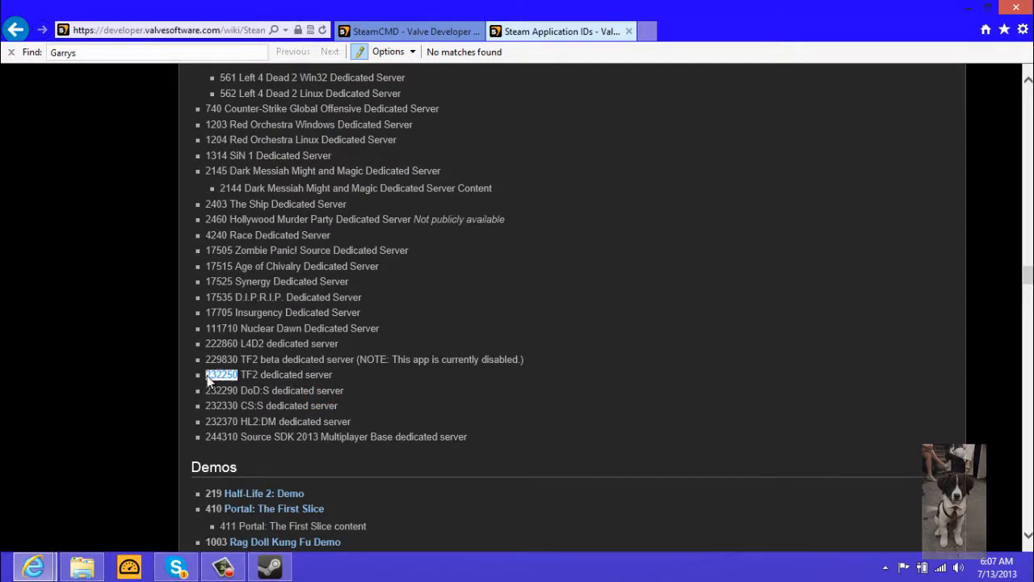
scroll("up", 3)
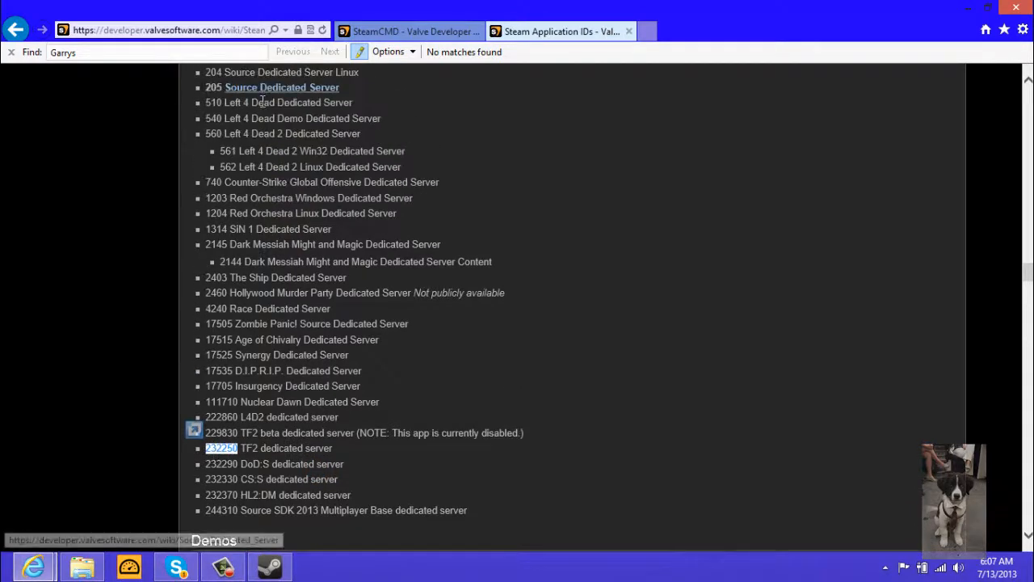
scroll("up", 3)
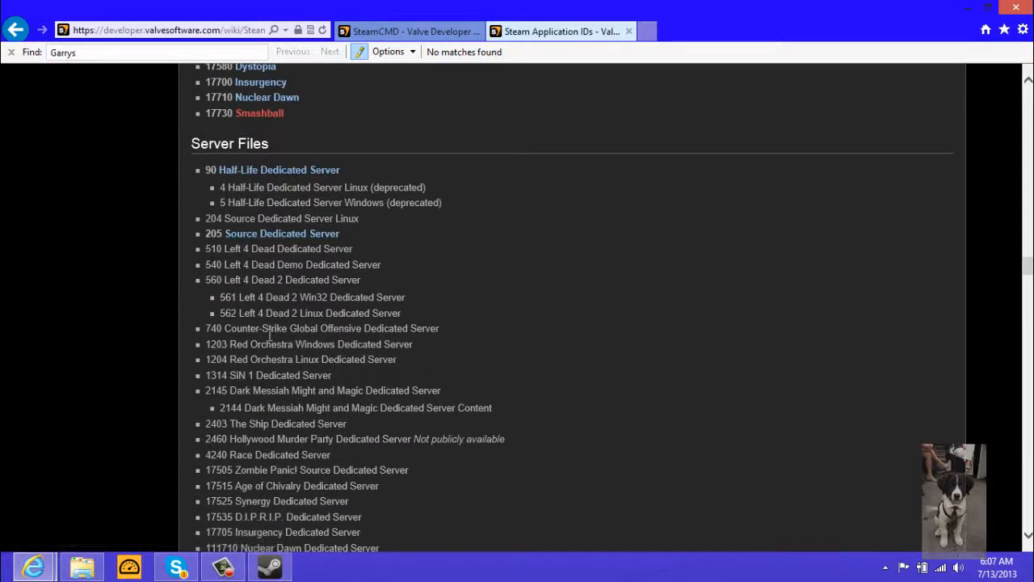
scroll("down", 3)
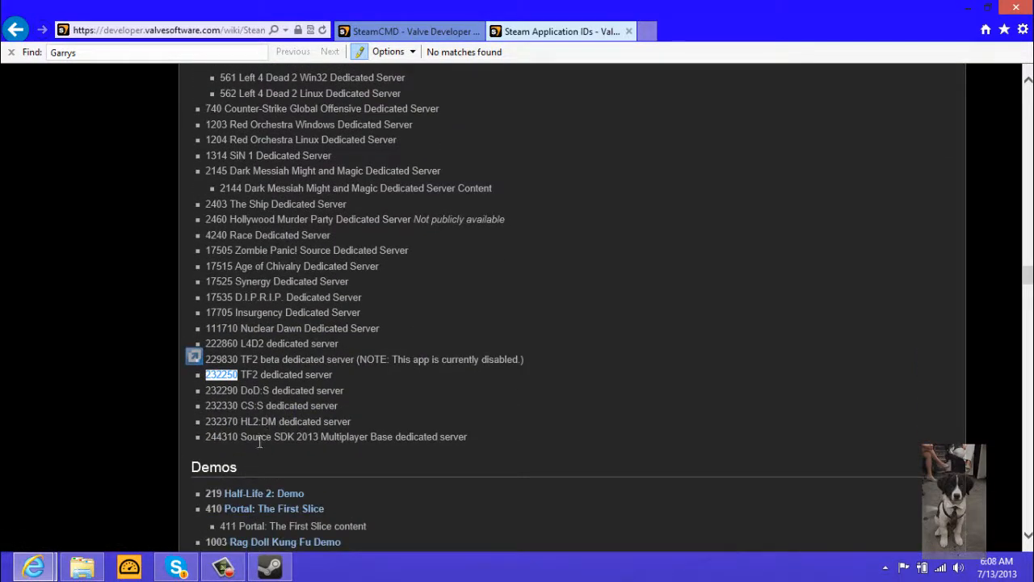
mouse_move(255, 312)
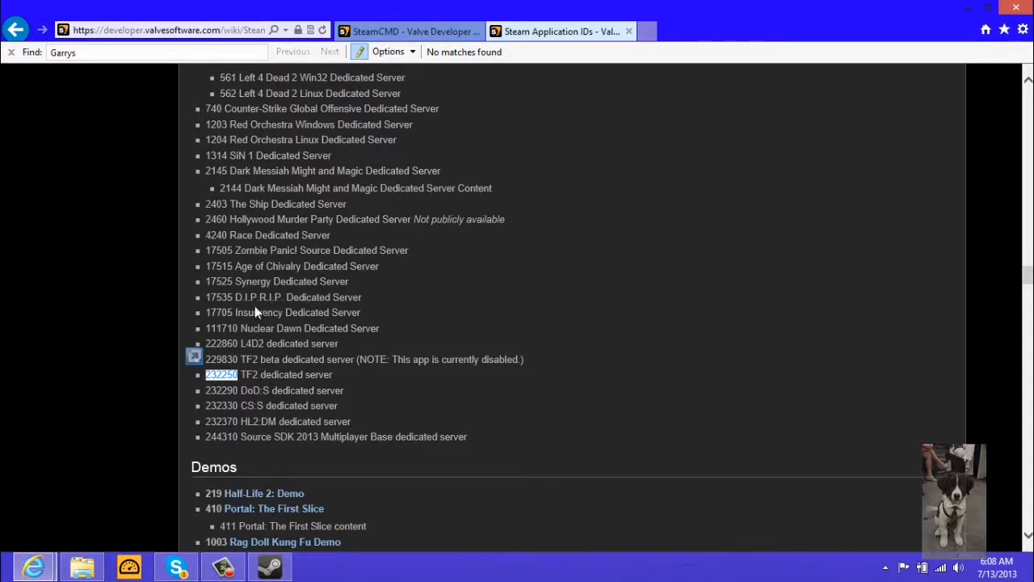
mouse_move(245, 194)
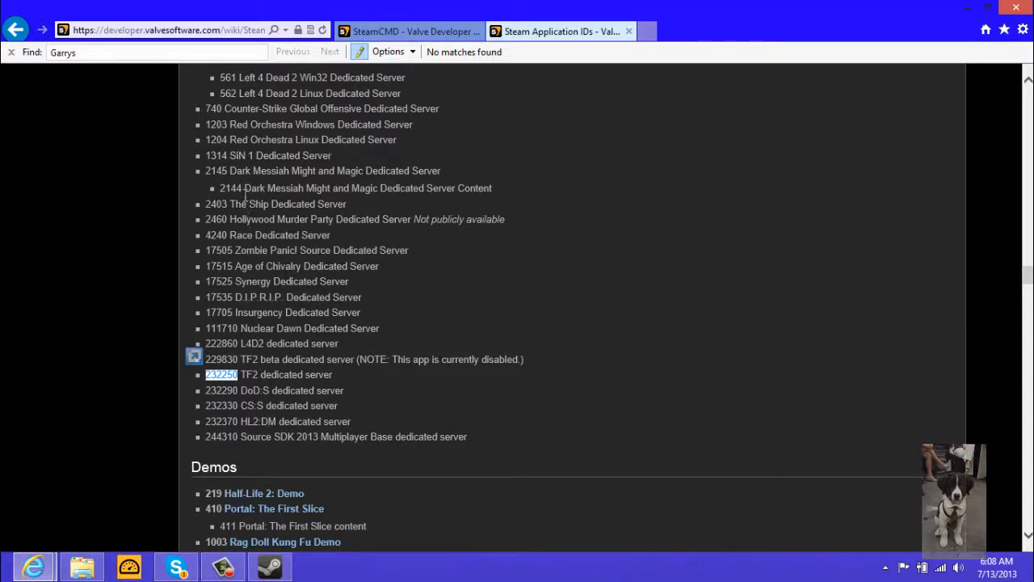
scroll("up", 3)
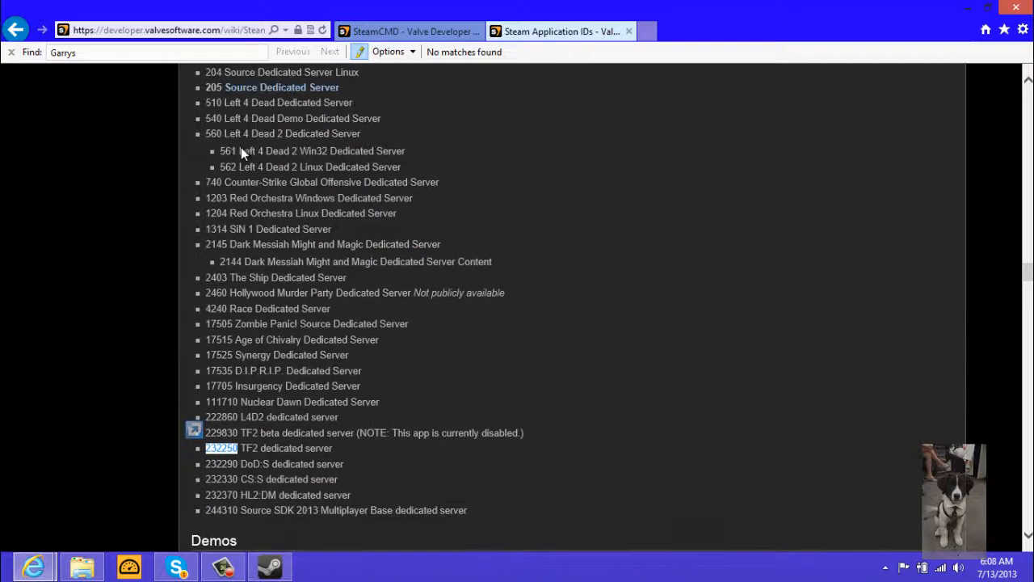
scroll("up", 3)
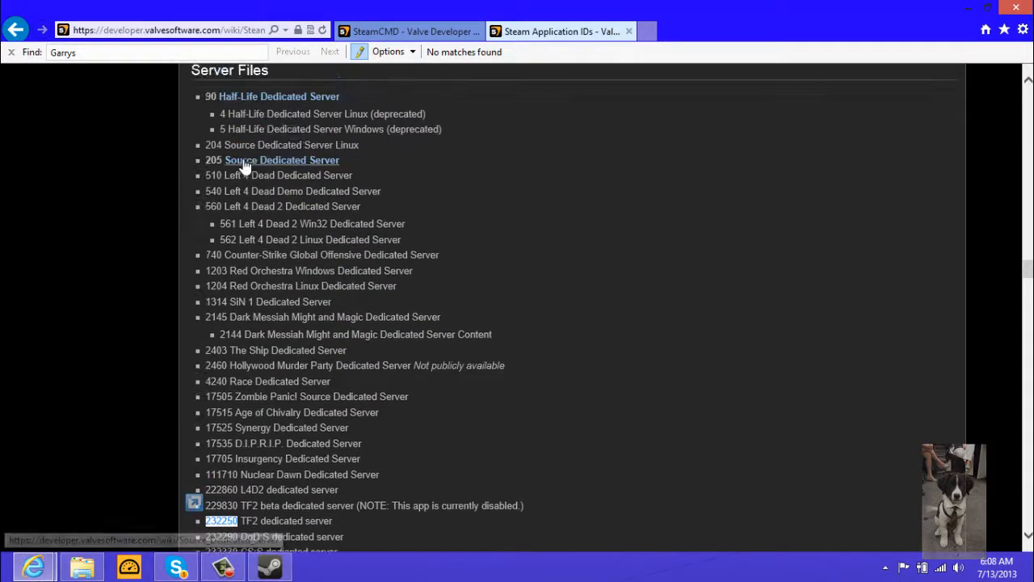
scroll("down", 3)
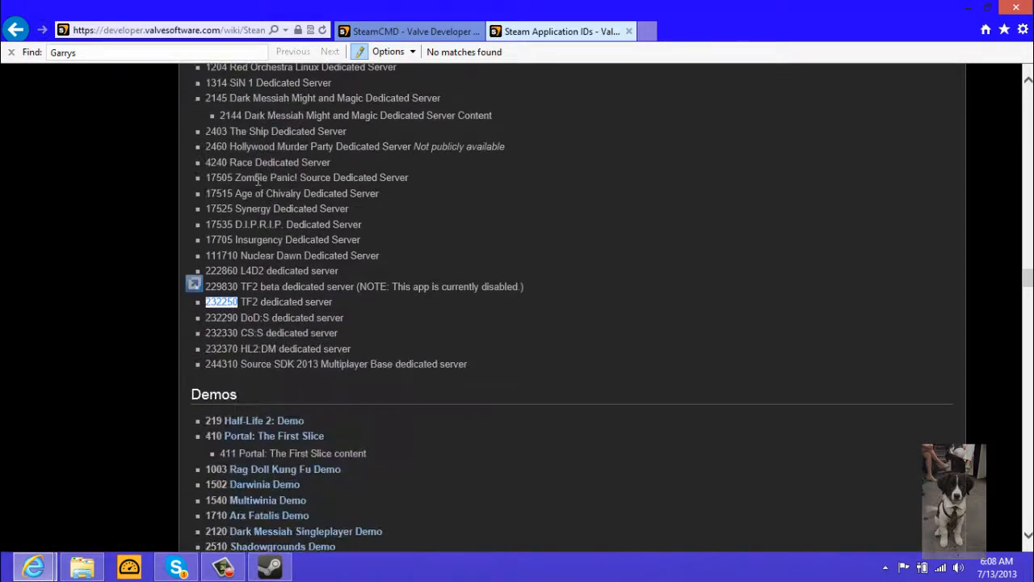
mouse_move(206, 305)
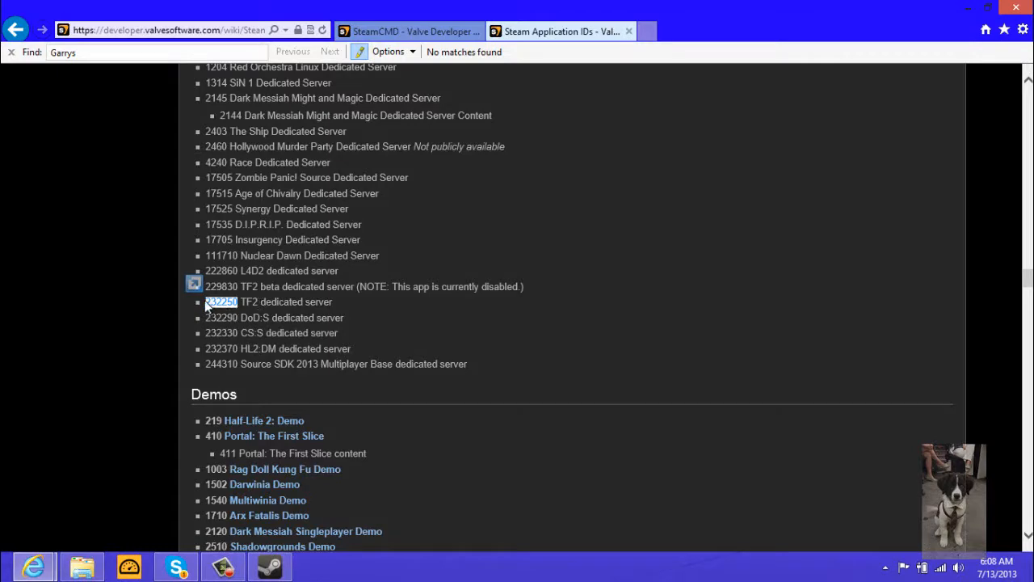
mouse_move(229, 407)
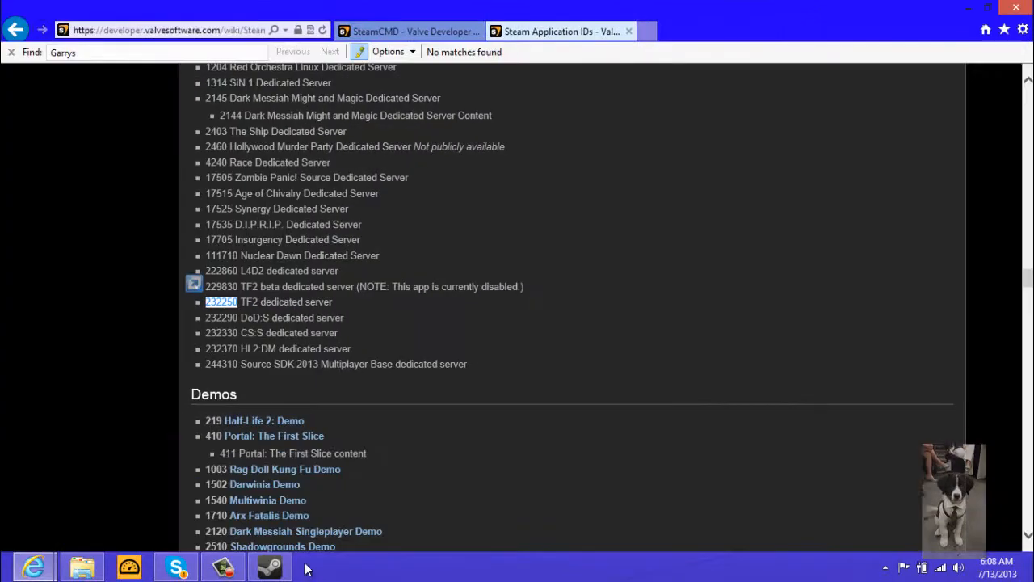
Bring SteamCMD forward and enter app_update 232250 for the TF2 dedicated server
left_click(269, 566)
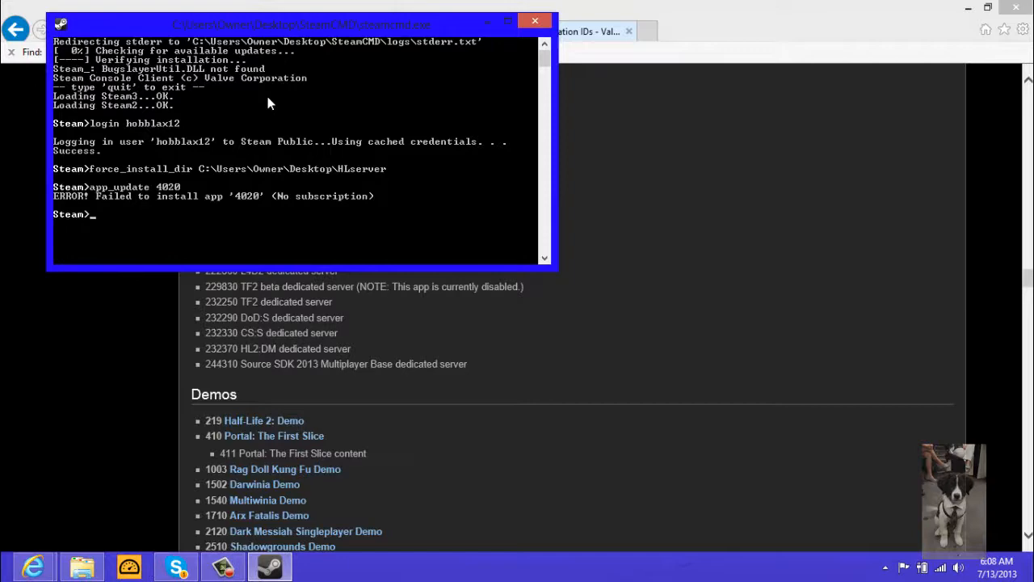
type("app_update")
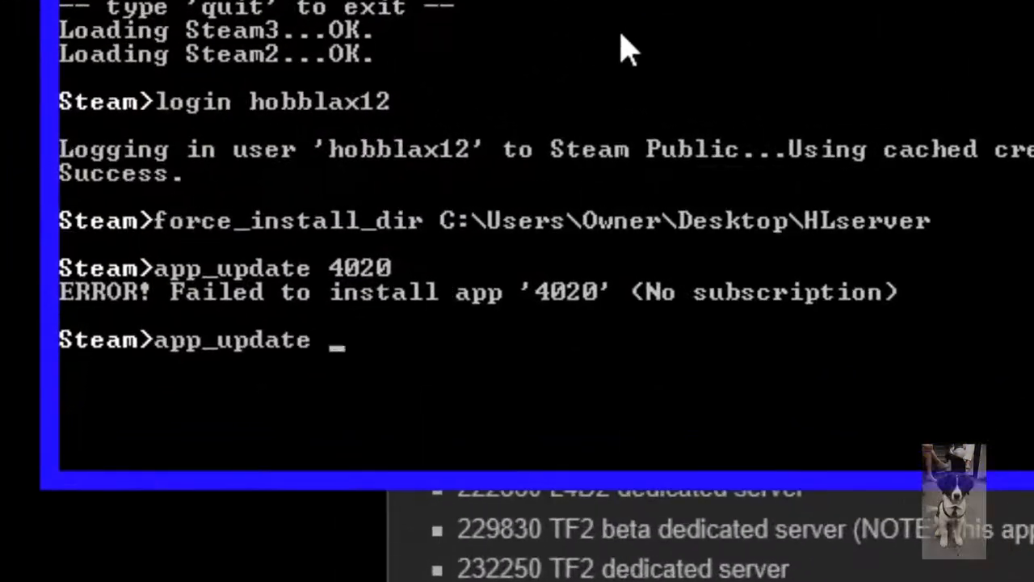
type("23")
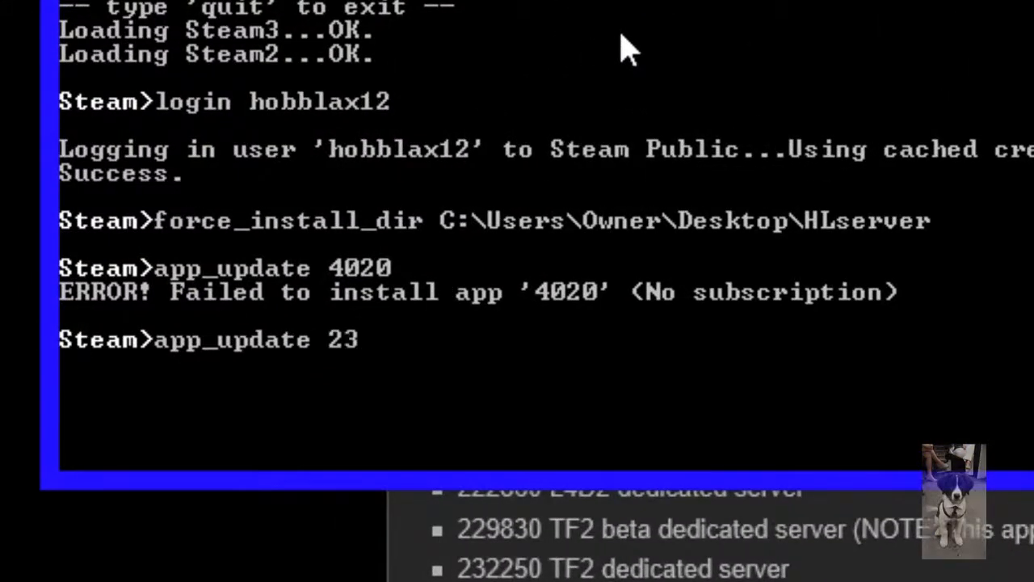
type("225")
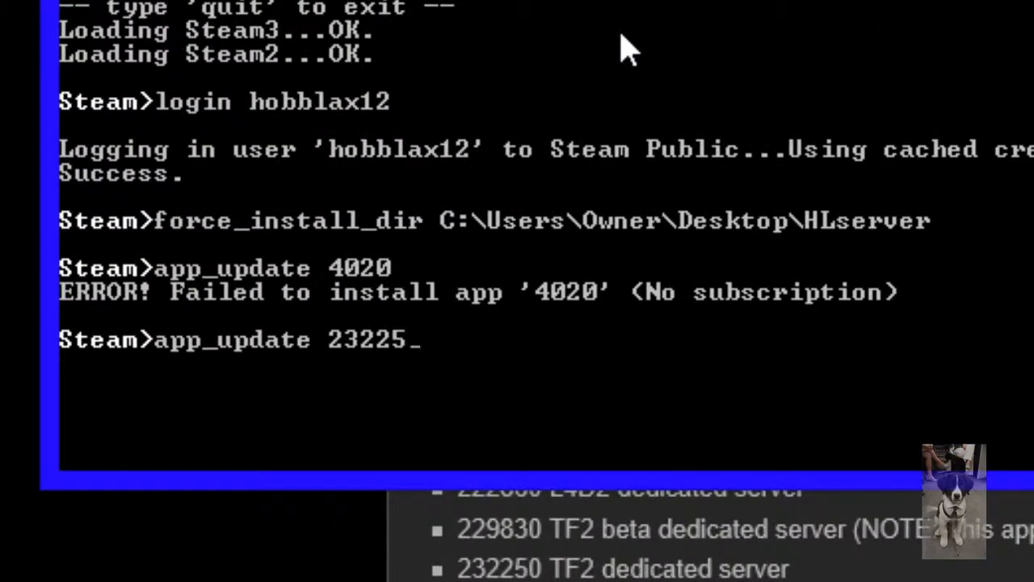
type("0")
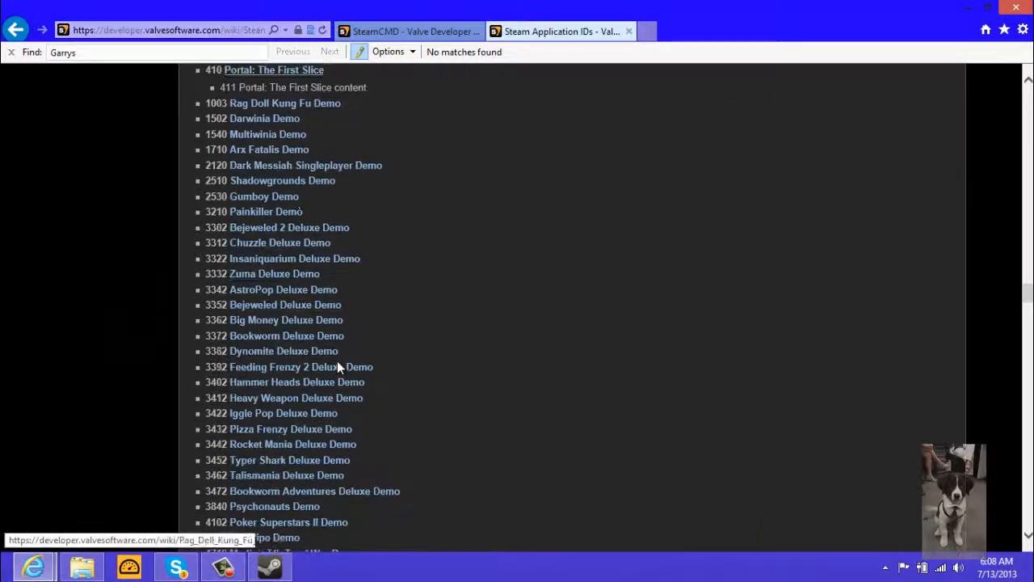
scroll("up", 3)
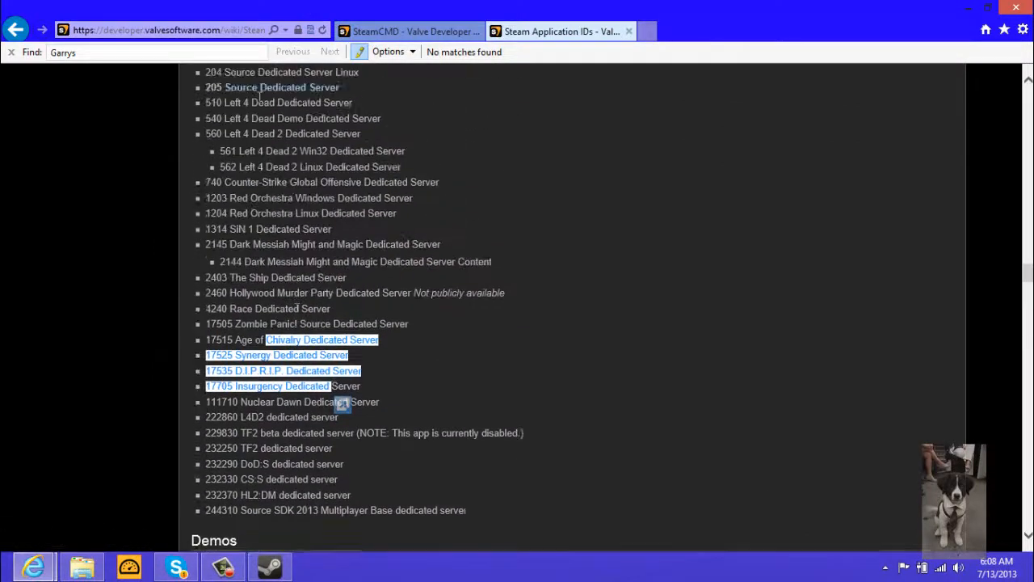
scroll("down", 3)
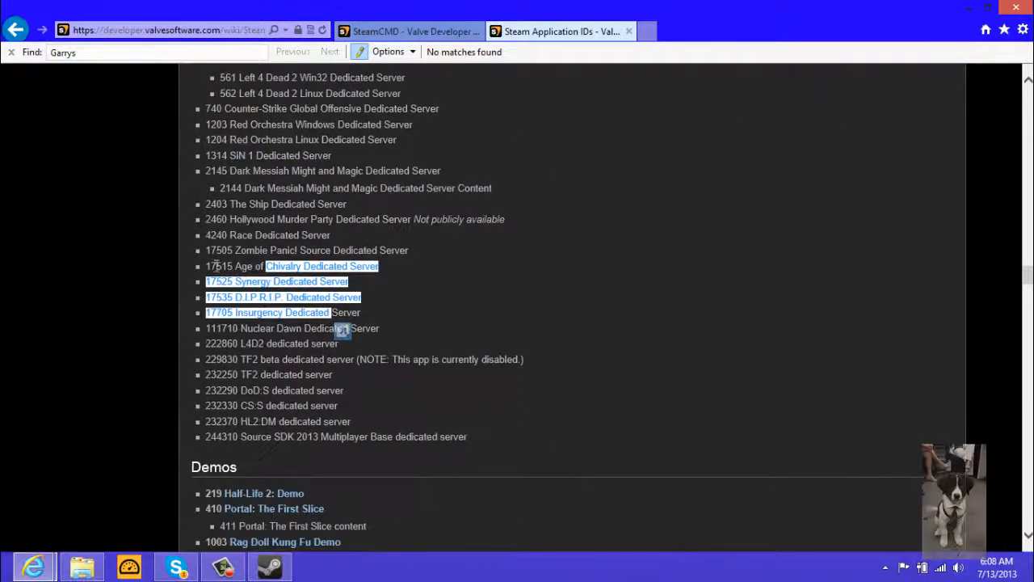
mouse_move(294, 454)
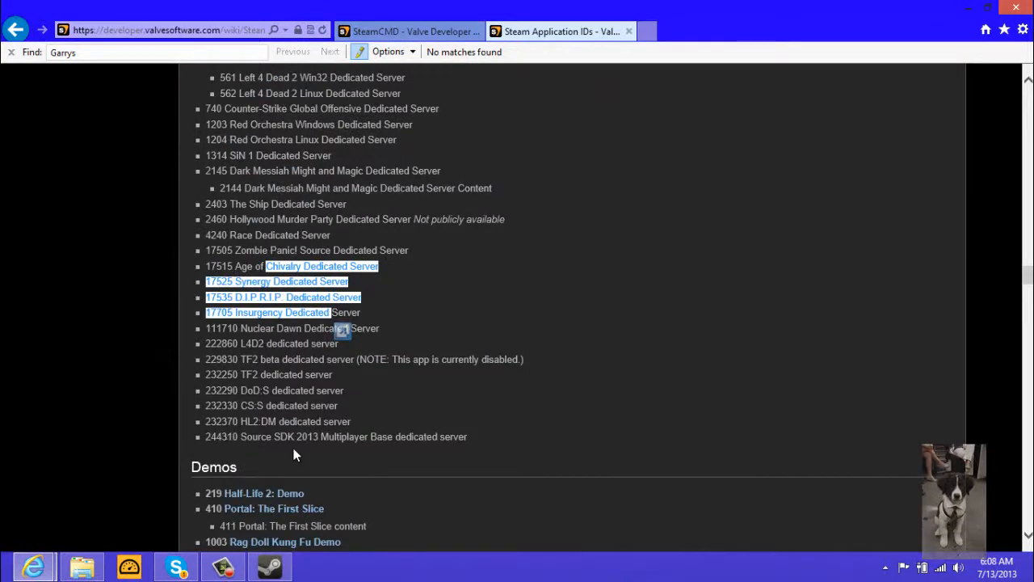
scroll("up", 3)
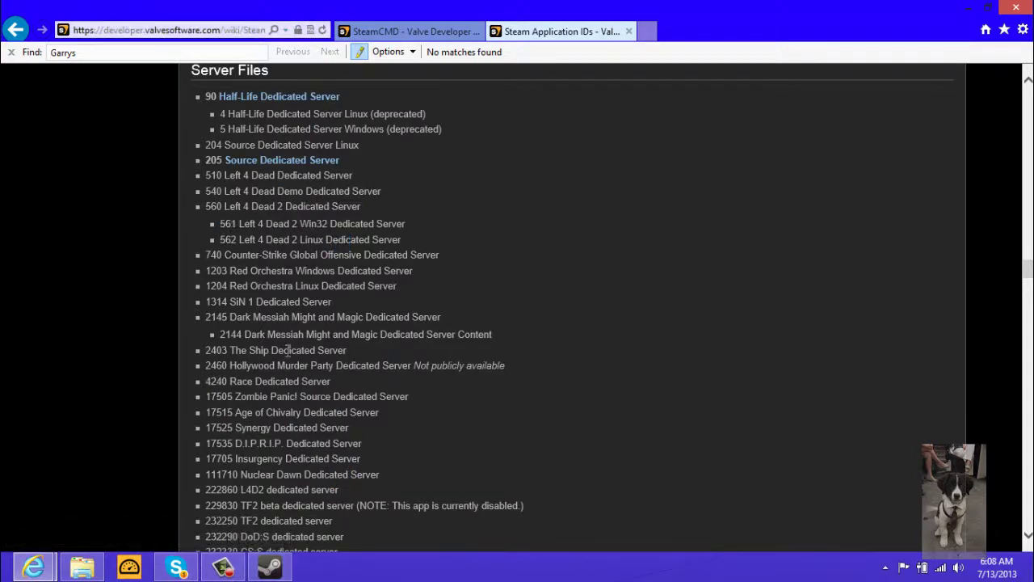
mouse_move(620, 123)
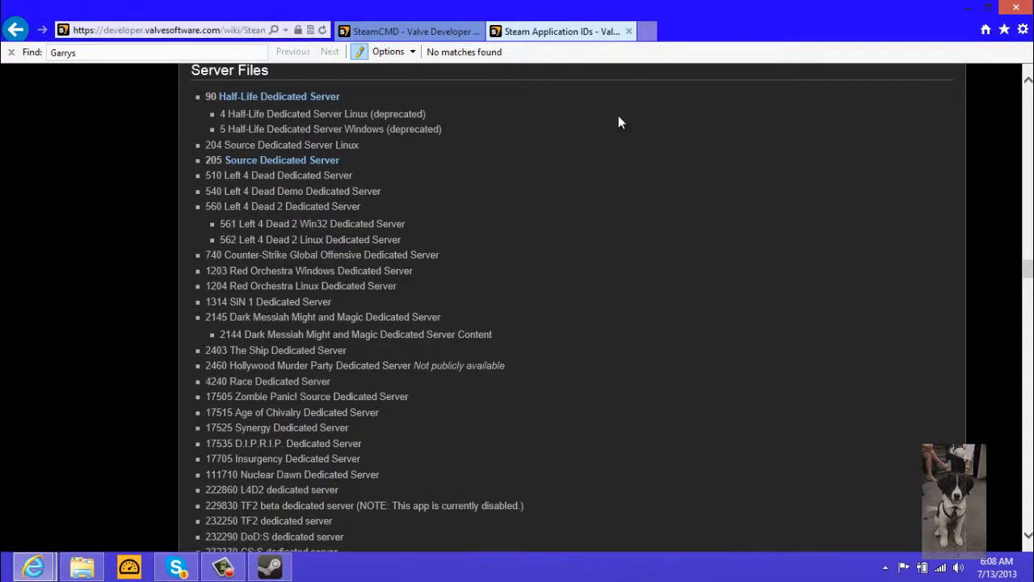
mouse_move(266, 88)
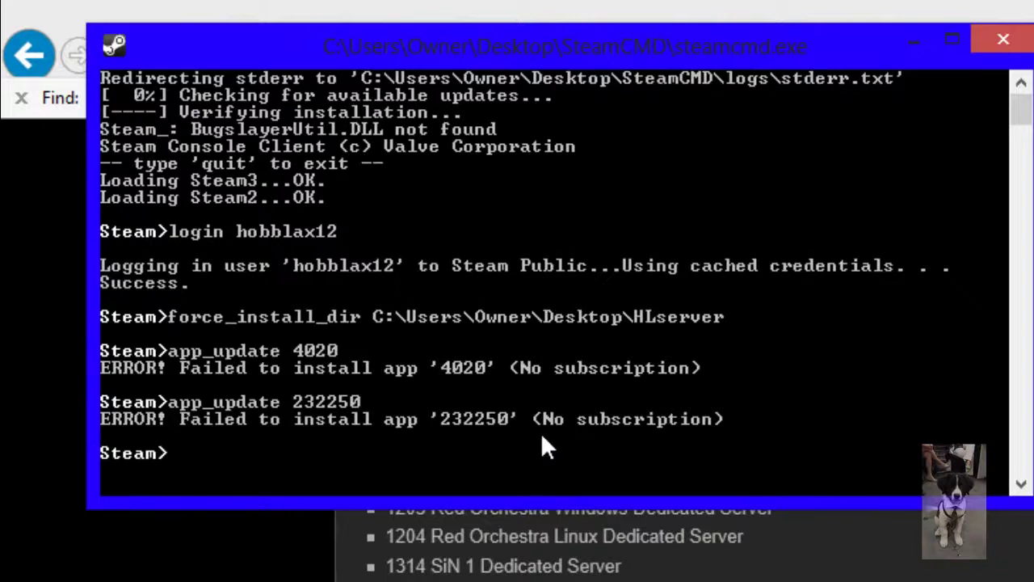
mouse_move(472, 326)
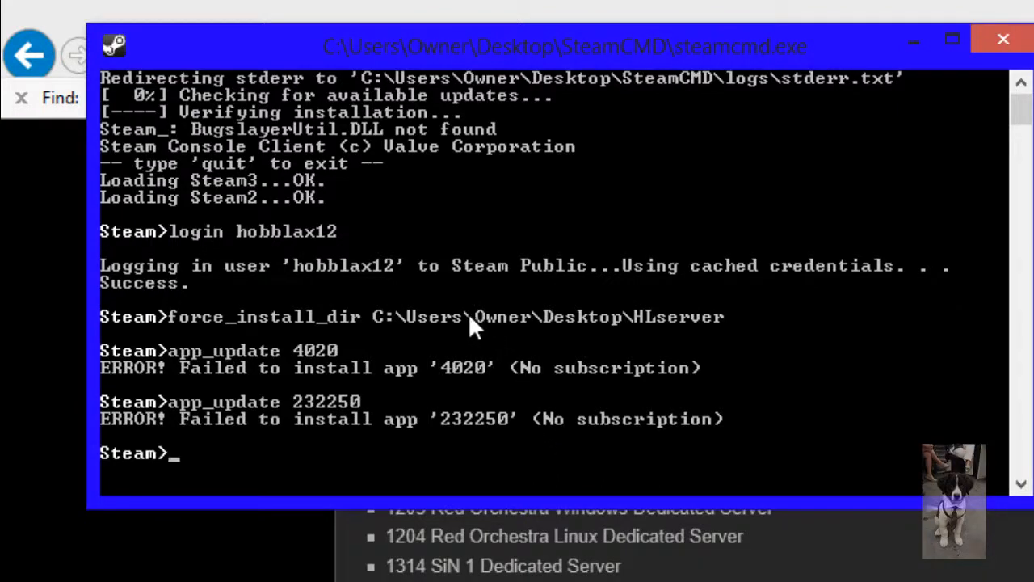
mouse_move(396, 359)
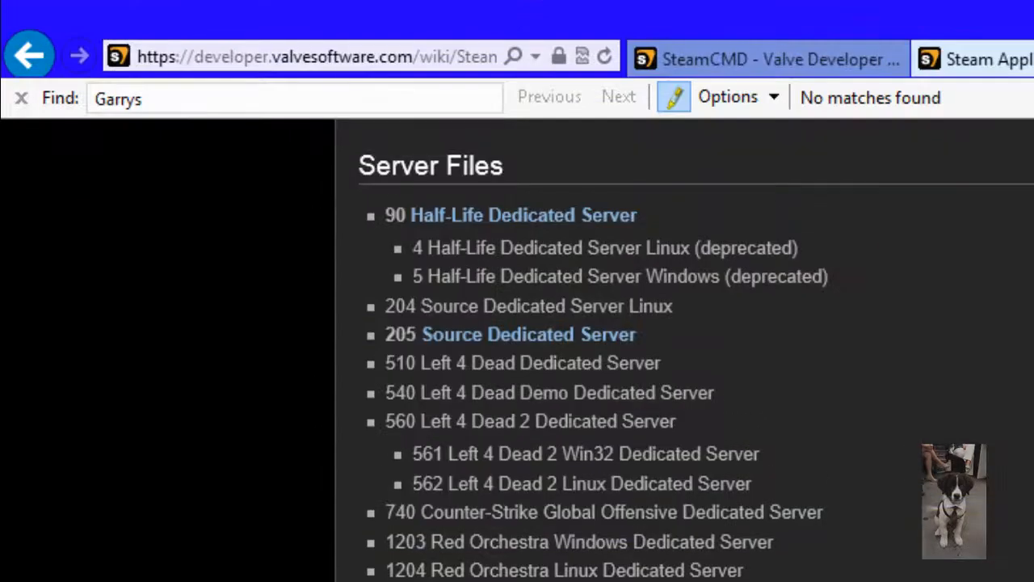
Run app_update 222860 and wait until the L4D2 dedicated server reports fully installed
scroll("down", 3)
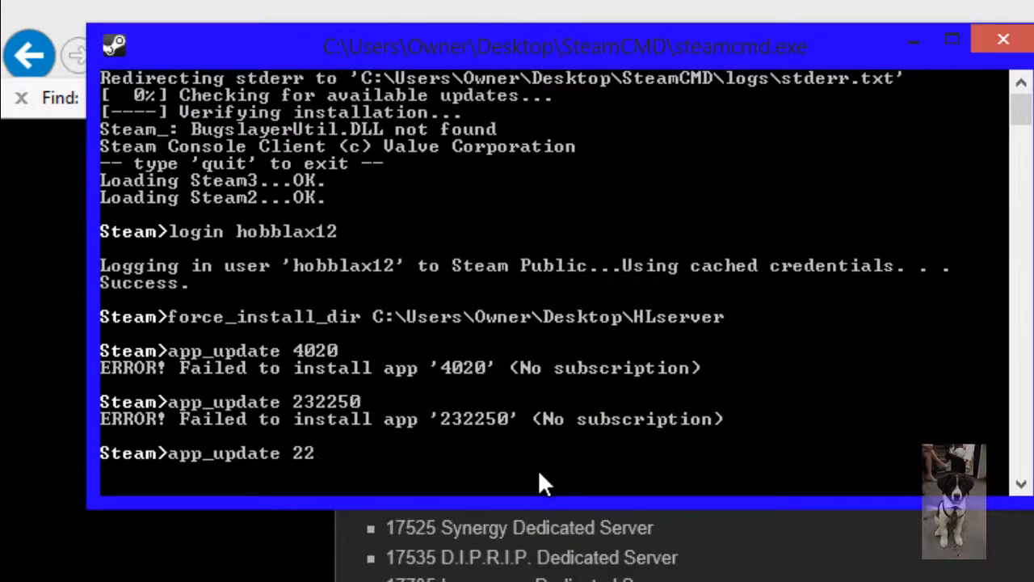
type("2")
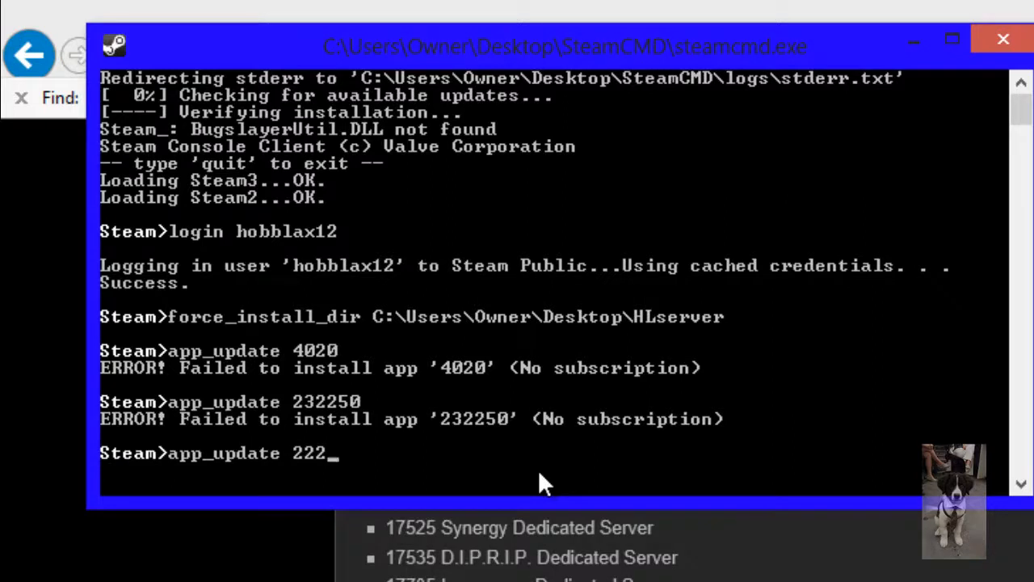
type("860")
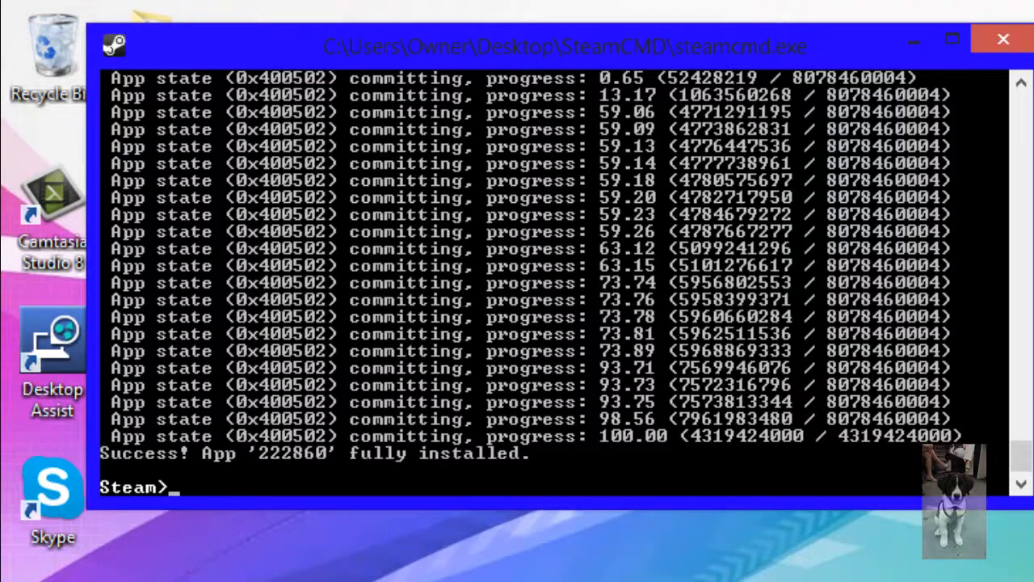
Create a desktop shortcut to srcds.exe from the HLserver folder
left_click(951, 46)
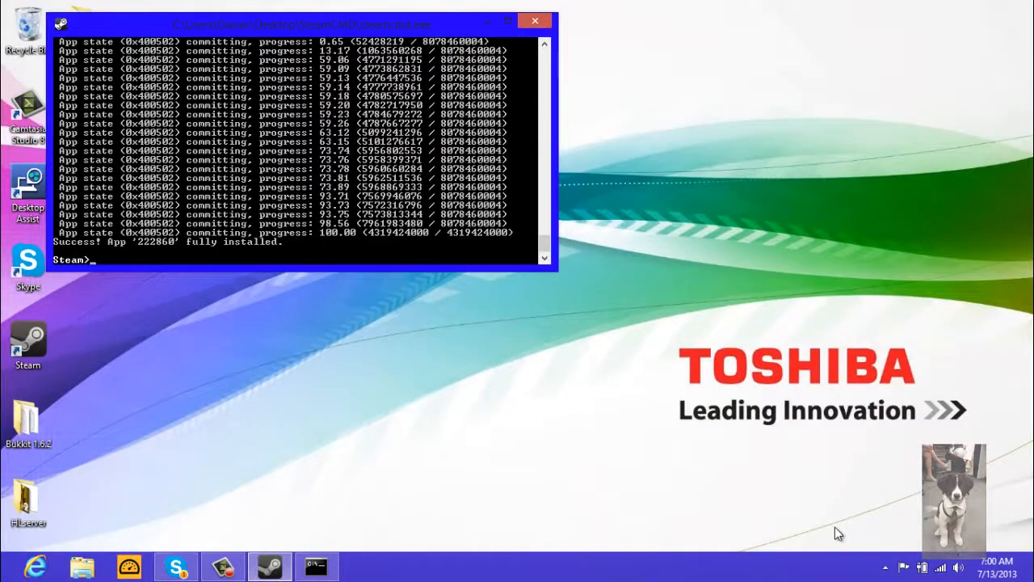
mouse_move(541, 56)
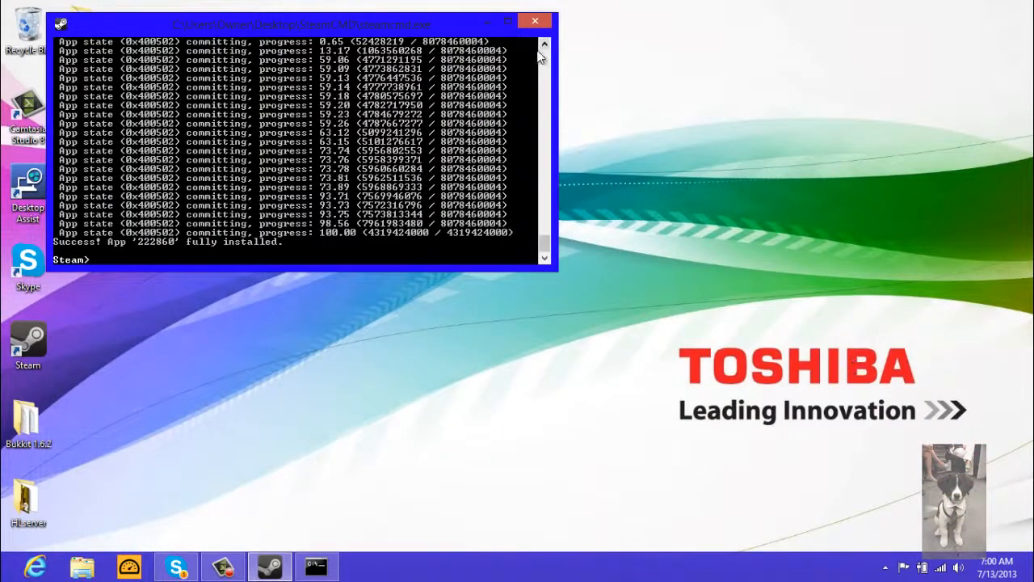
mouse_move(317, 158)
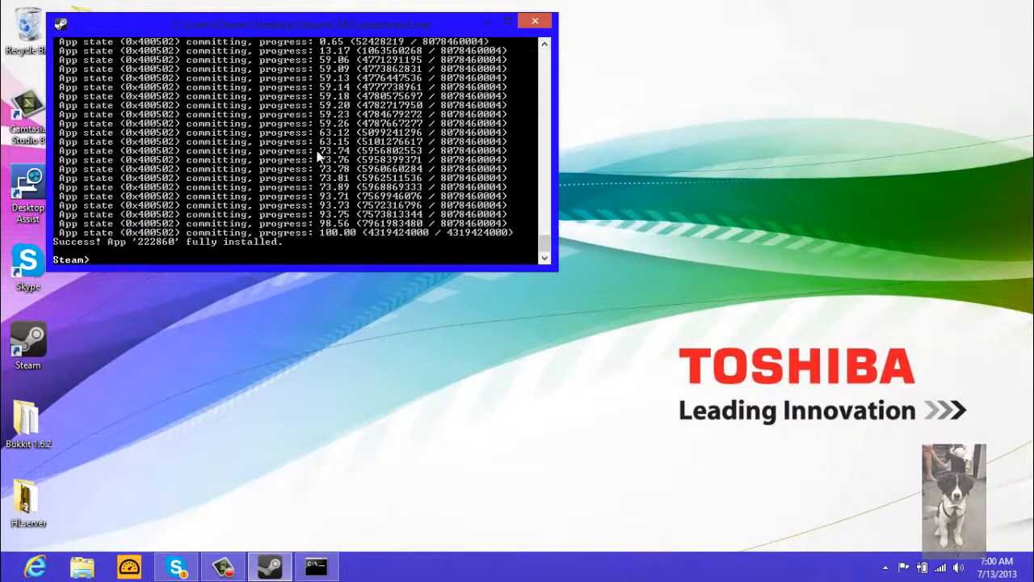
mouse_move(482, 34)
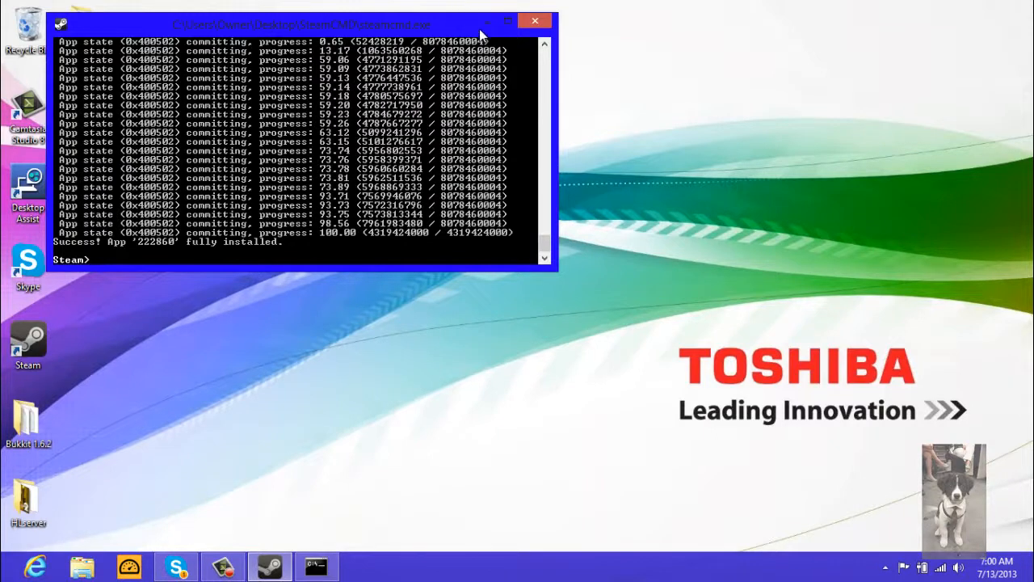
left_click(533, 19)
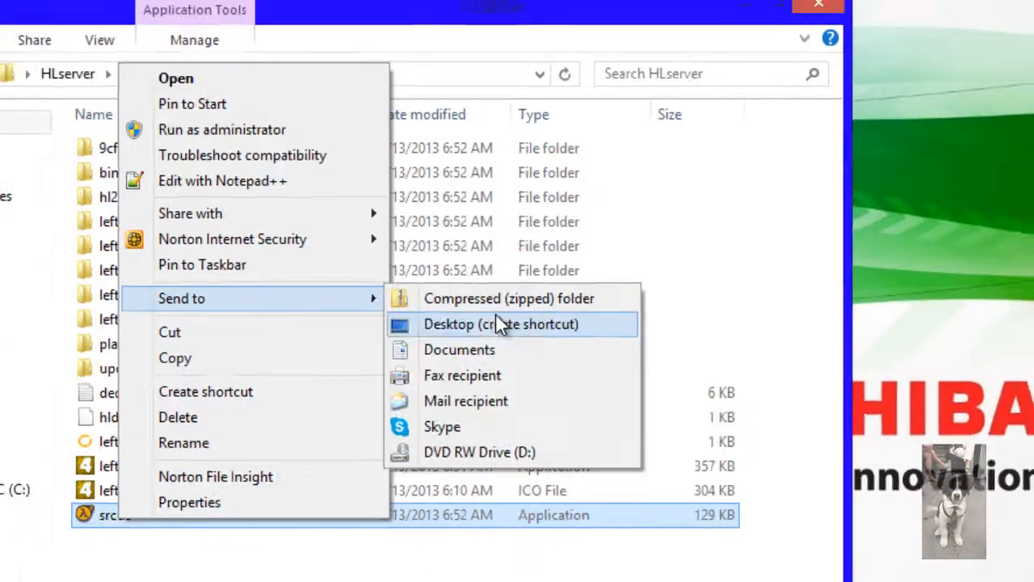
left_click(501, 323)
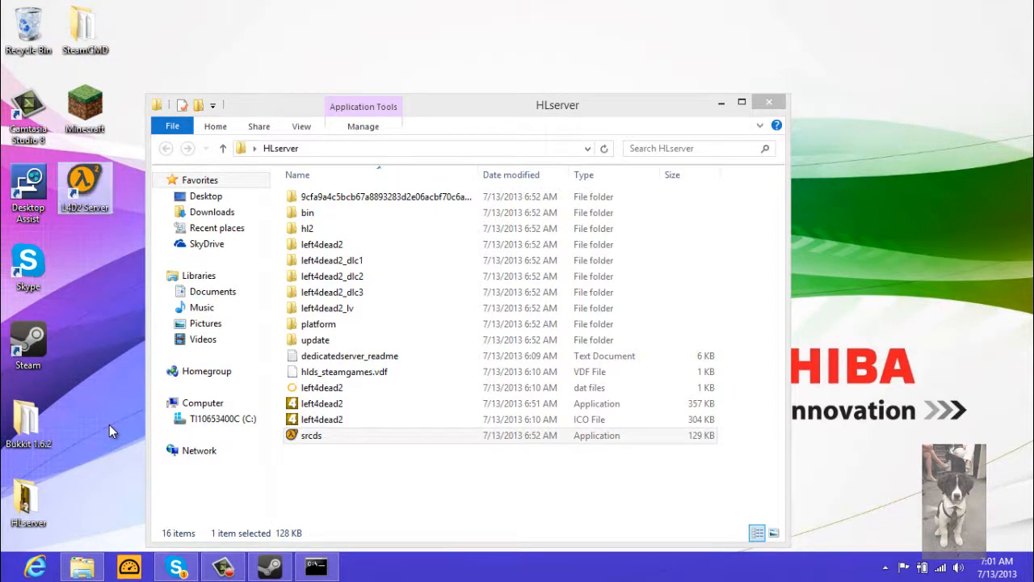
Bring up the L4D2 Server shortcut's Properties, then switch to the web browser
left_click(321, 419)
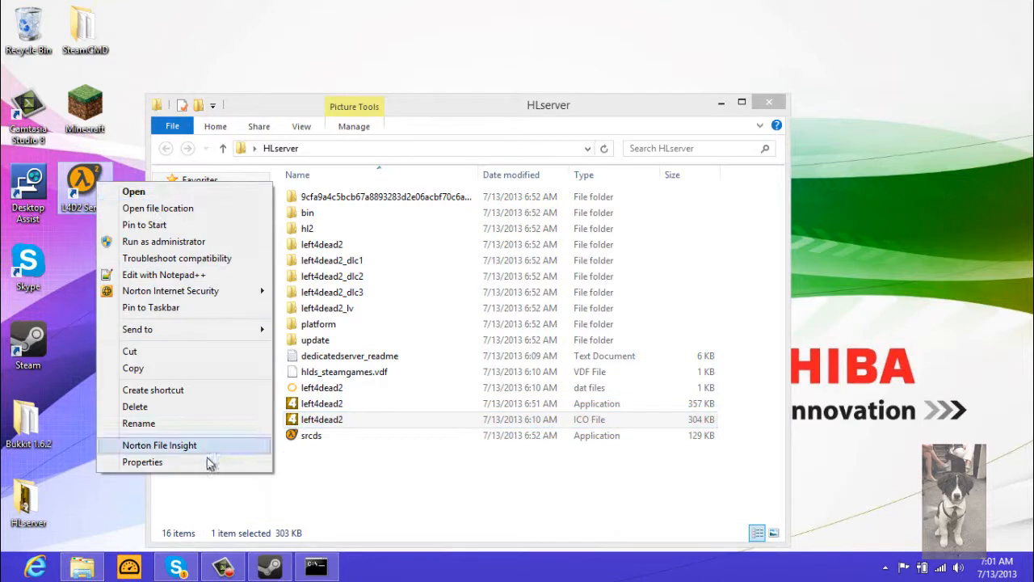
left_click(142, 462)
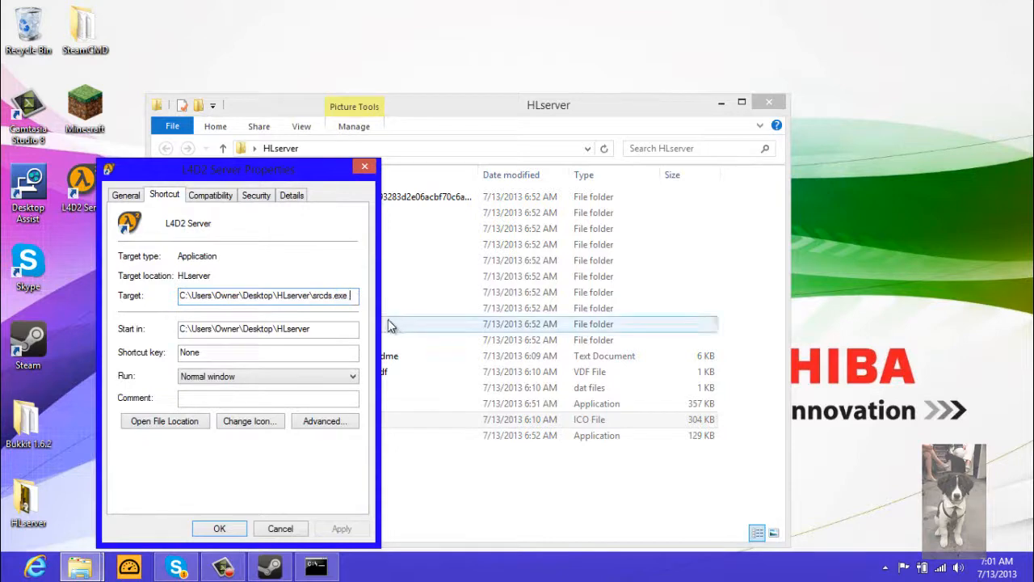
left_click(35, 566)
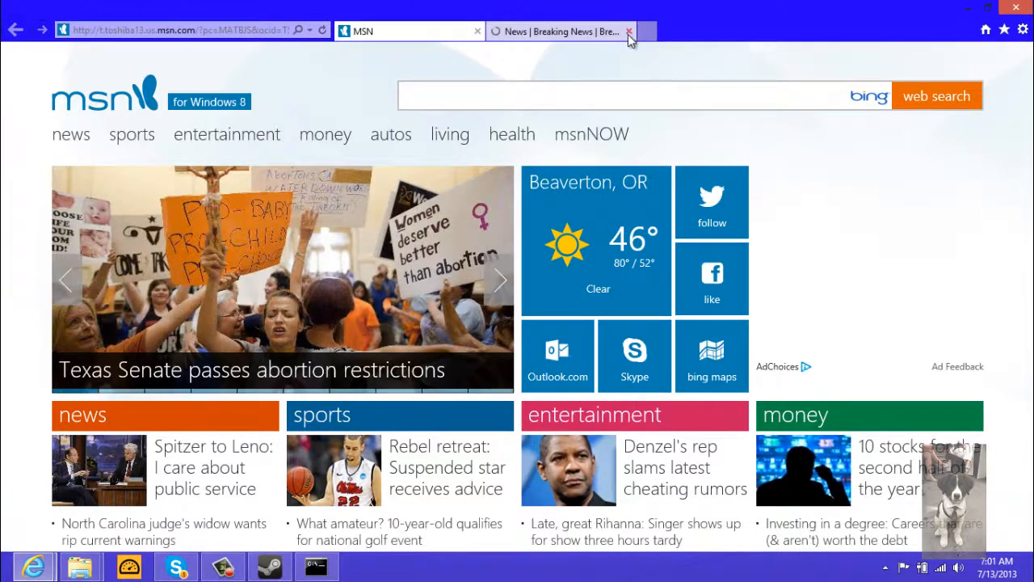
Google 'srcds shortcut command line' and open the SRCDS.com forum thread result
left_click(630, 31)
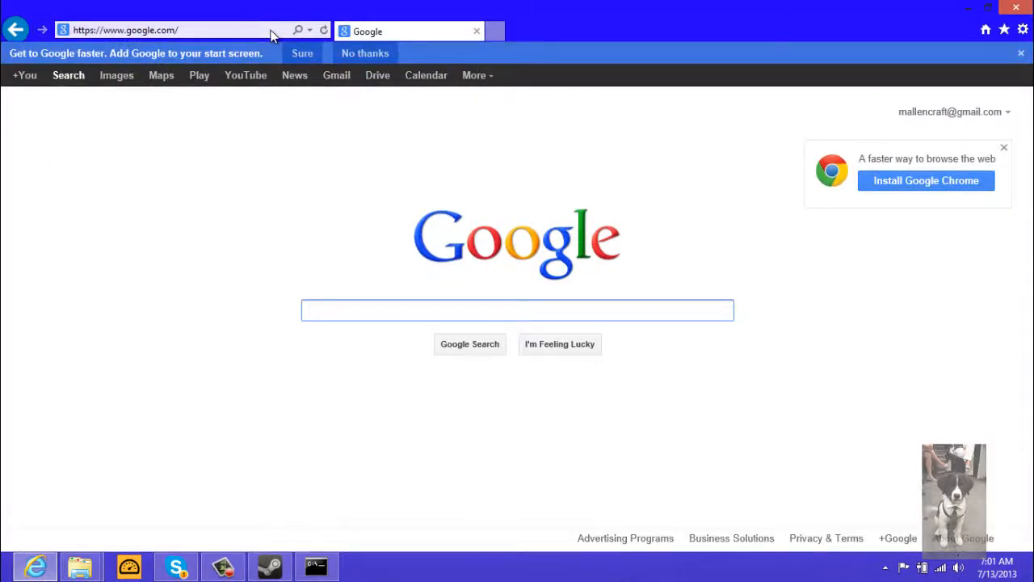
type("srcds s")
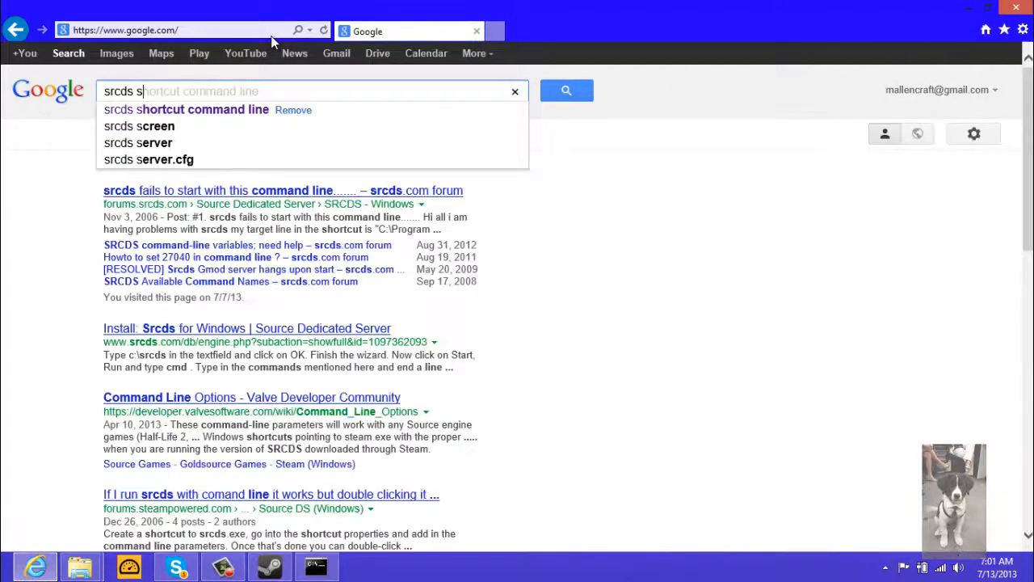
left_click(185, 110)
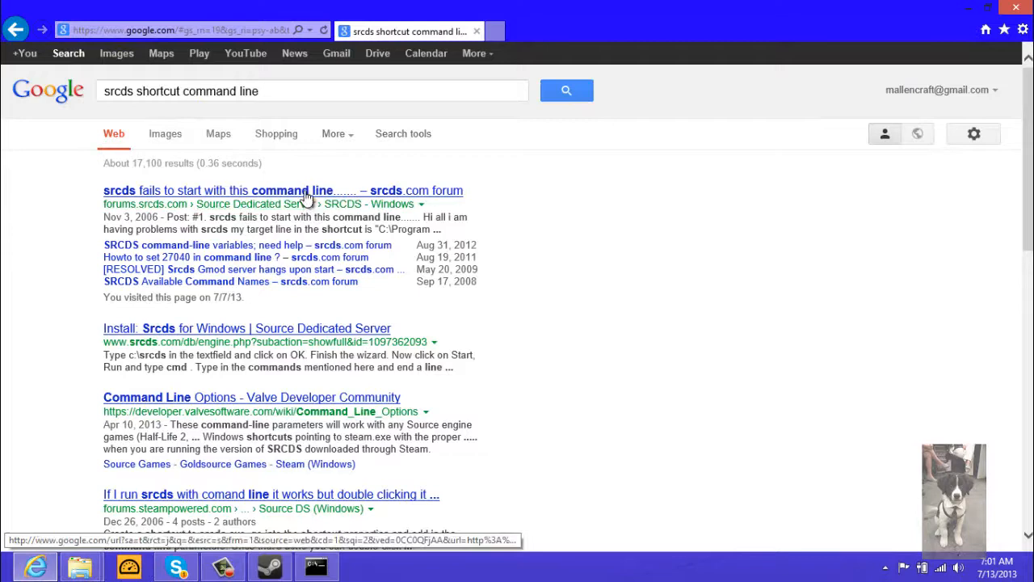
left_click(290, 190)
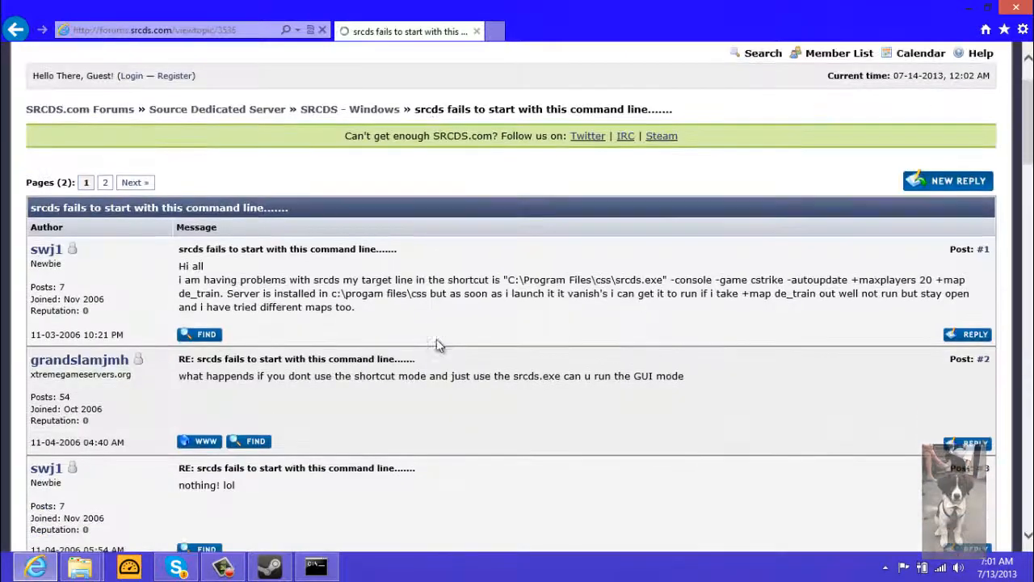
Read through the thread and select the example command line in post #1
scroll("down", 3)
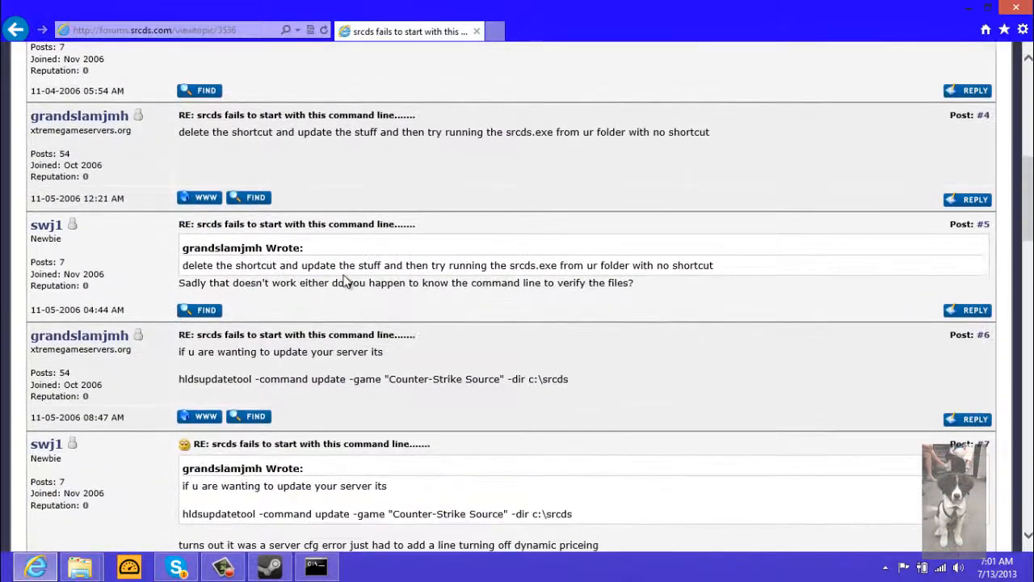
scroll("down", 3)
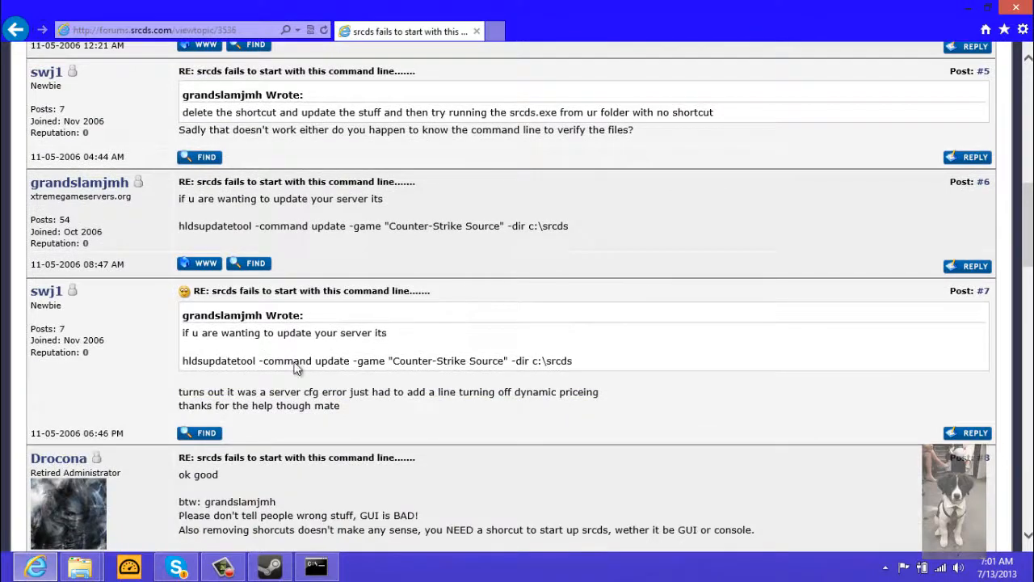
scroll("down", 3)
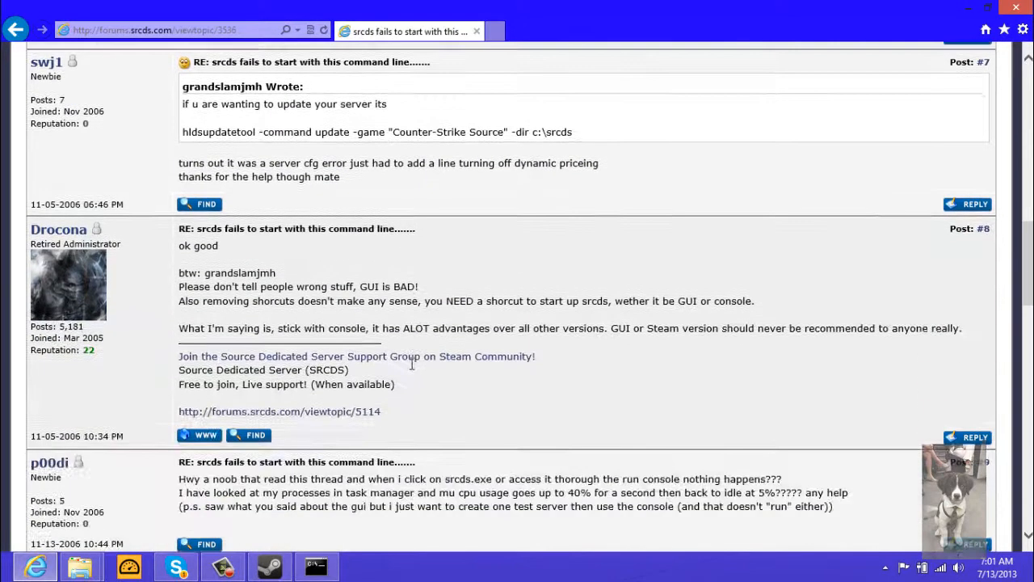
scroll("up", 3)
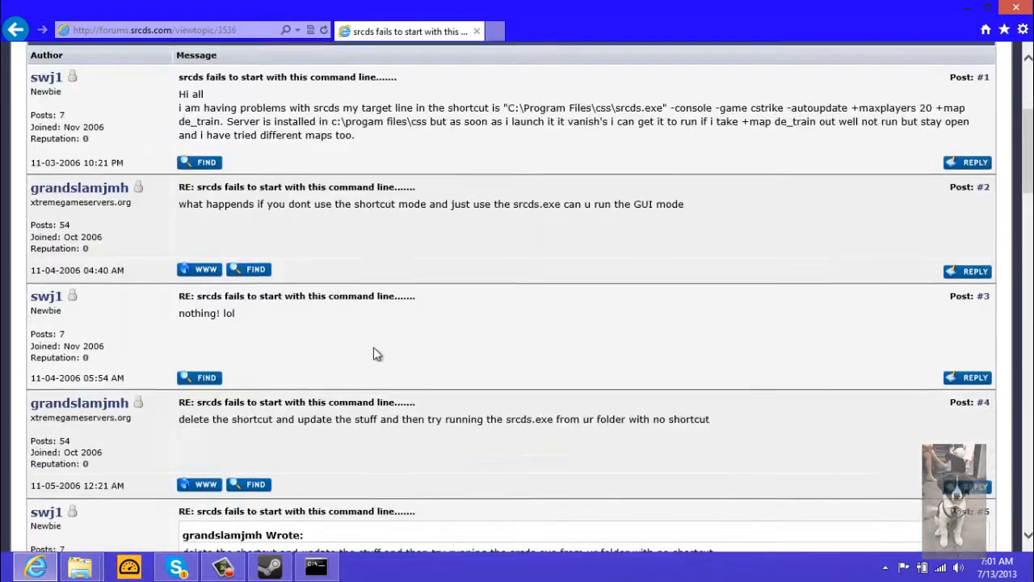
scroll("up", 3)
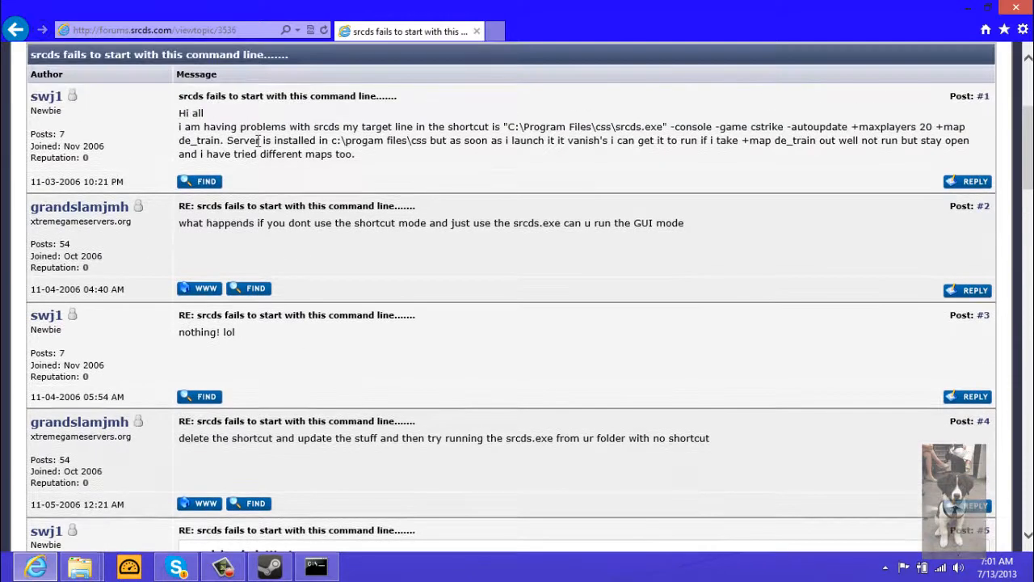
mouse_move(671, 126)
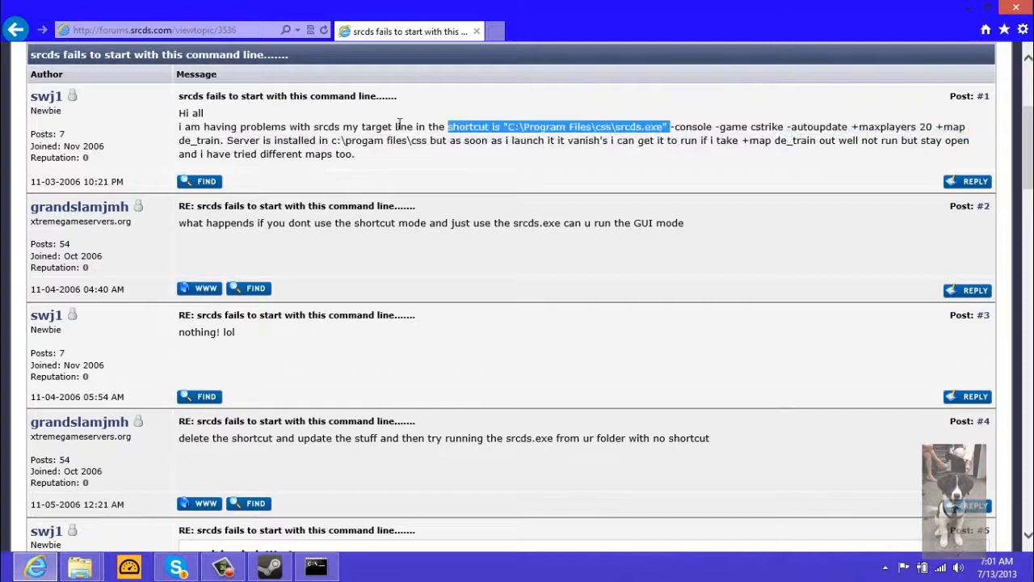
left_click_drag(446, 126, 225, 139)
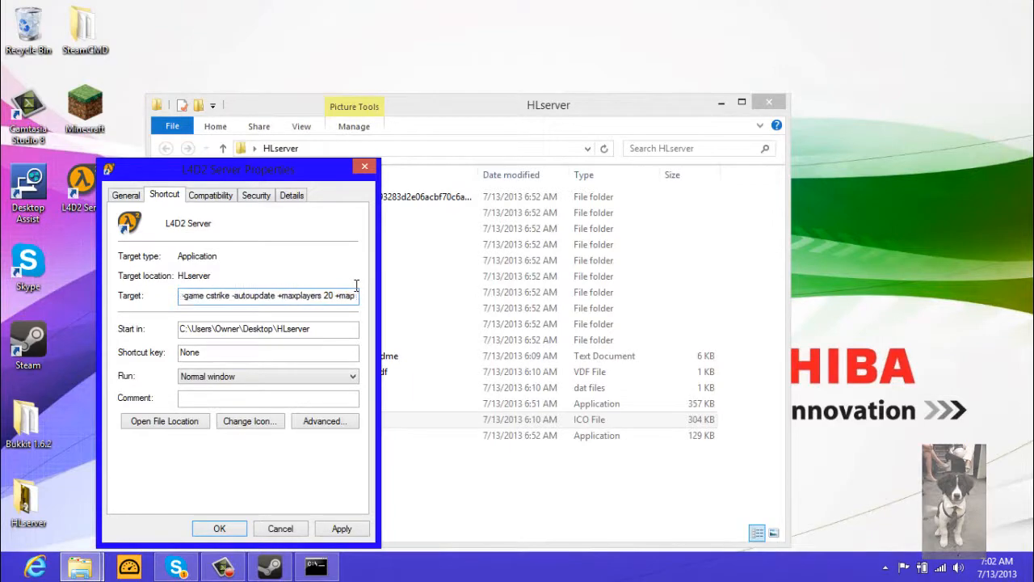
Edit the shortcut target to -game left4dead2 with +map c1m3_mall, keeping -console -autoupdate +maxplayers 20
type("c1m1")
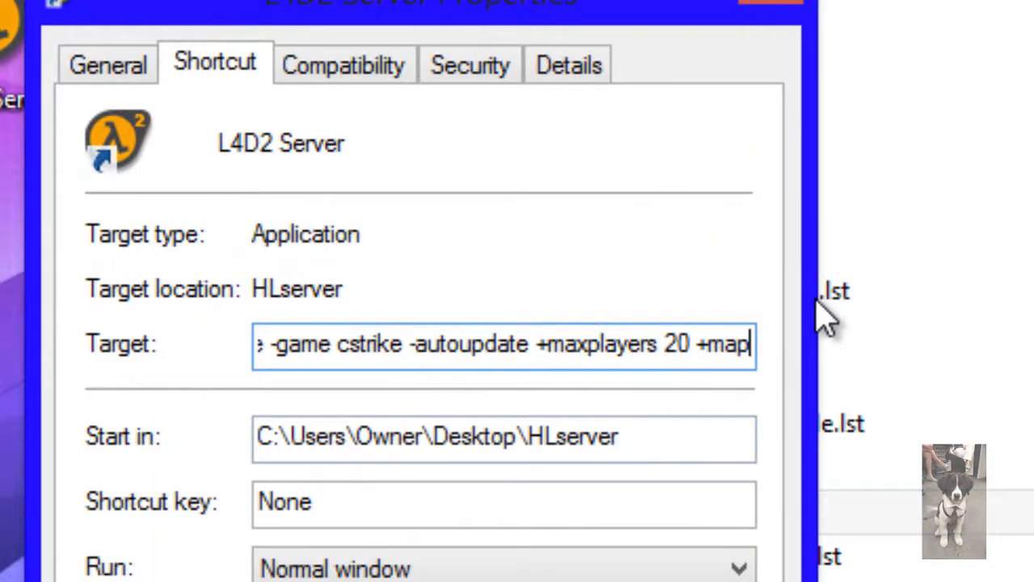
type("c1m3")
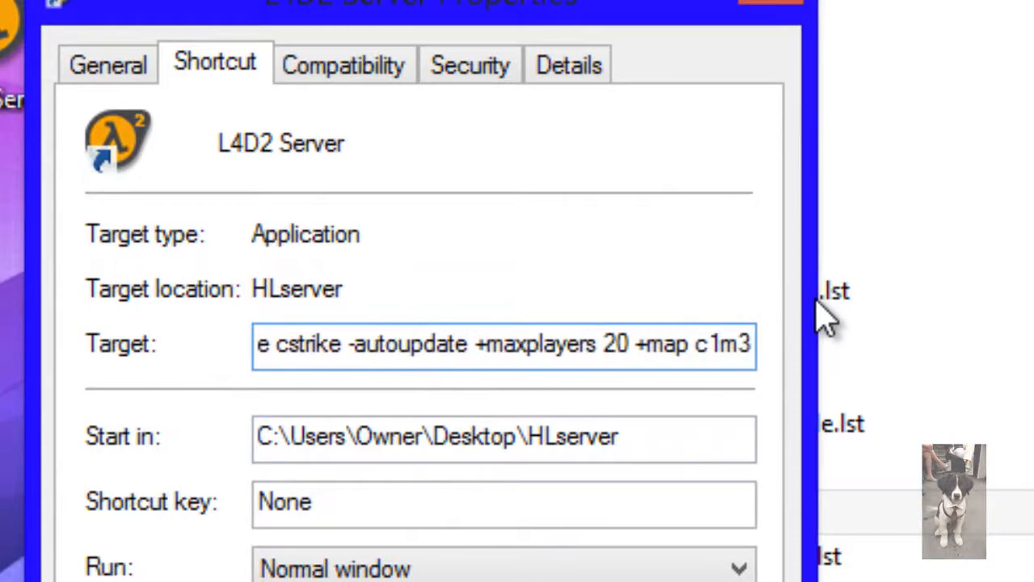
type("m")
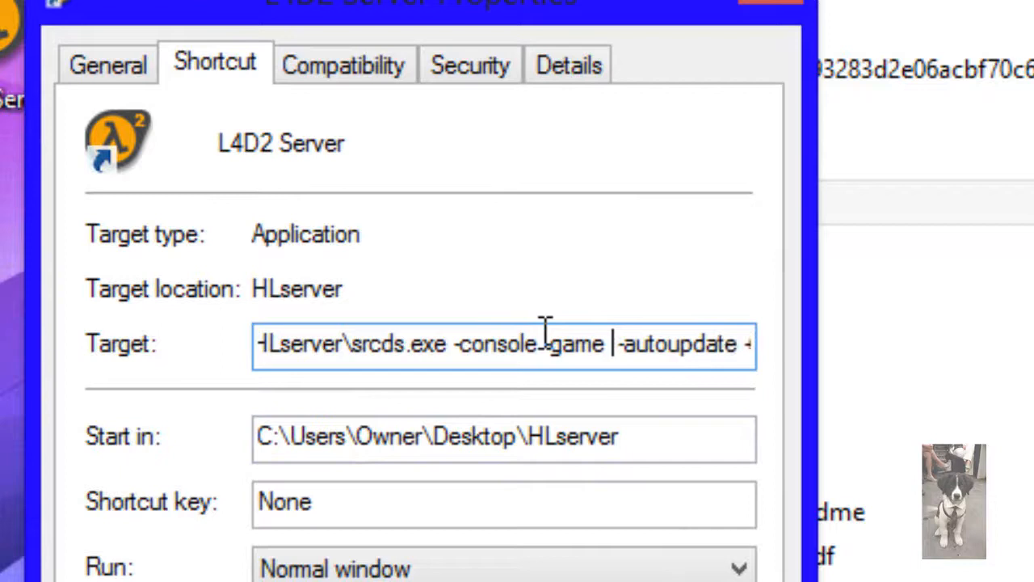
type("left")
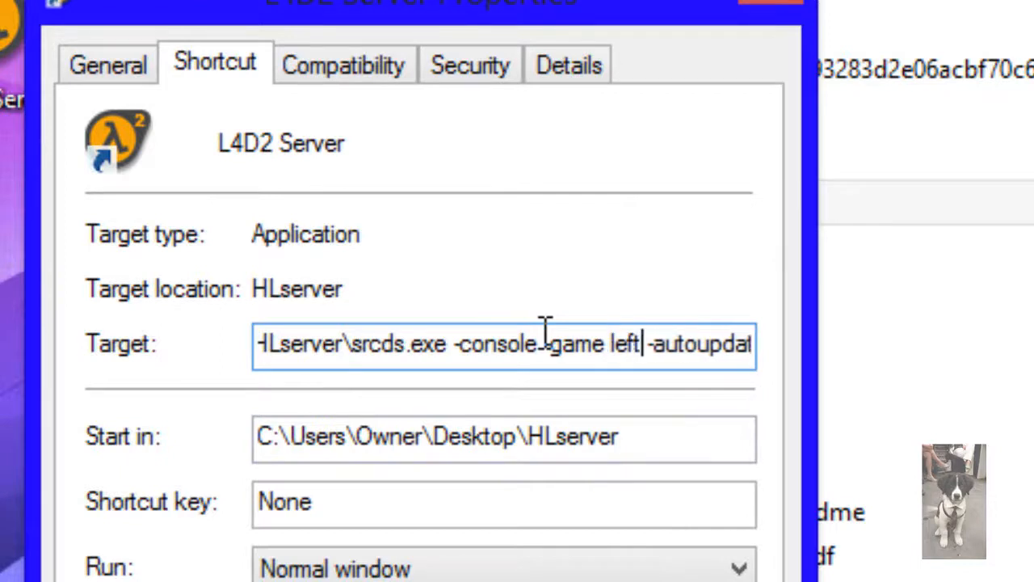
type("4dead2 -autoupdate +maxplayers 20")
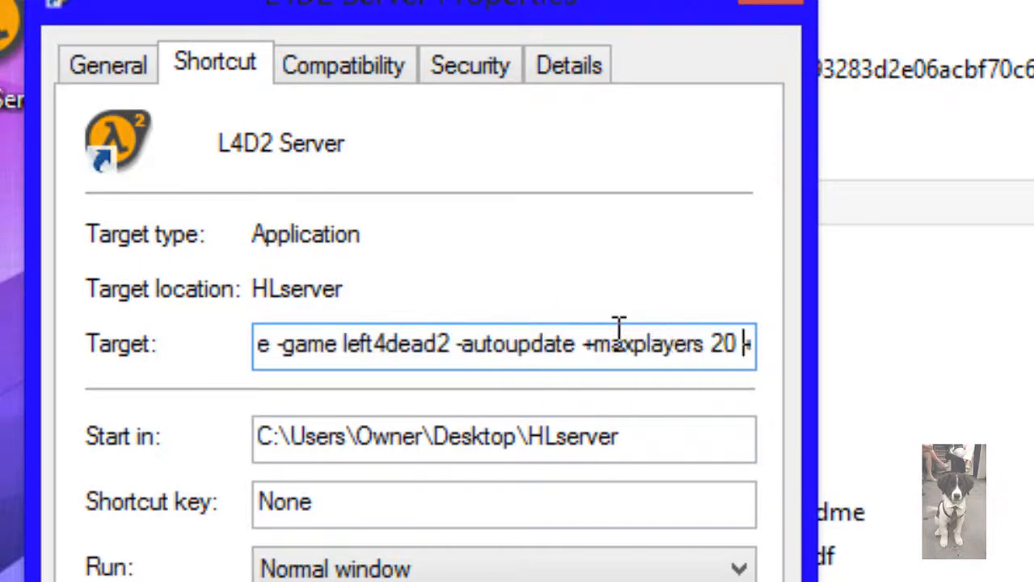
type("+map c1m3_mal")
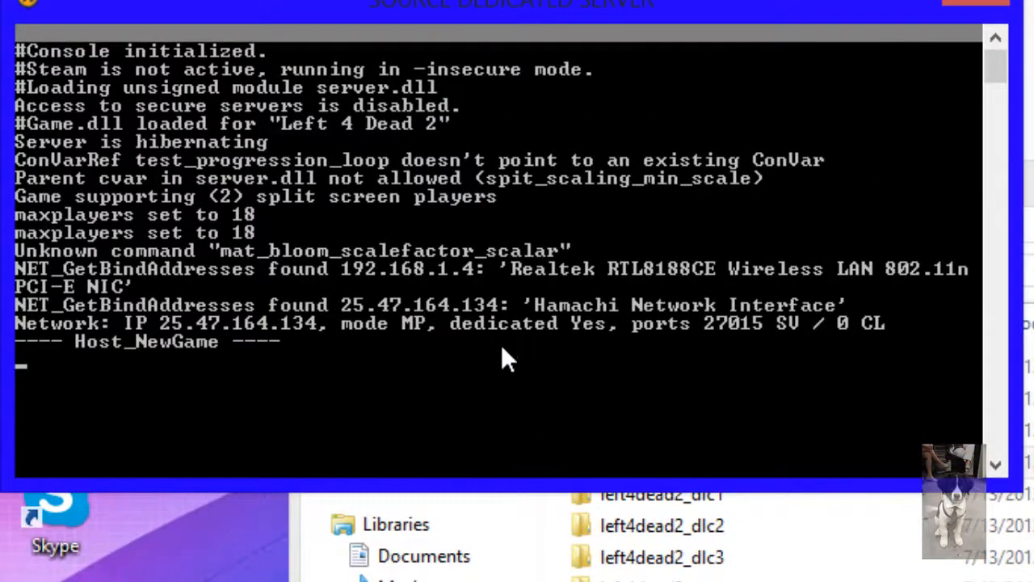
mouse_move(501, 375)
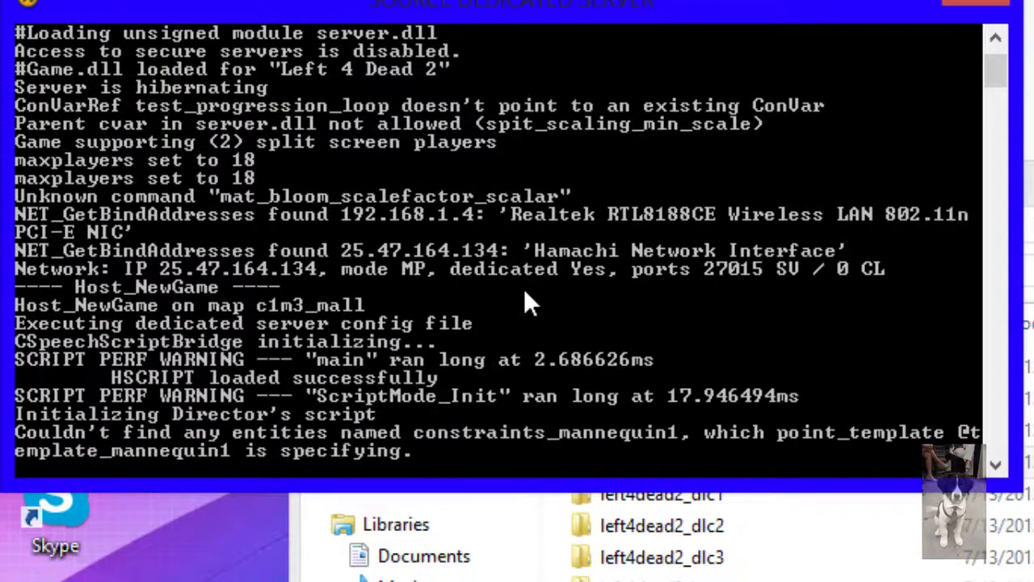
Watch the server load c1m3_mall, then enter quit in SteamCMD
scroll("down", 3)
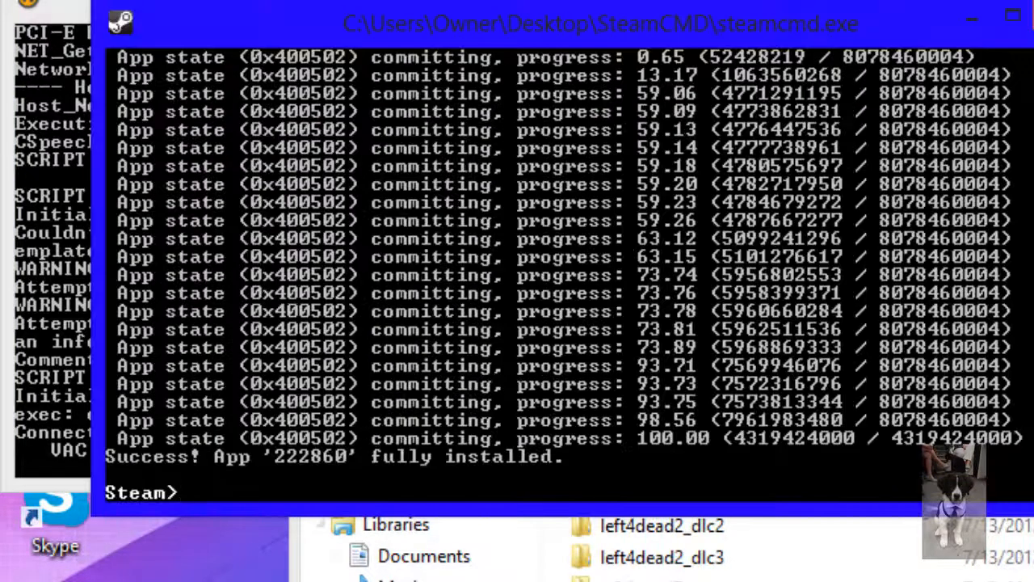
mouse_move(423, 379)
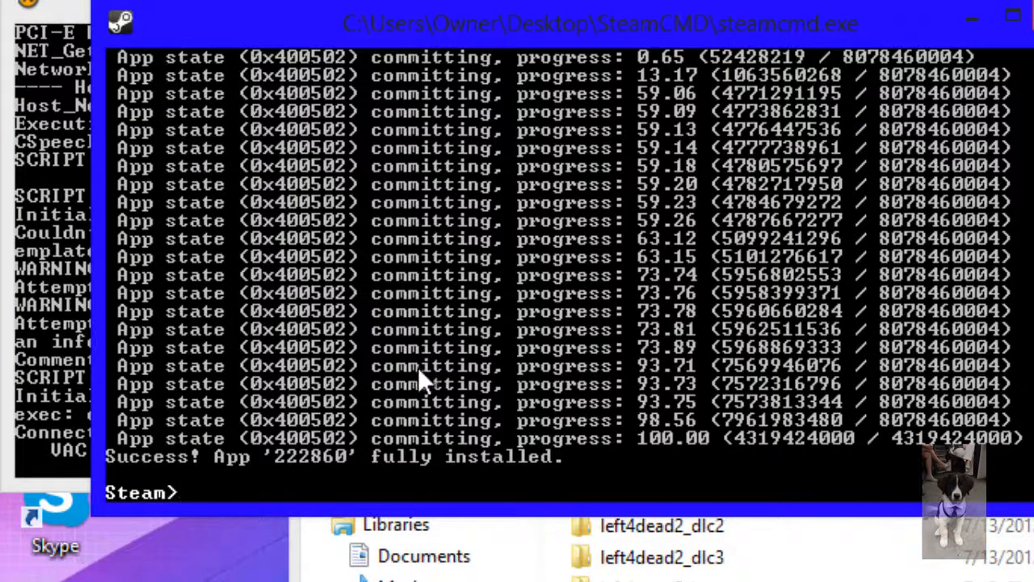
type("quit")
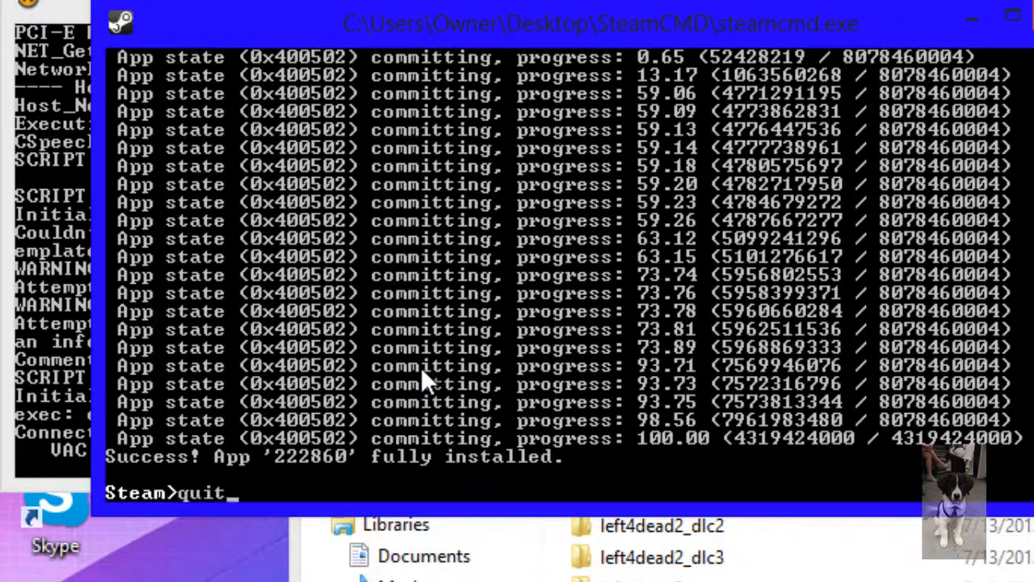